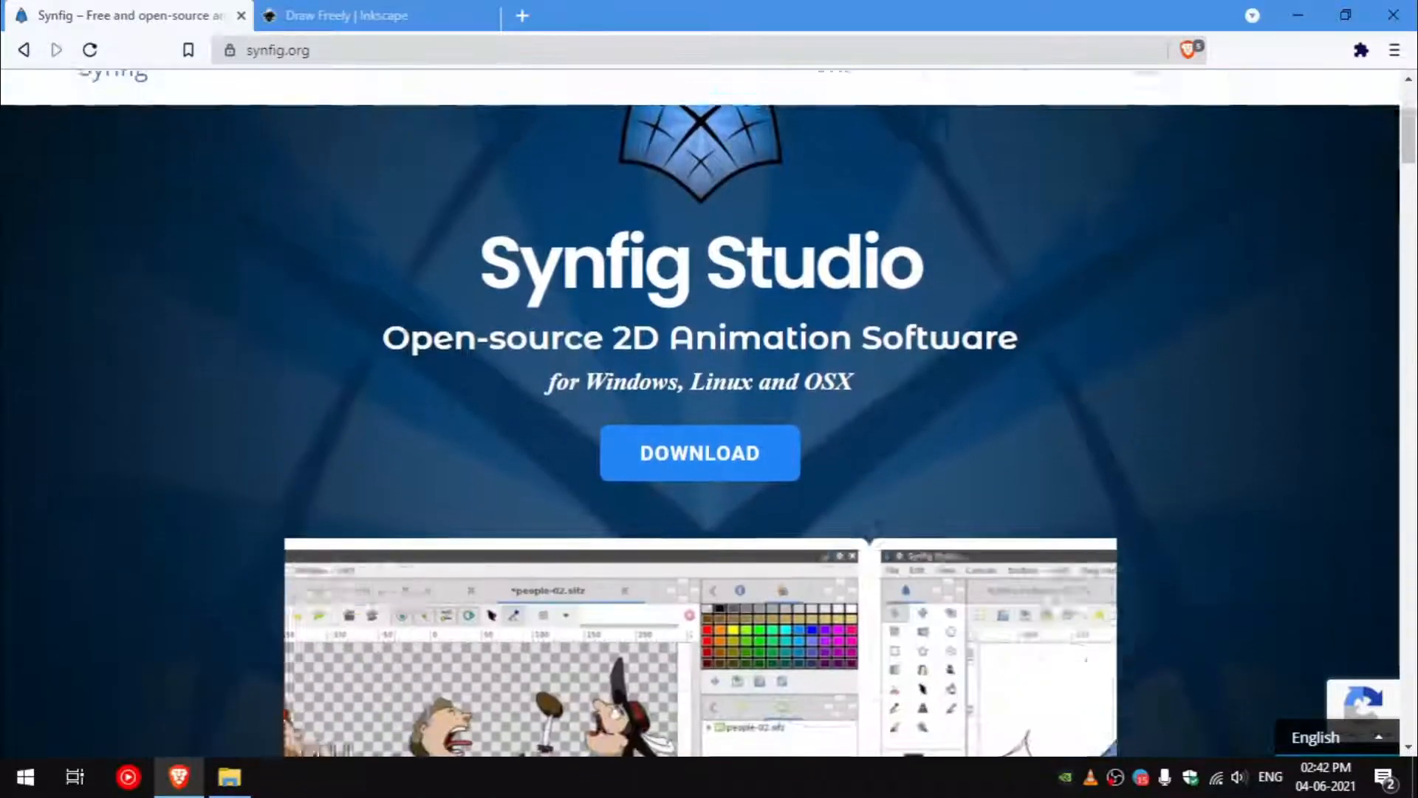
# Visit the Synfig Studio download page, then the Inkscape 1.1 release page in another tab.
pyautogui.scroll(3)
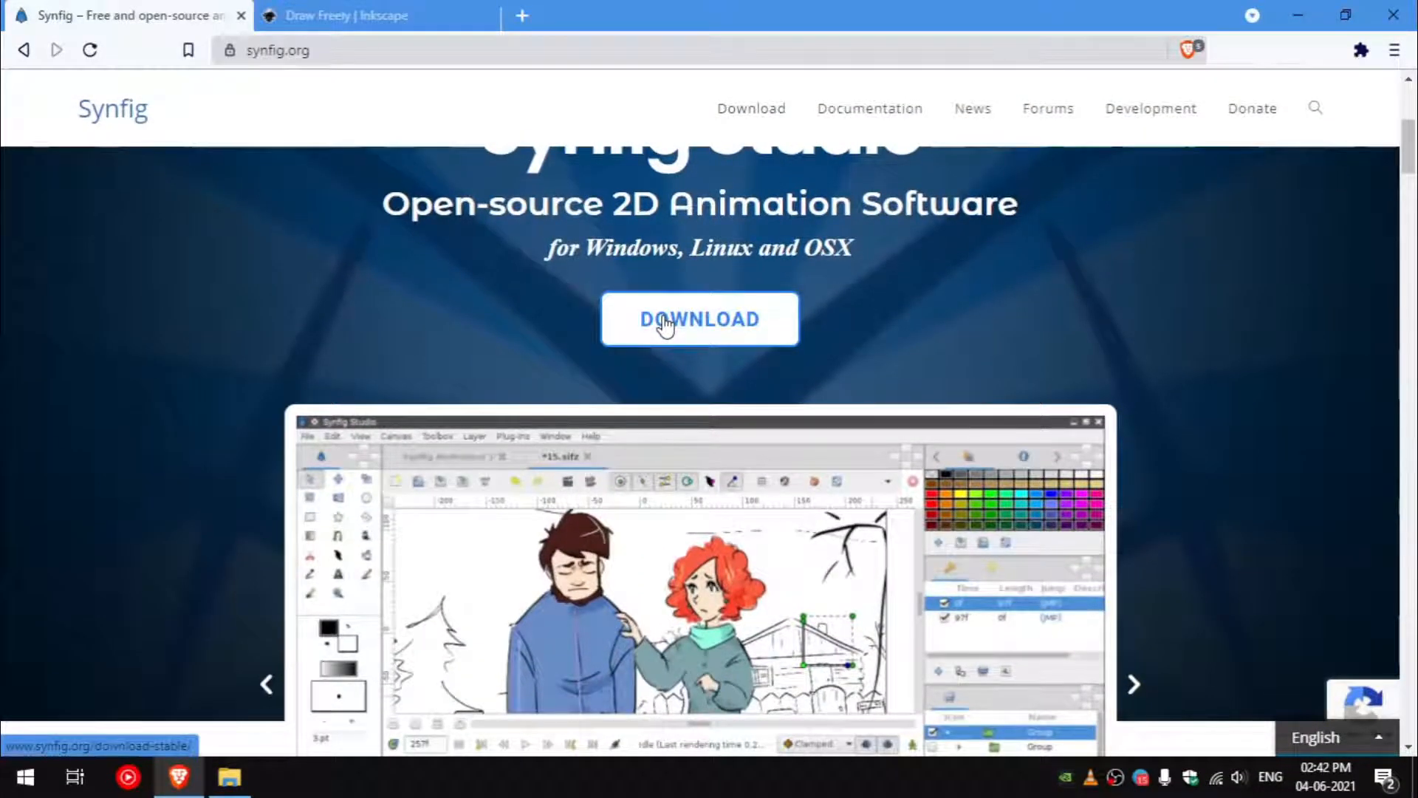
pyautogui.click(370, 14)
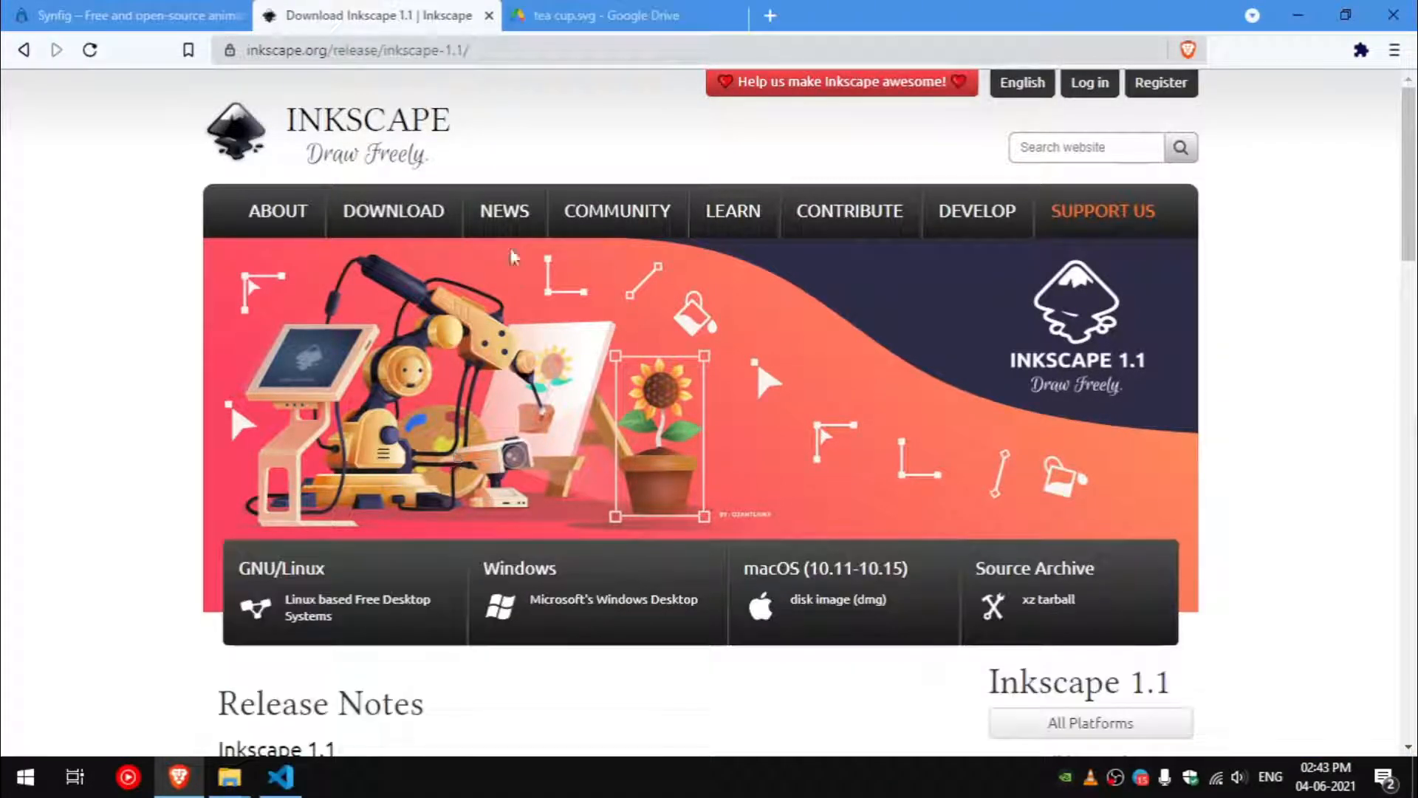
pyautogui.click(606, 15)
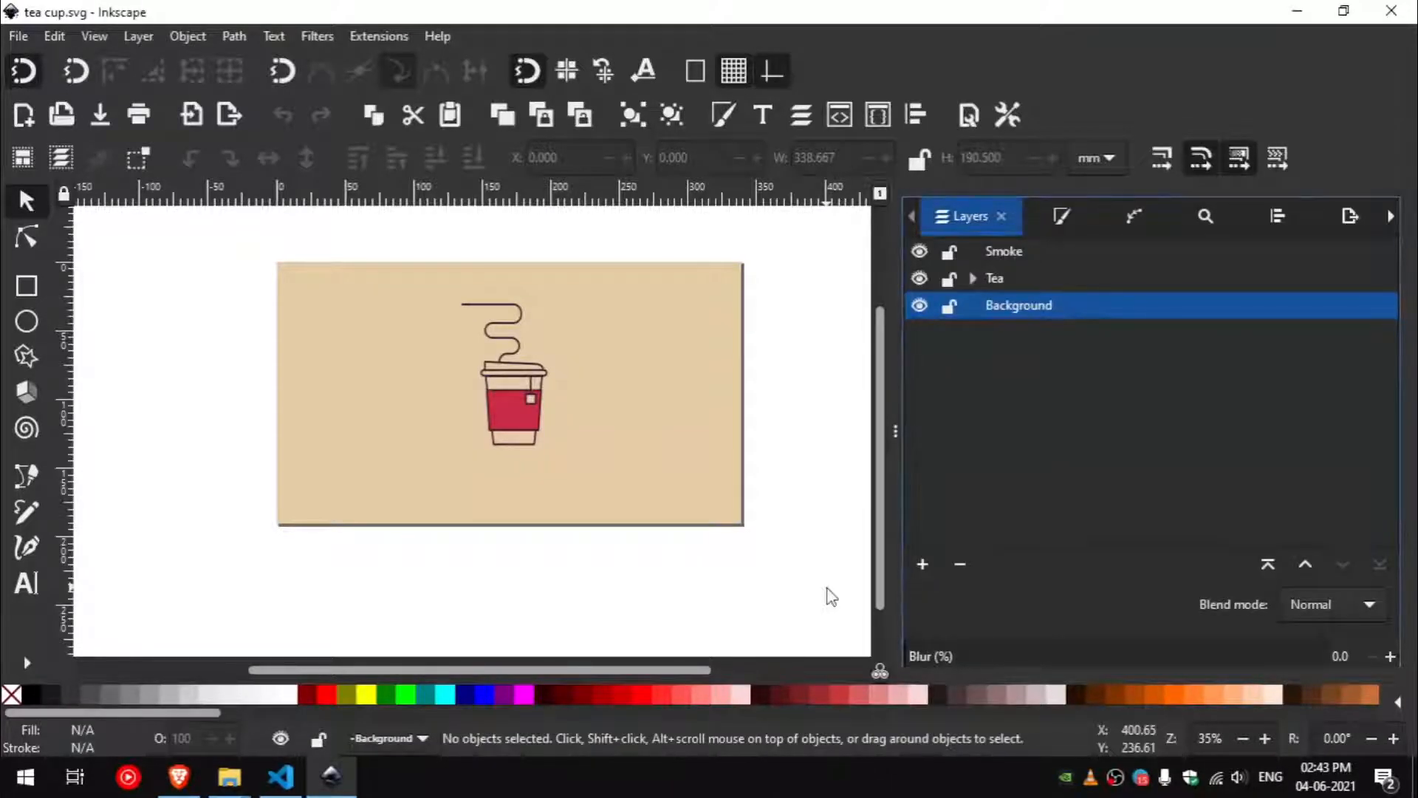
pyautogui.moveTo(1165, 322)
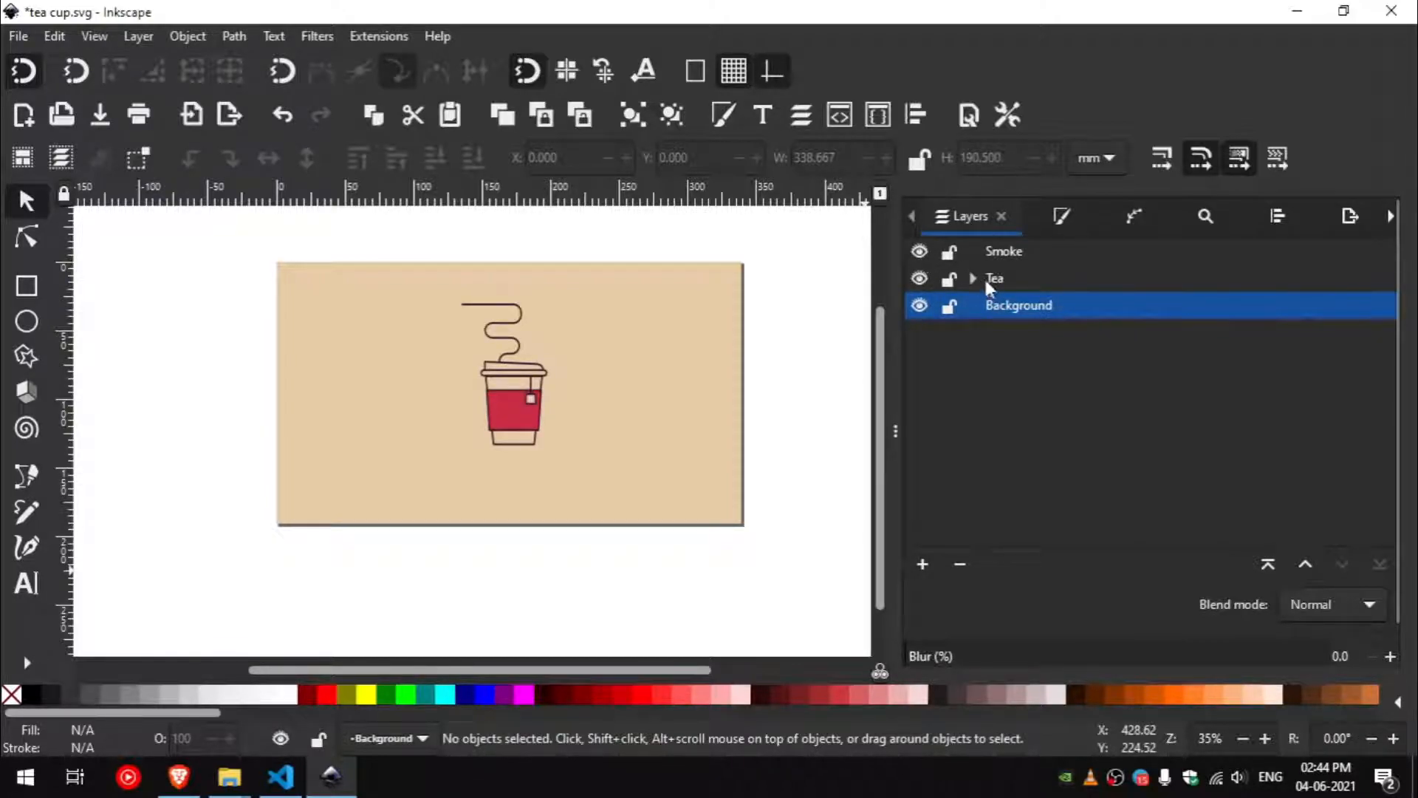
# Expand the Tea layer to reveal its TeaBag sublayer and begin saving tea cup.svg.
pyautogui.click(972, 277)
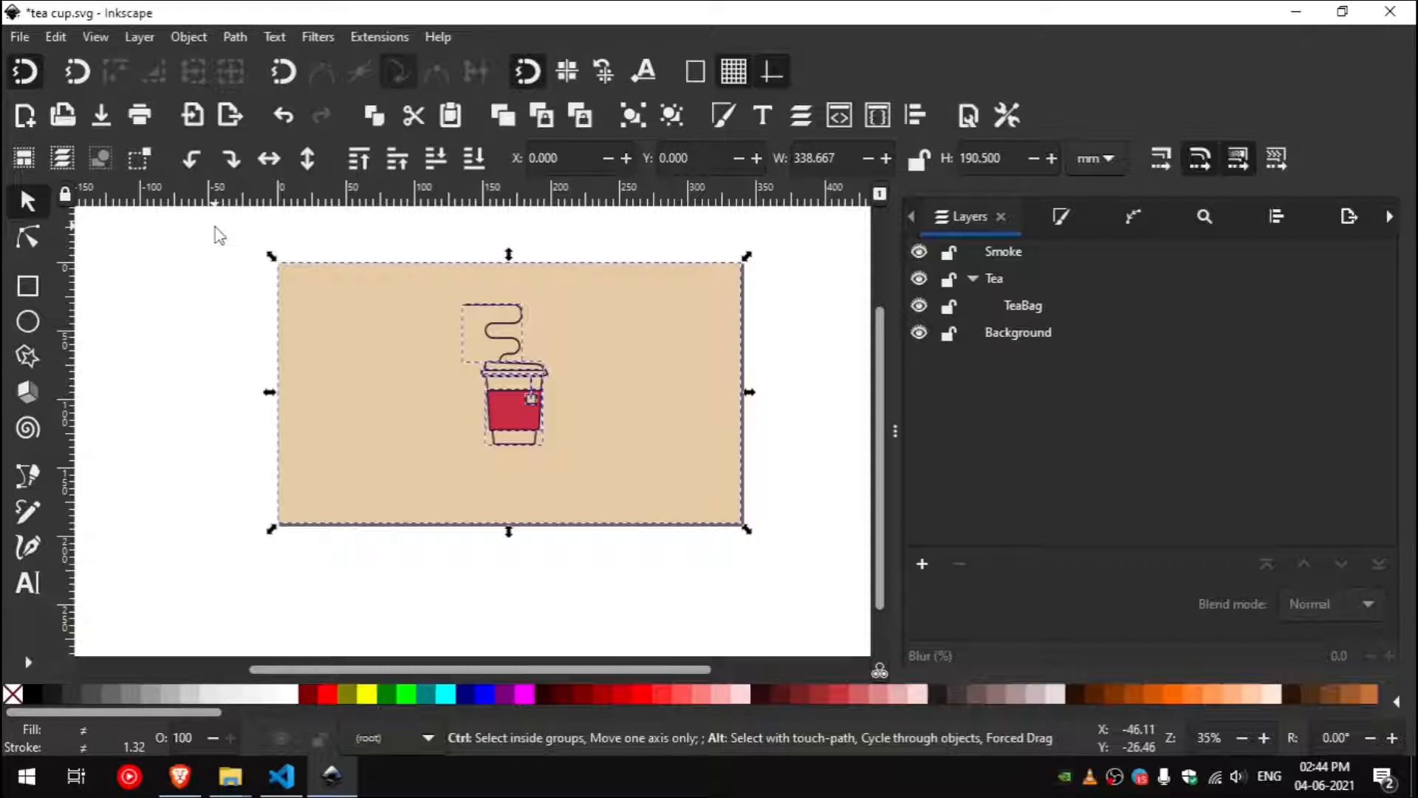
pyautogui.click(17, 35)
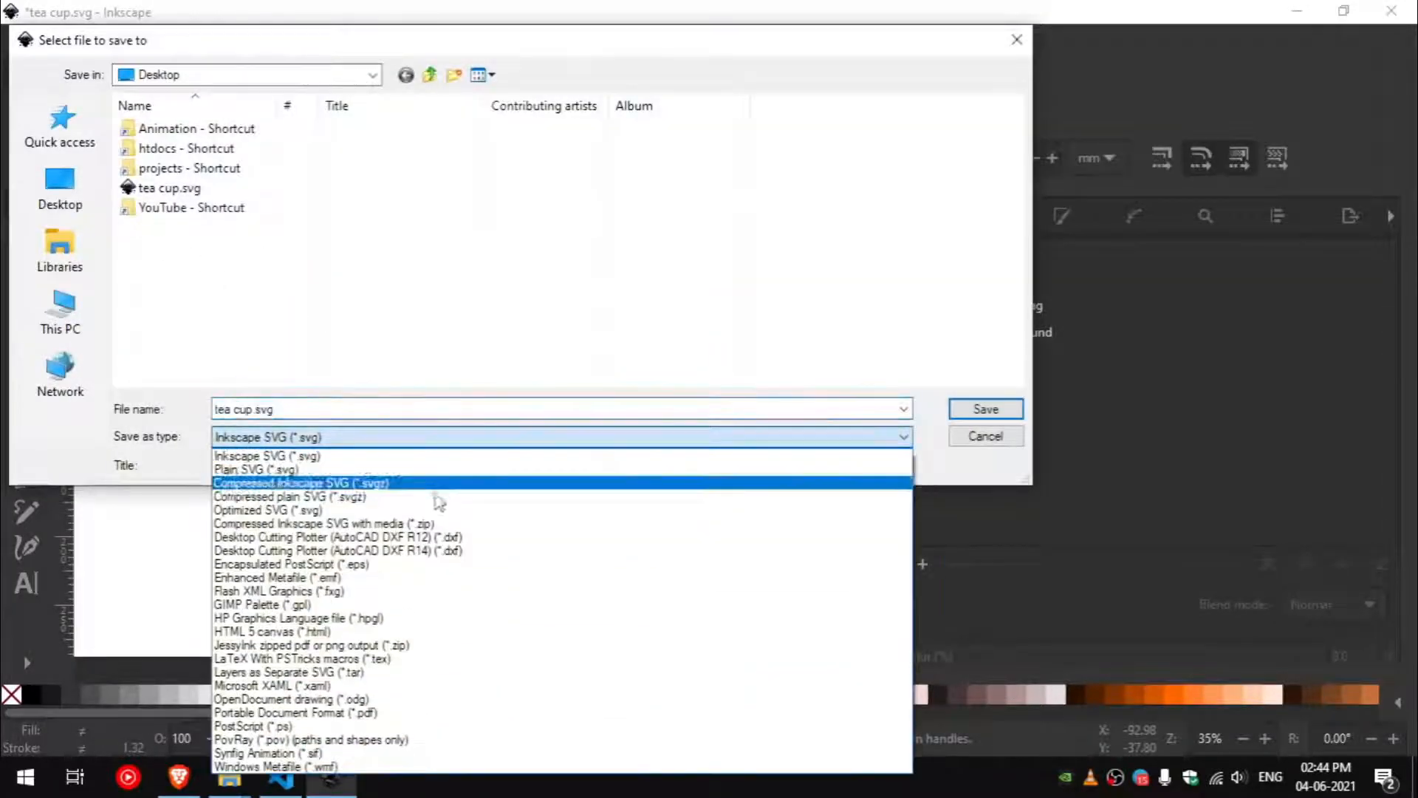
# Save the drawing to the Desktop as animation.sif in Synfig Animation (*.sif) format.
pyautogui.click(268, 752)
pyautogui.write('animation s')
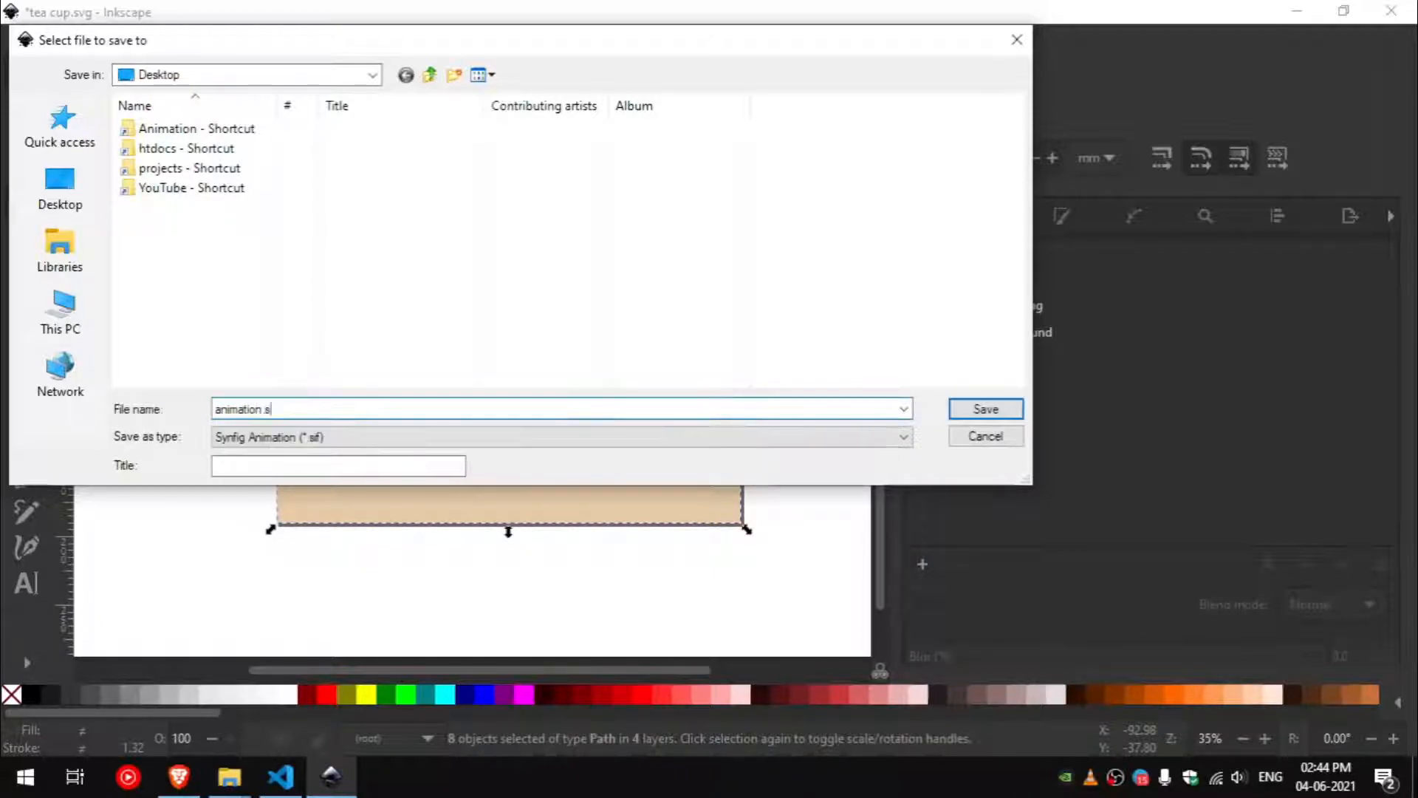
pyautogui.click(984, 410)
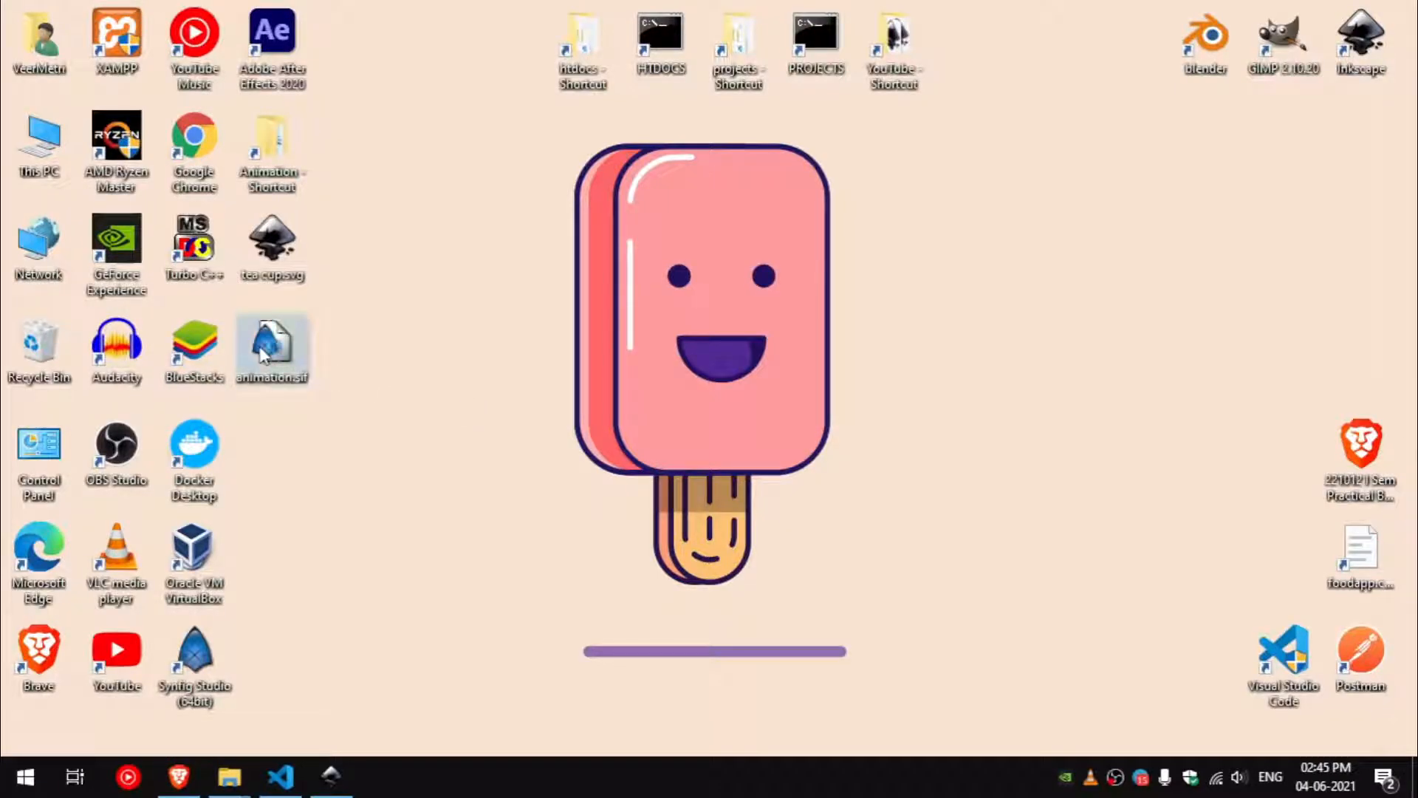
# Open animation.sif from the desktop, accept preferences, and select the Smoke and Tea layers.
pyautogui.doubleClick(272, 349)
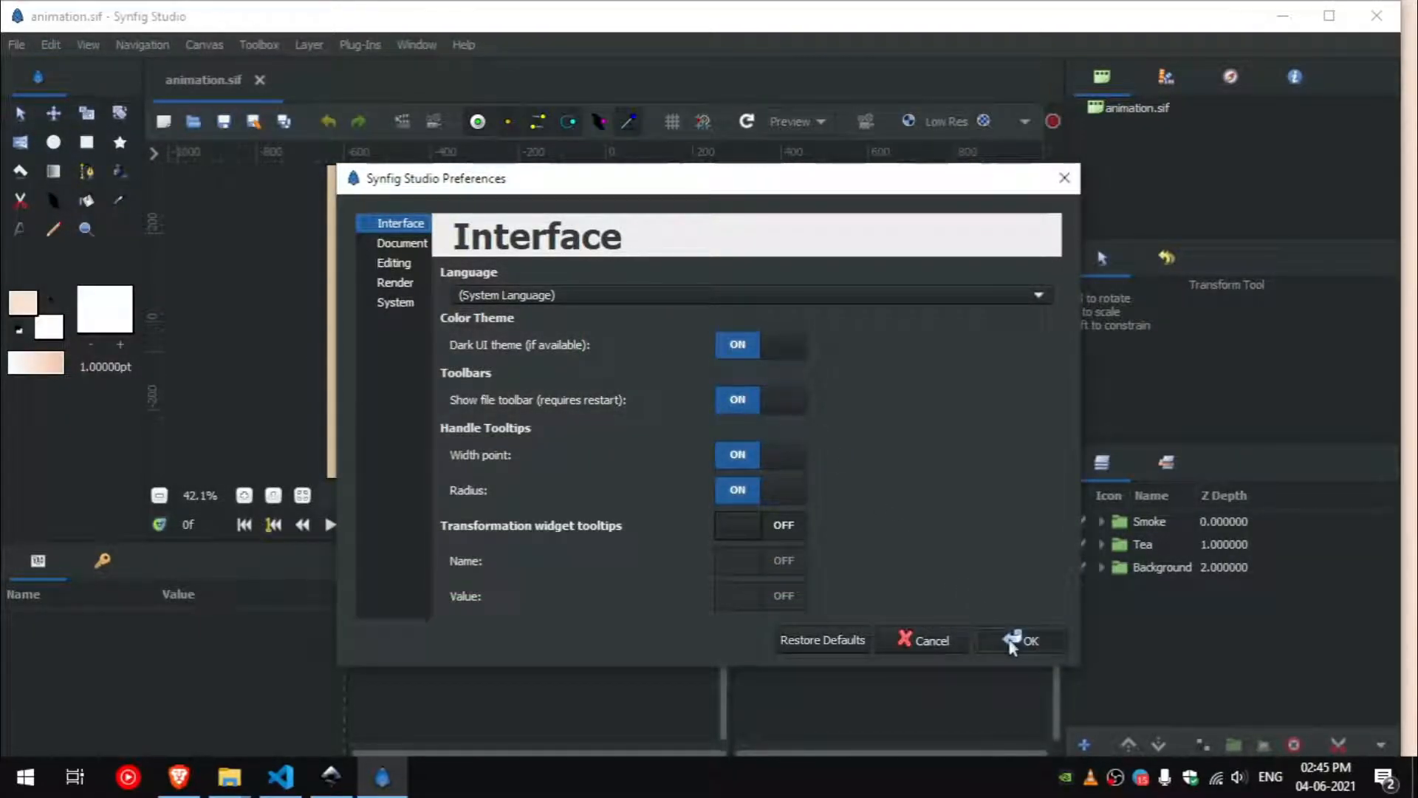
pyautogui.click(1031, 639)
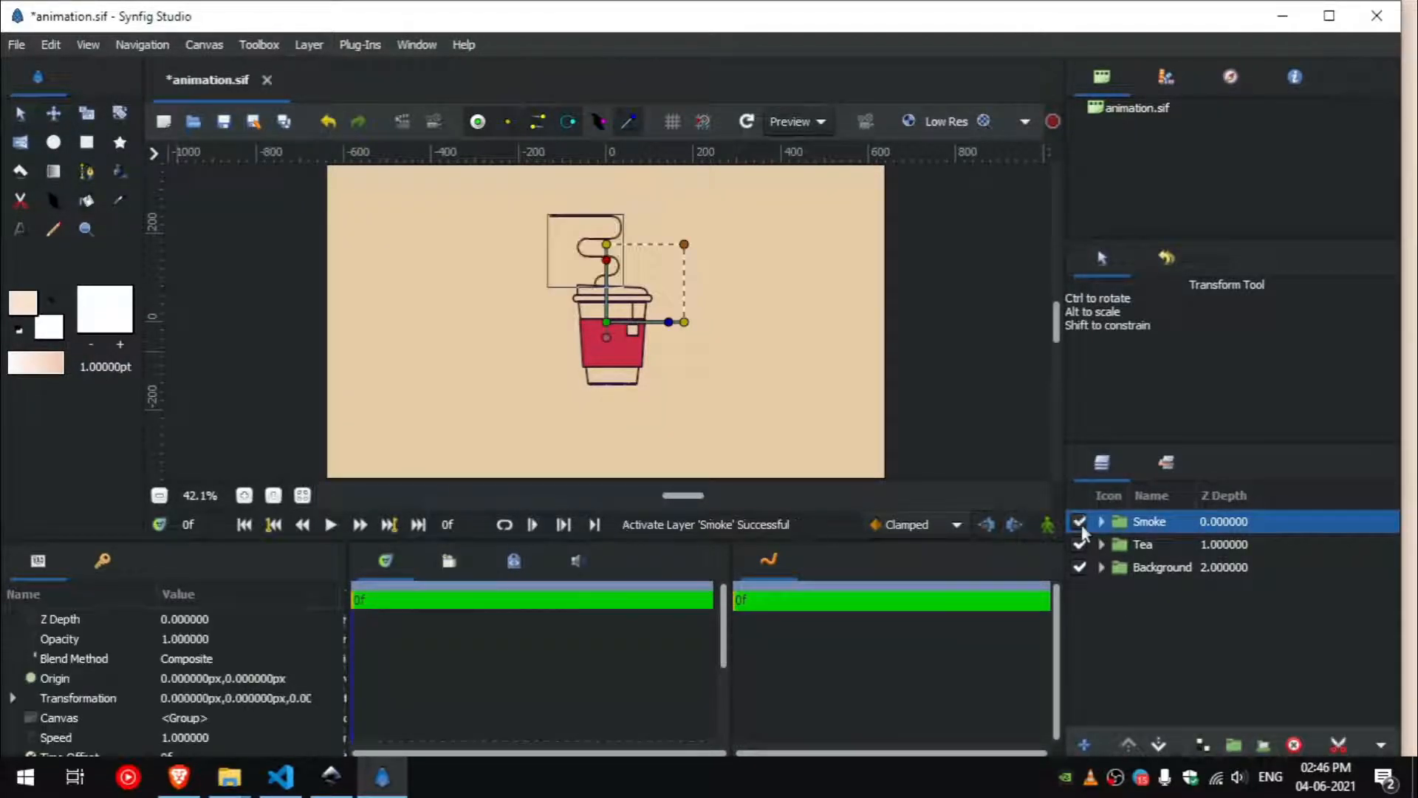
pyautogui.click(1141, 543)
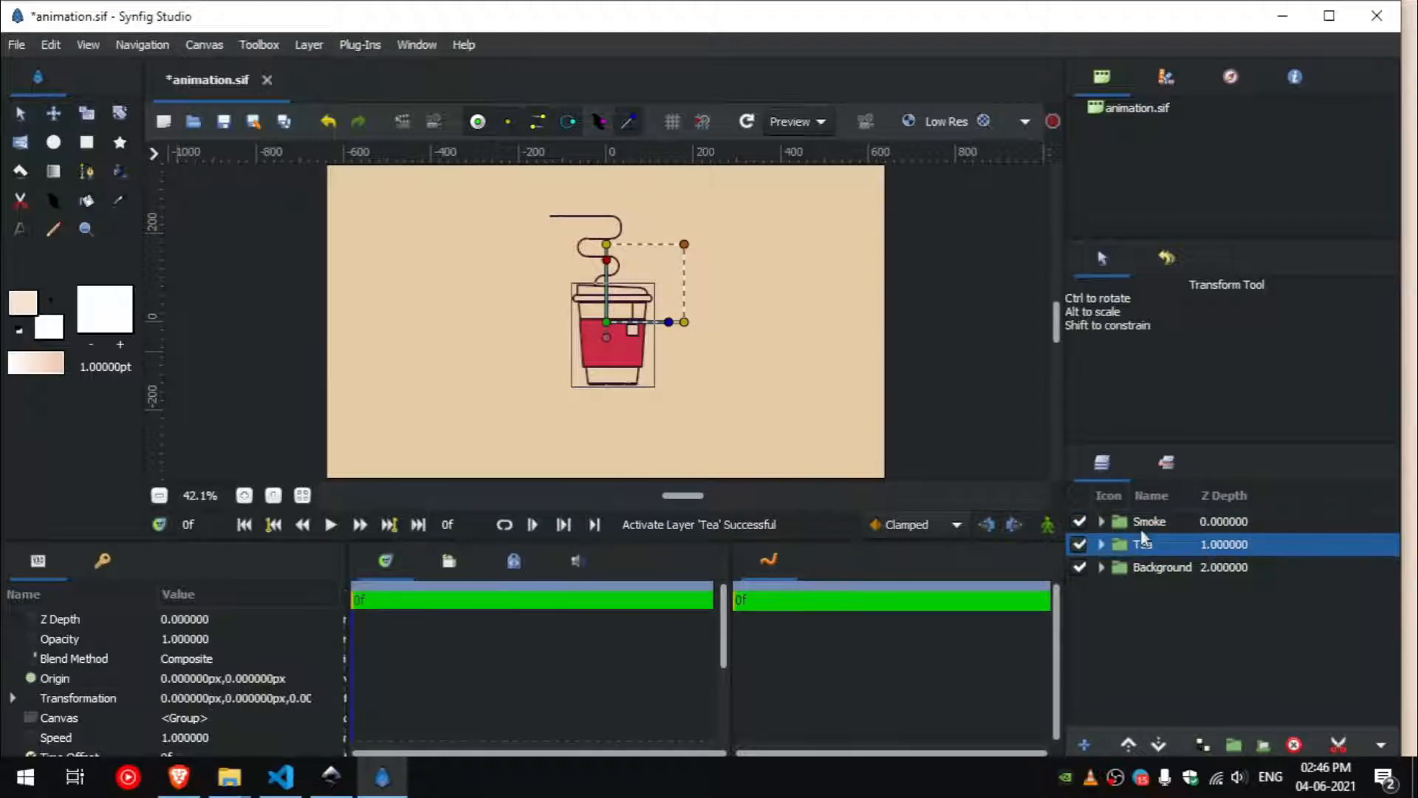
pyautogui.click(1161, 567)
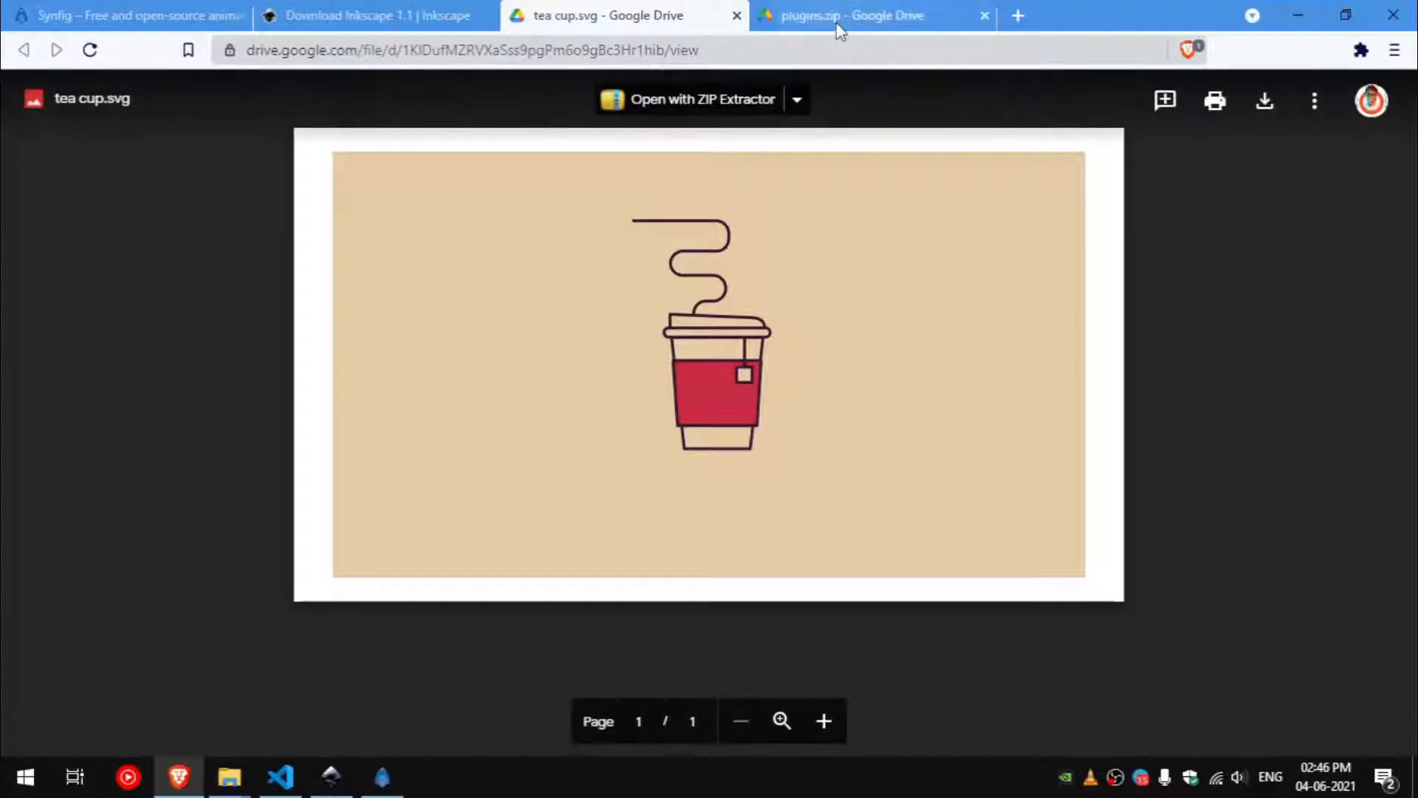
# Download plugins.zip from Google Drive and save it onto the Desktop.
pyautogui.click(1263, 99)
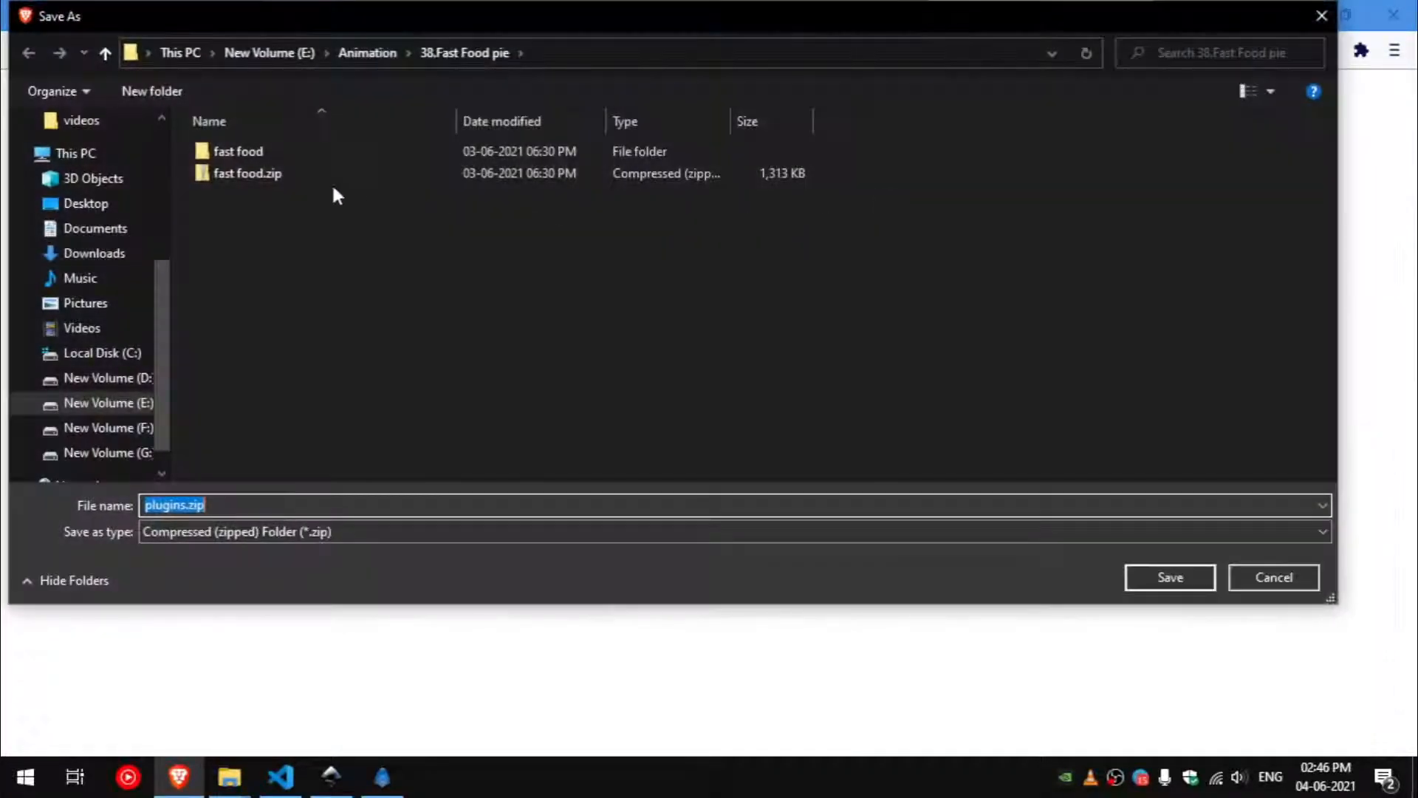
pyautogui.click(86, 203)
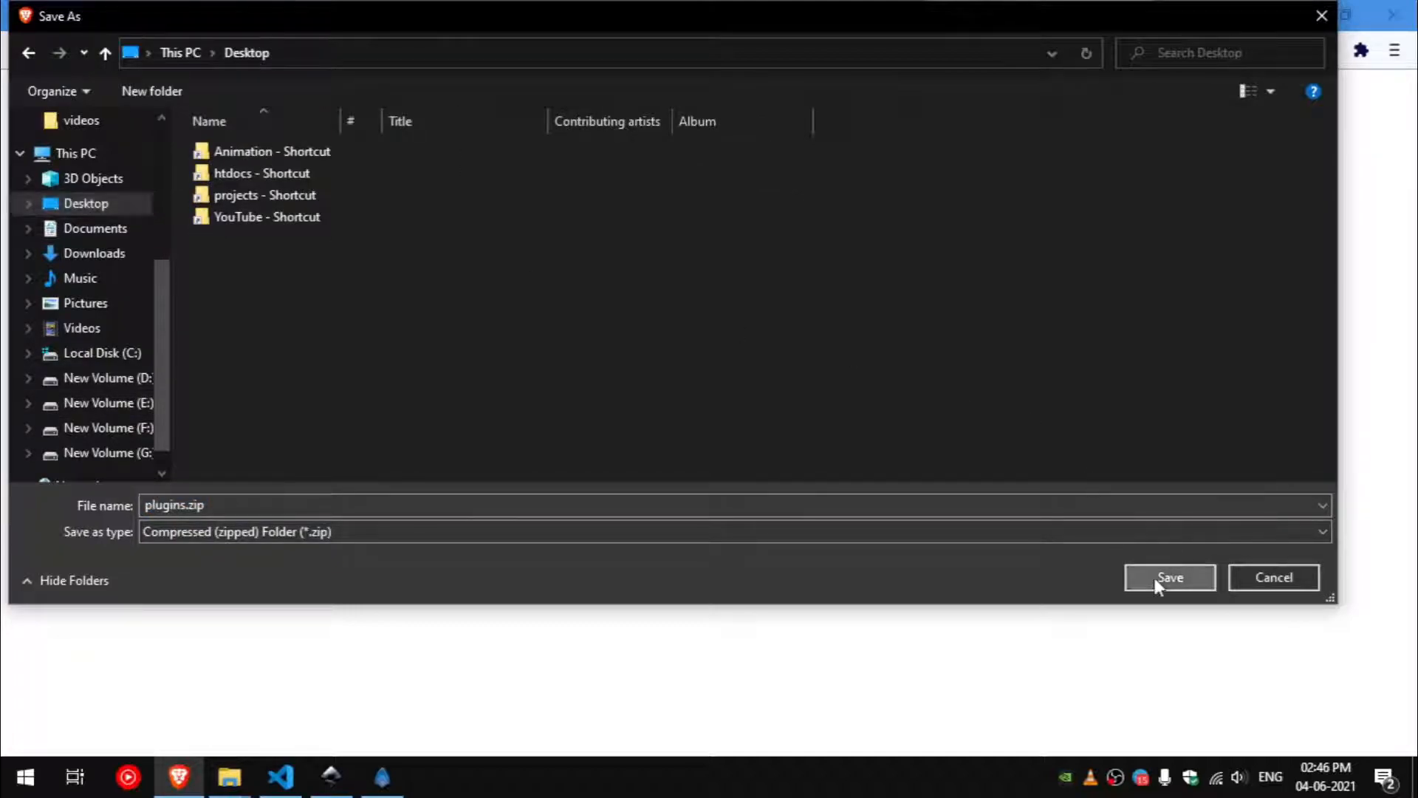
pyautogui.click(1170, 577)
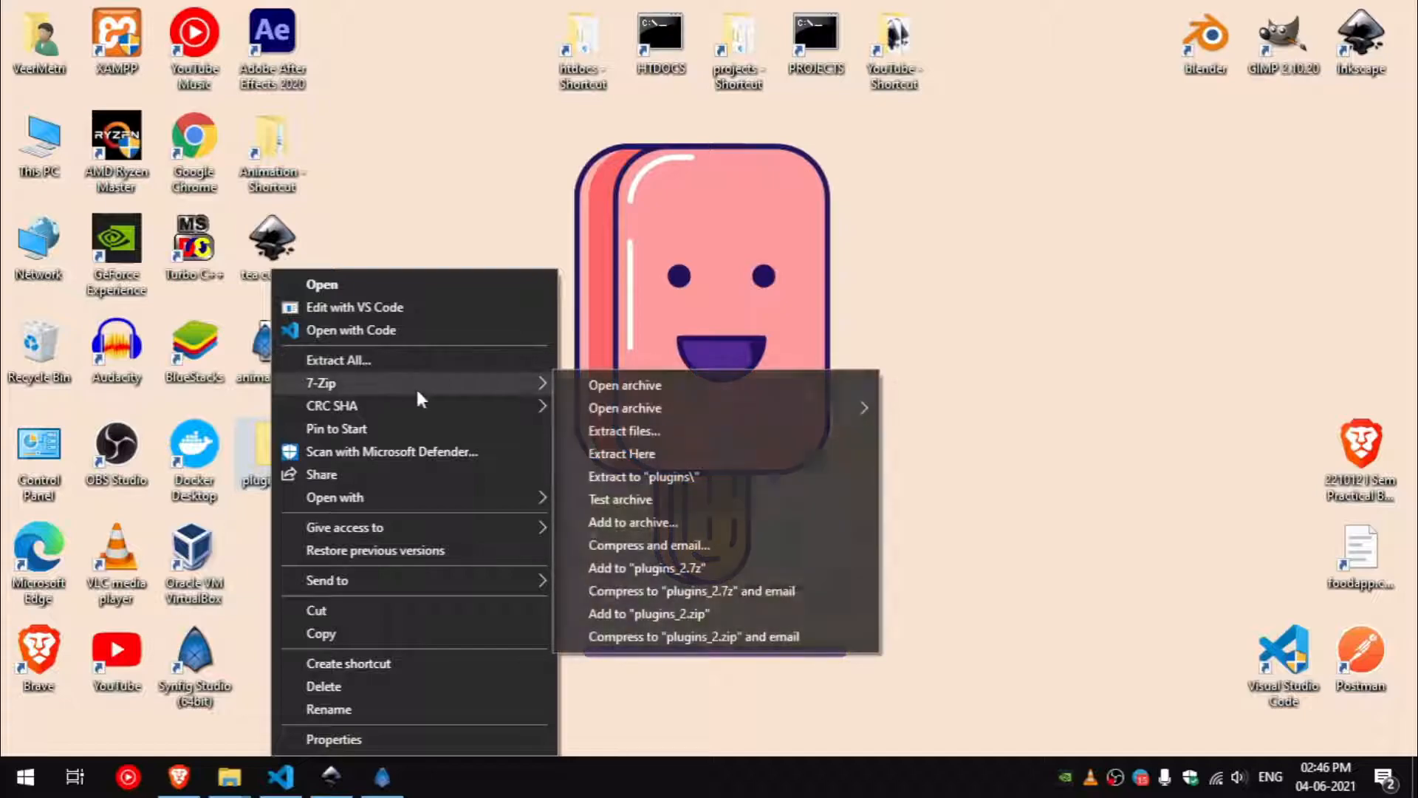
# Extract plugins.zip into a plugins folder and view its contents.
pyautogui.click(643, 477)
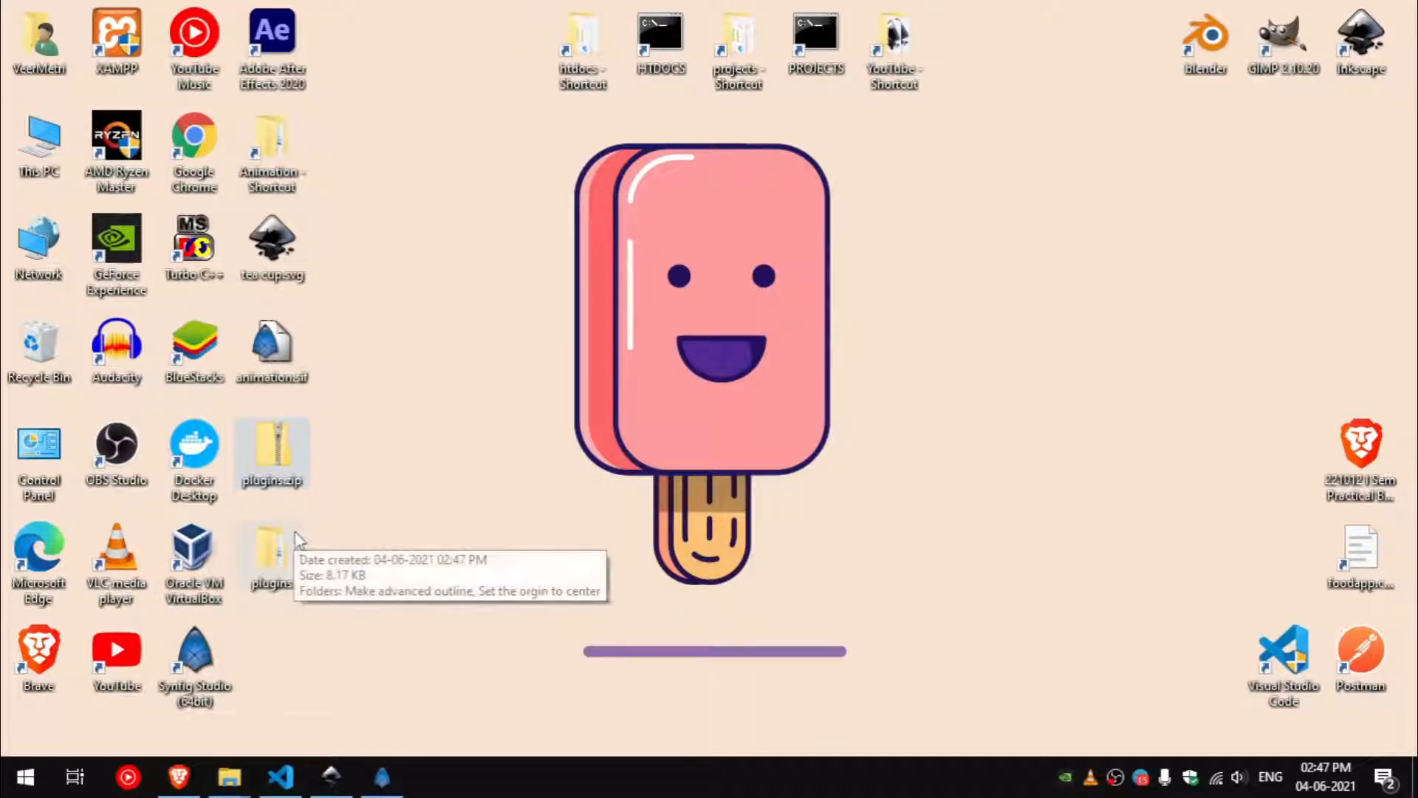
pyautogui.doubleClick(271, 551)
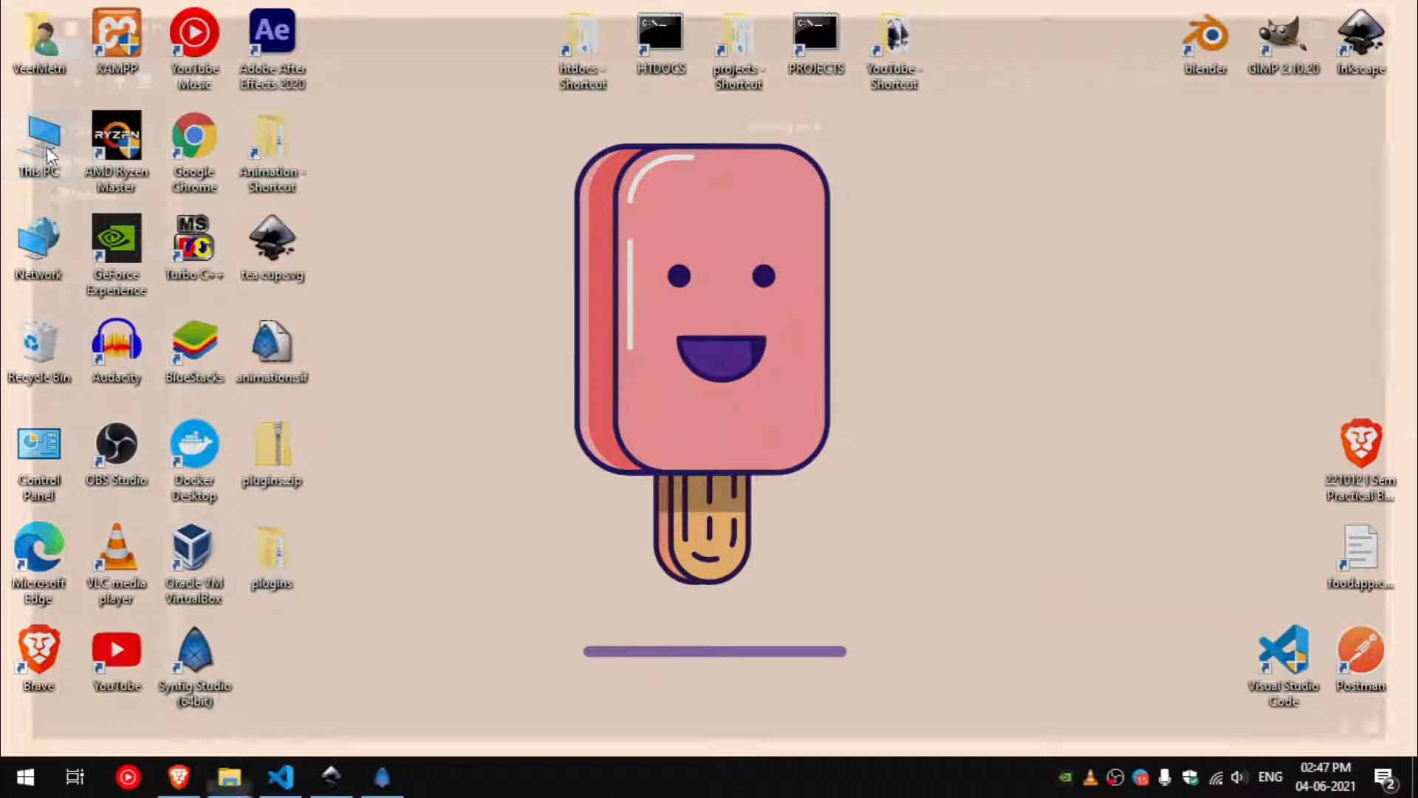
# Navigate to C:\Program Files\Synfig\share\synfig\plugins and copy both plugin folders there.
pyautogui.click(227, 775)
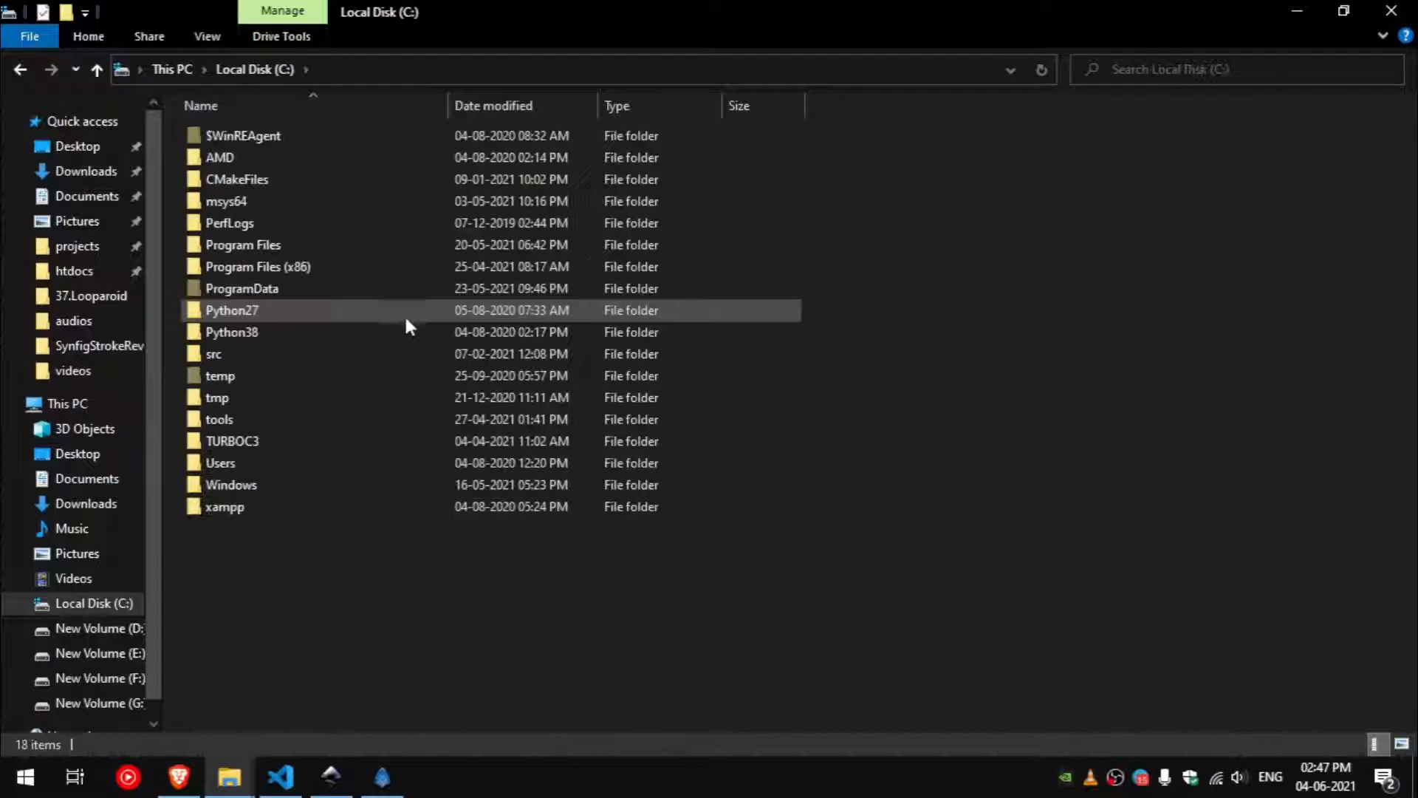
pyautogui.doubleClick(220, 462)
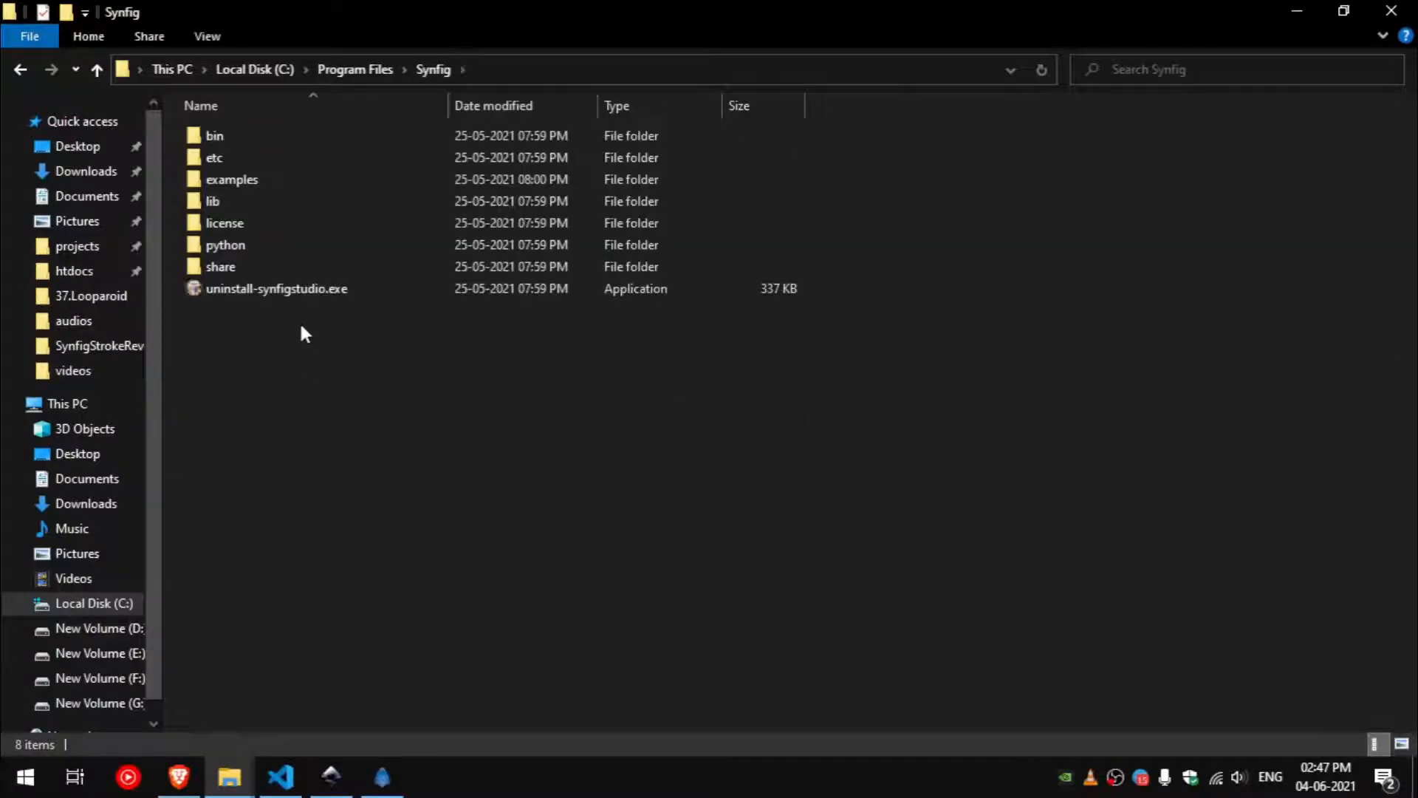
pyautogui.doubleClick(220, 266)
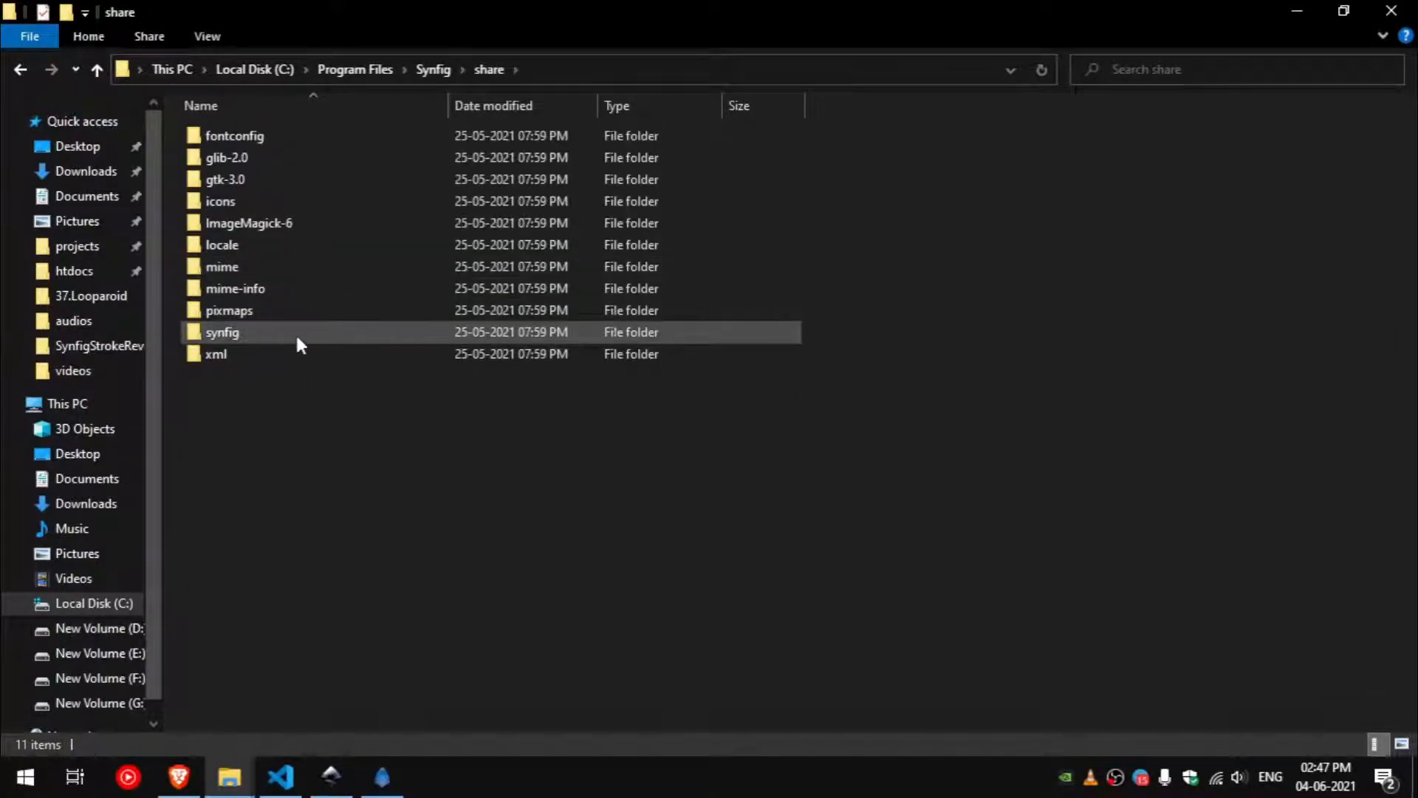
pyautogui.doubleClick(221, 333)
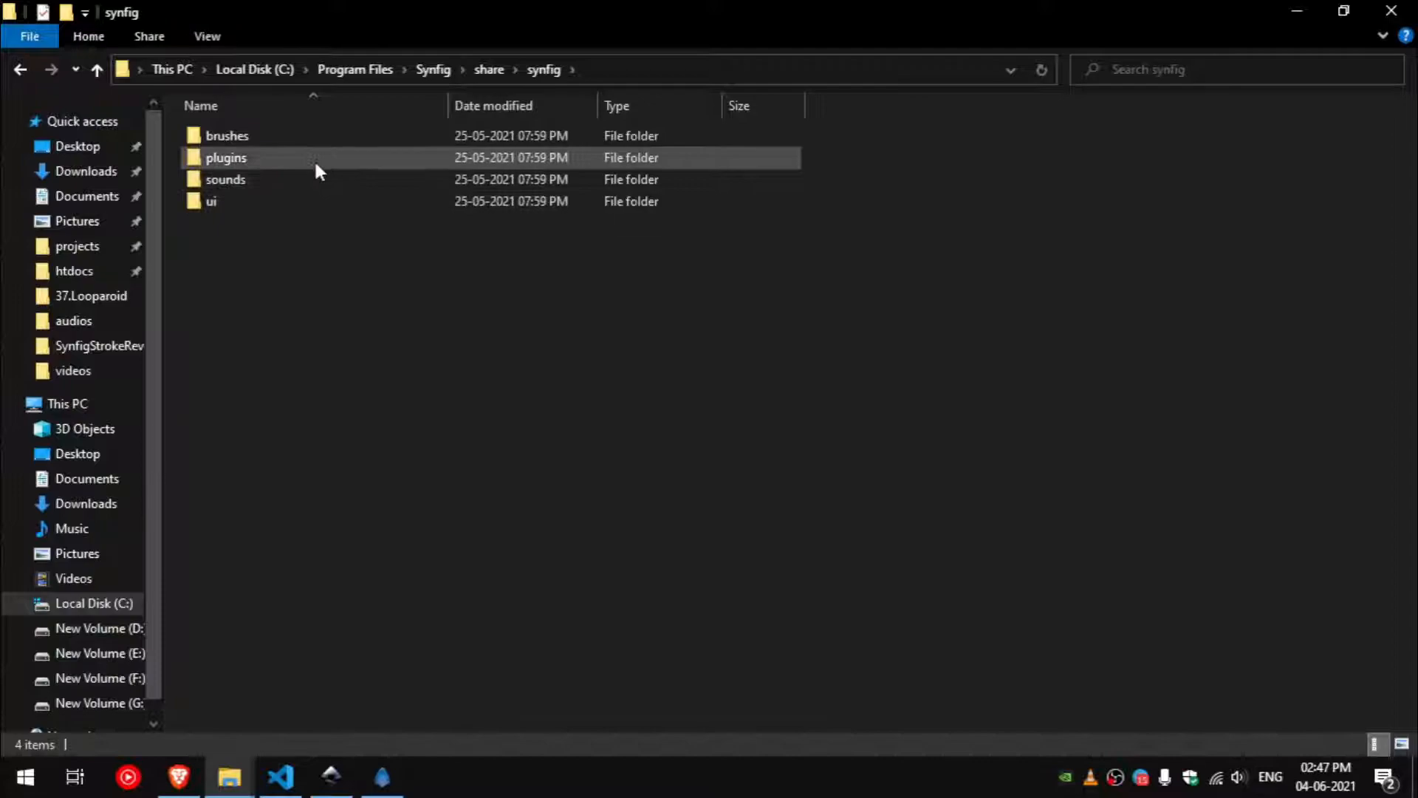
pyautogui.doubleClick(226, 158)
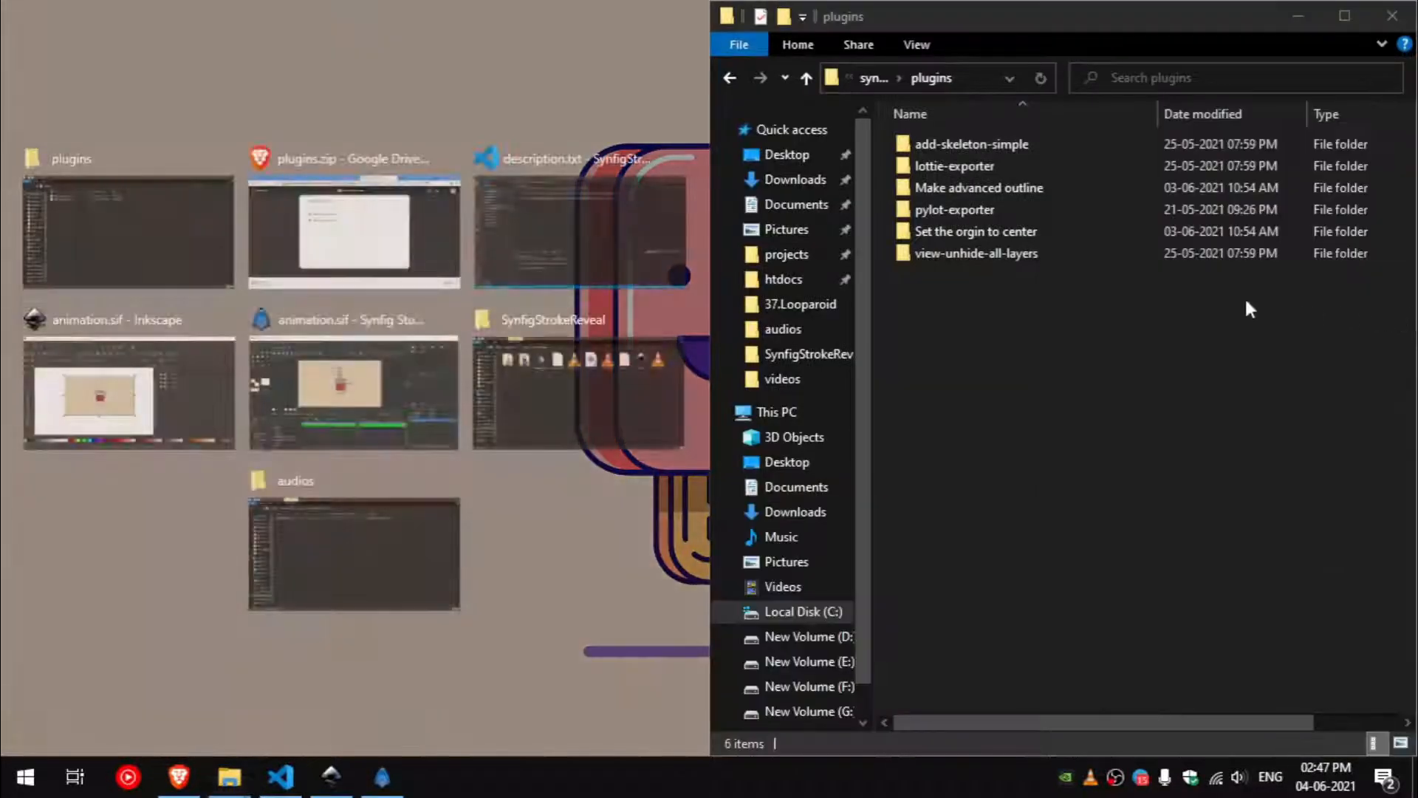
pyautogui.moveTo(129, 230)
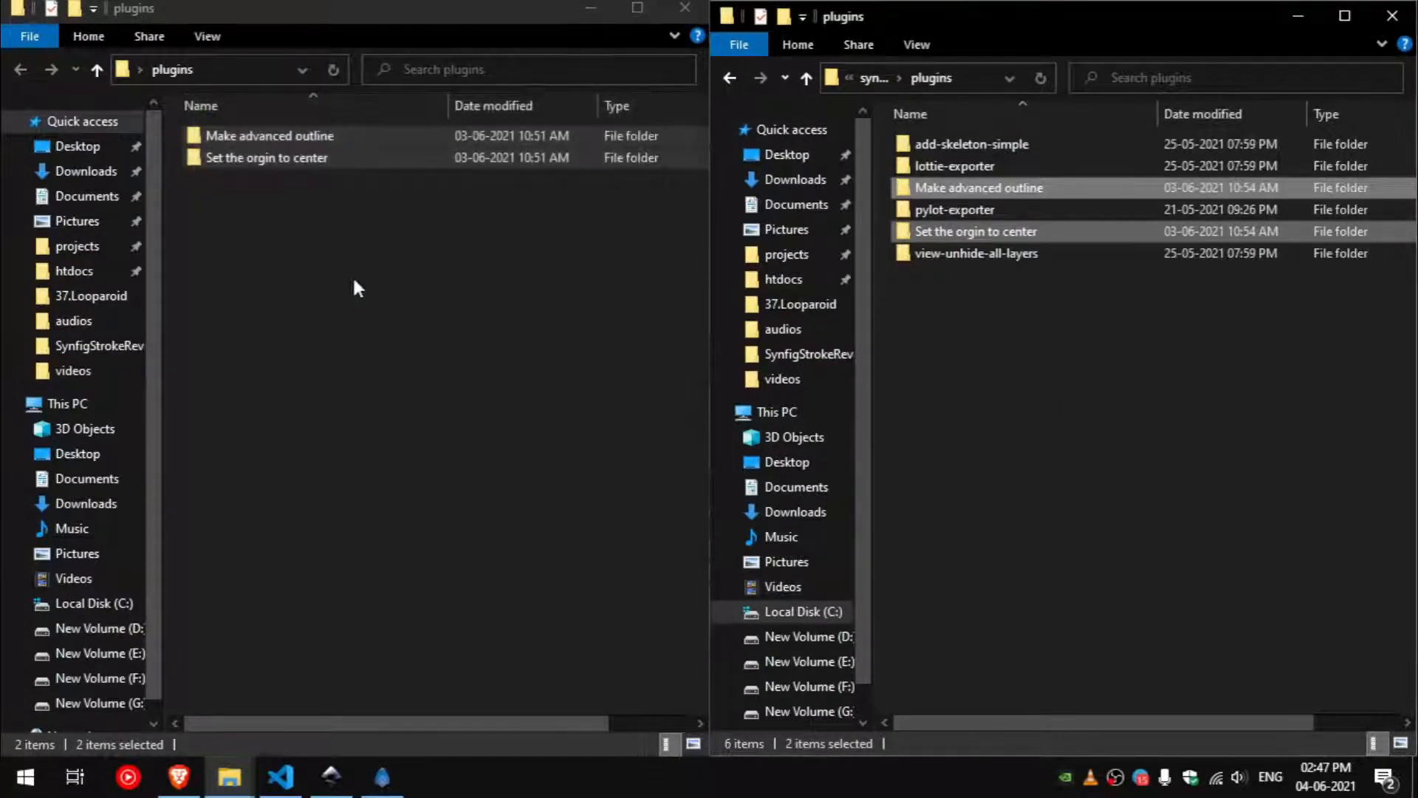
pyautogui.click(590, 9)
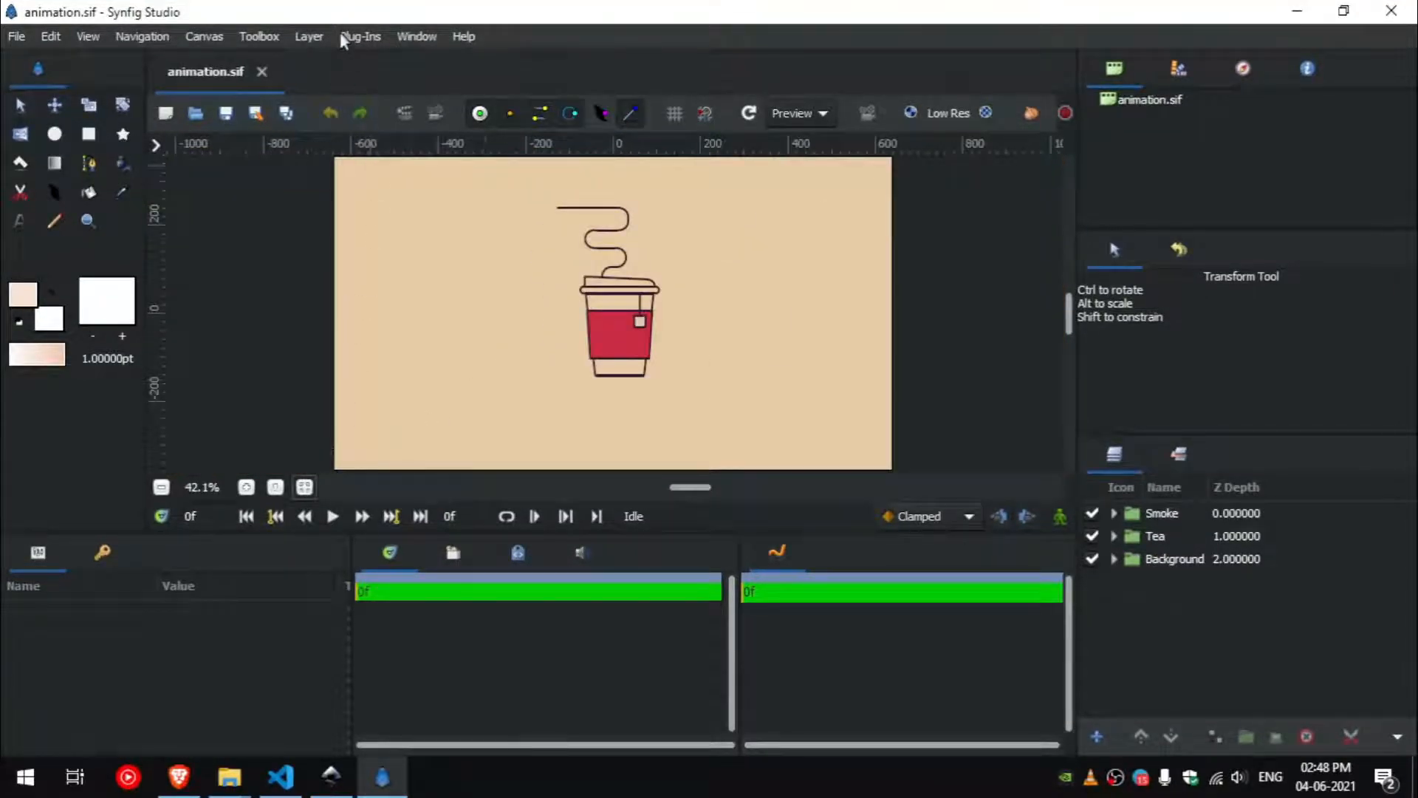
# Run the Center the origin plug-in to move the canvas origin to the tea cup's centre.
pyautogui.click(360, 36)
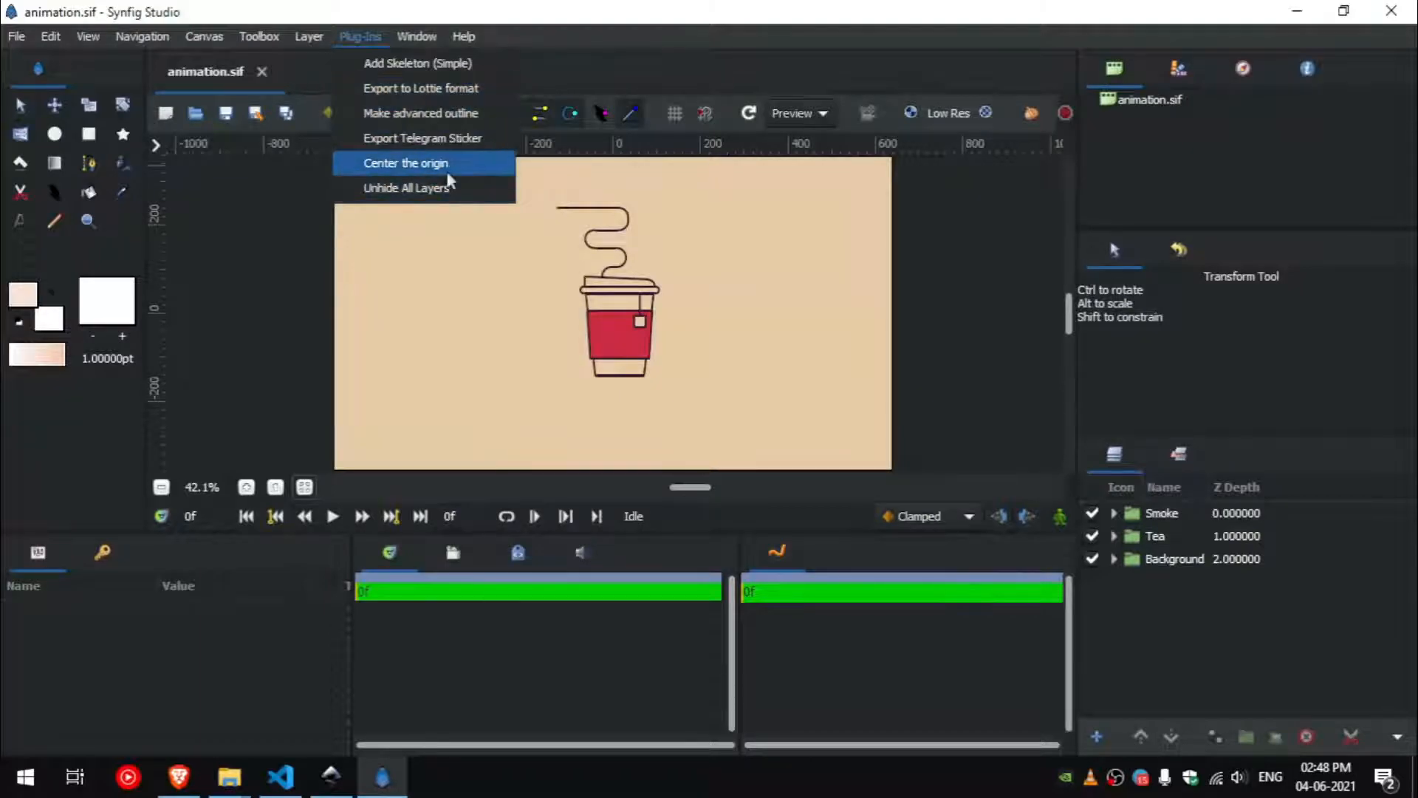
pyautogui.click(405, 162)
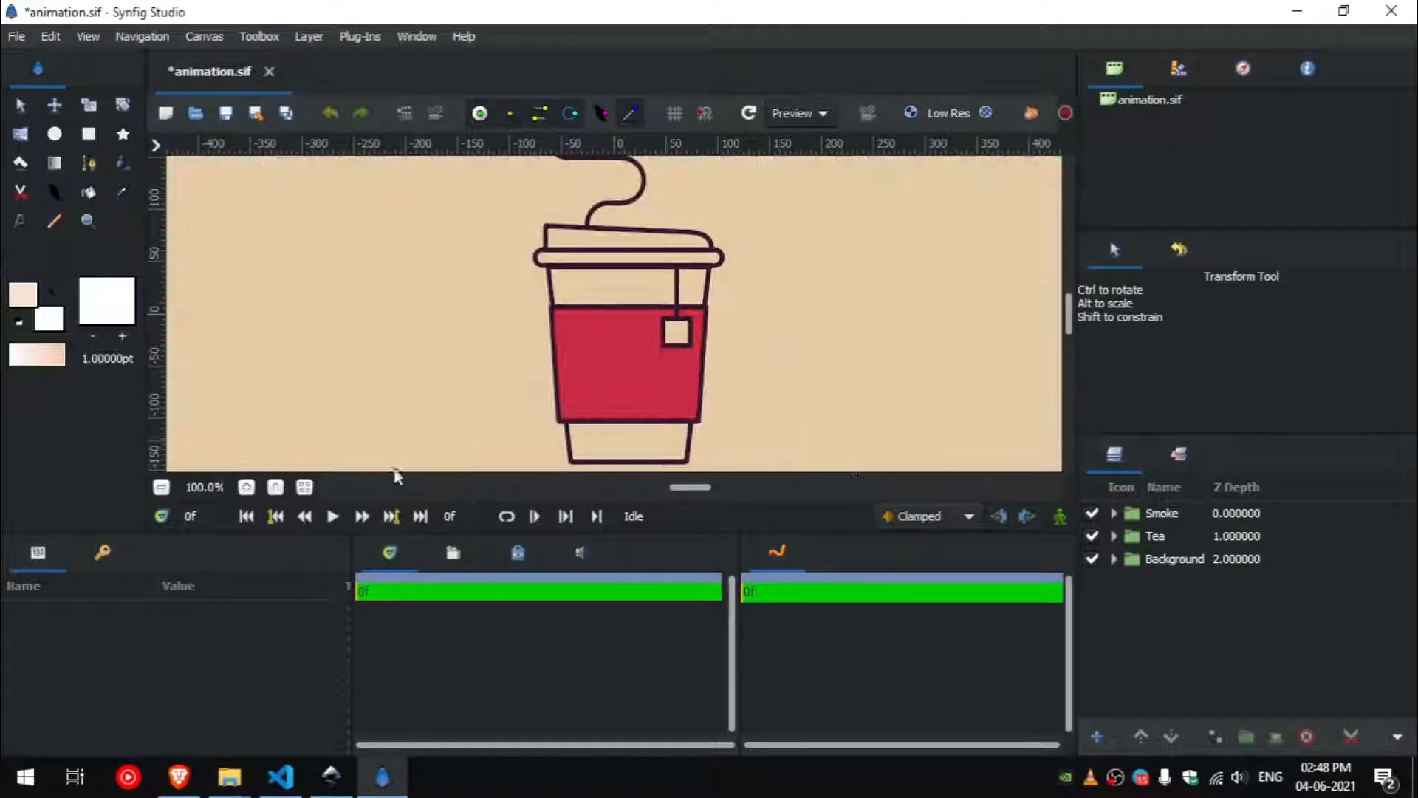
pyautogui.click(361, 35)
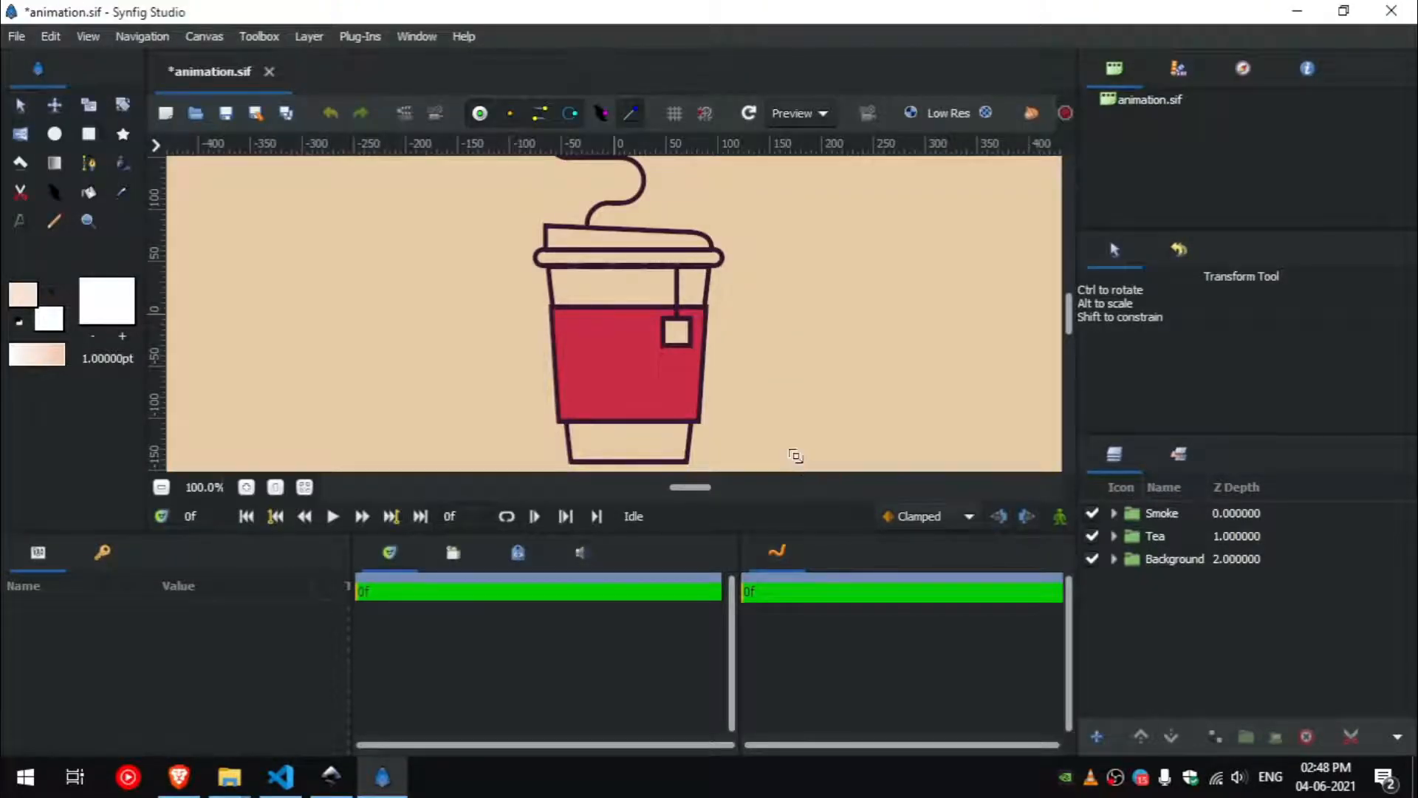
# Duplicate the red tea fill layer path852, set the copy's Blend Method to Alpha Over, and save.
pyautogui.click(624, 371)
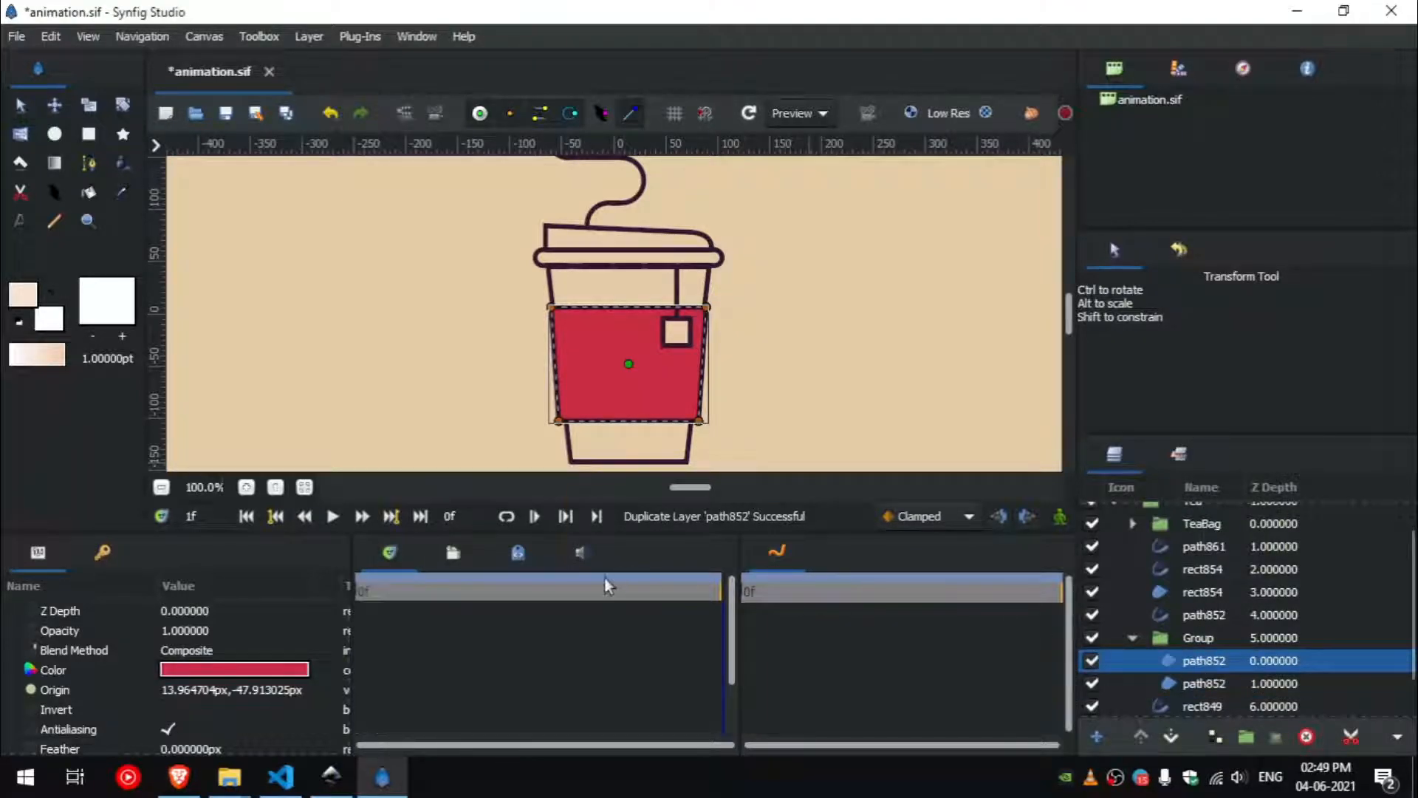
pyautogui.click(234, 649)
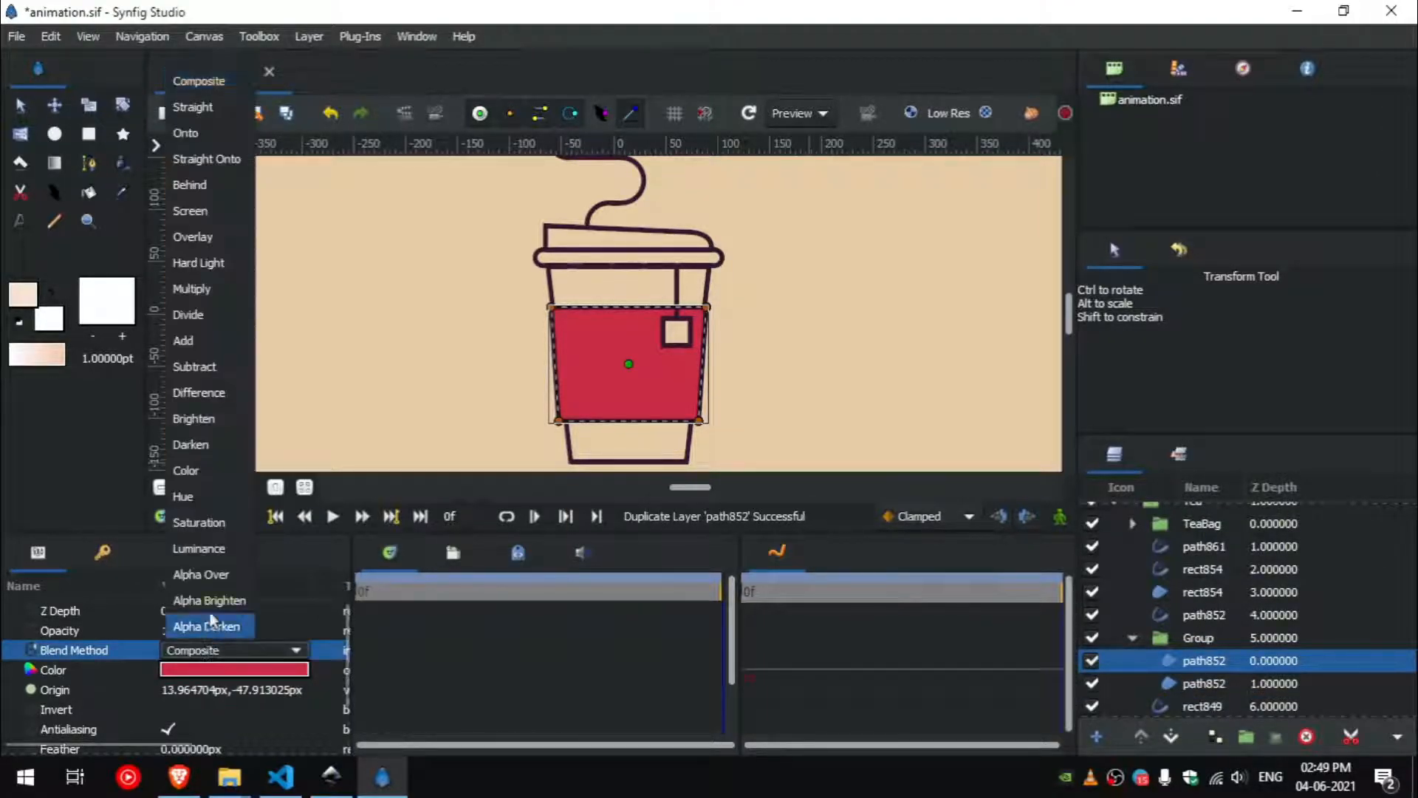
pyautogui.click(200, 575)
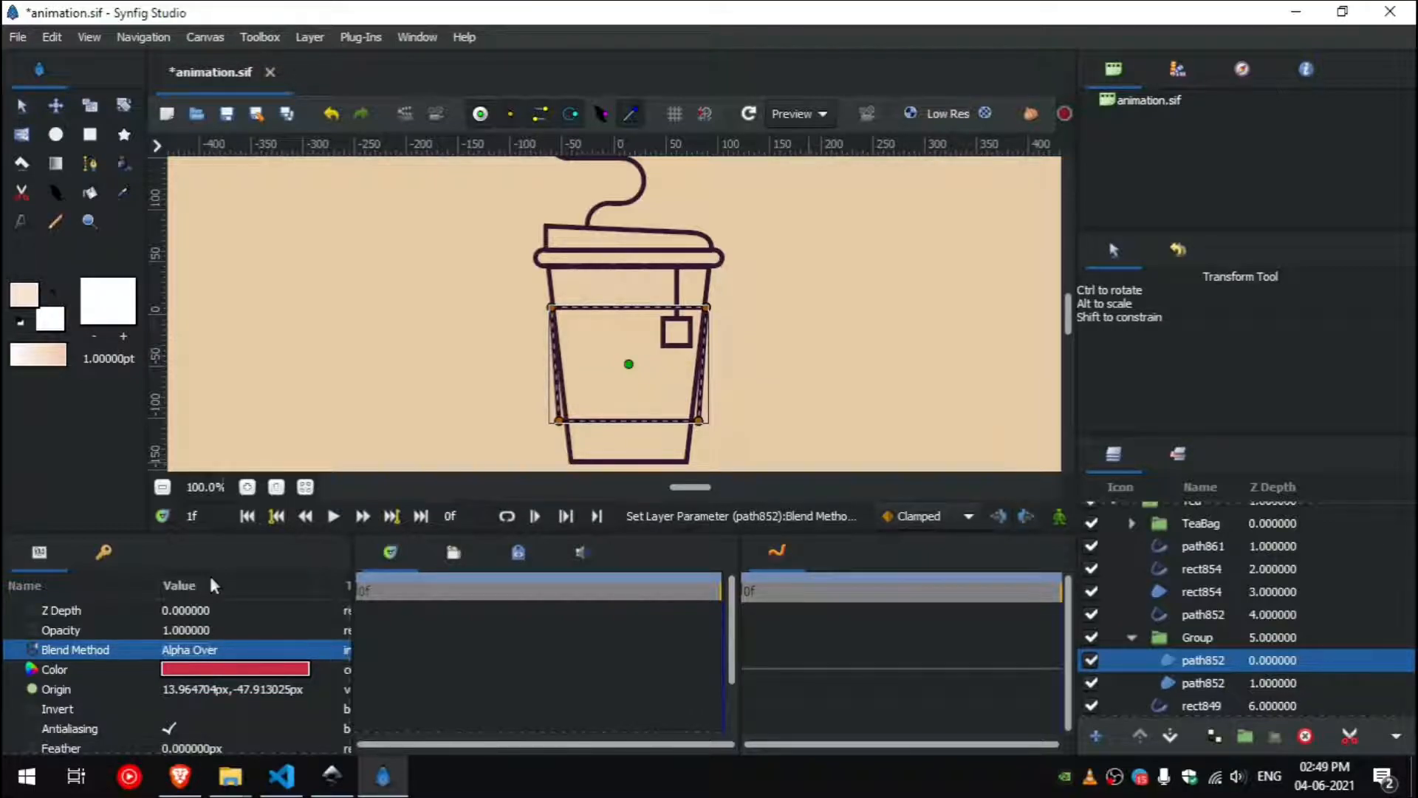
pyautogui.press('ctrl+s')
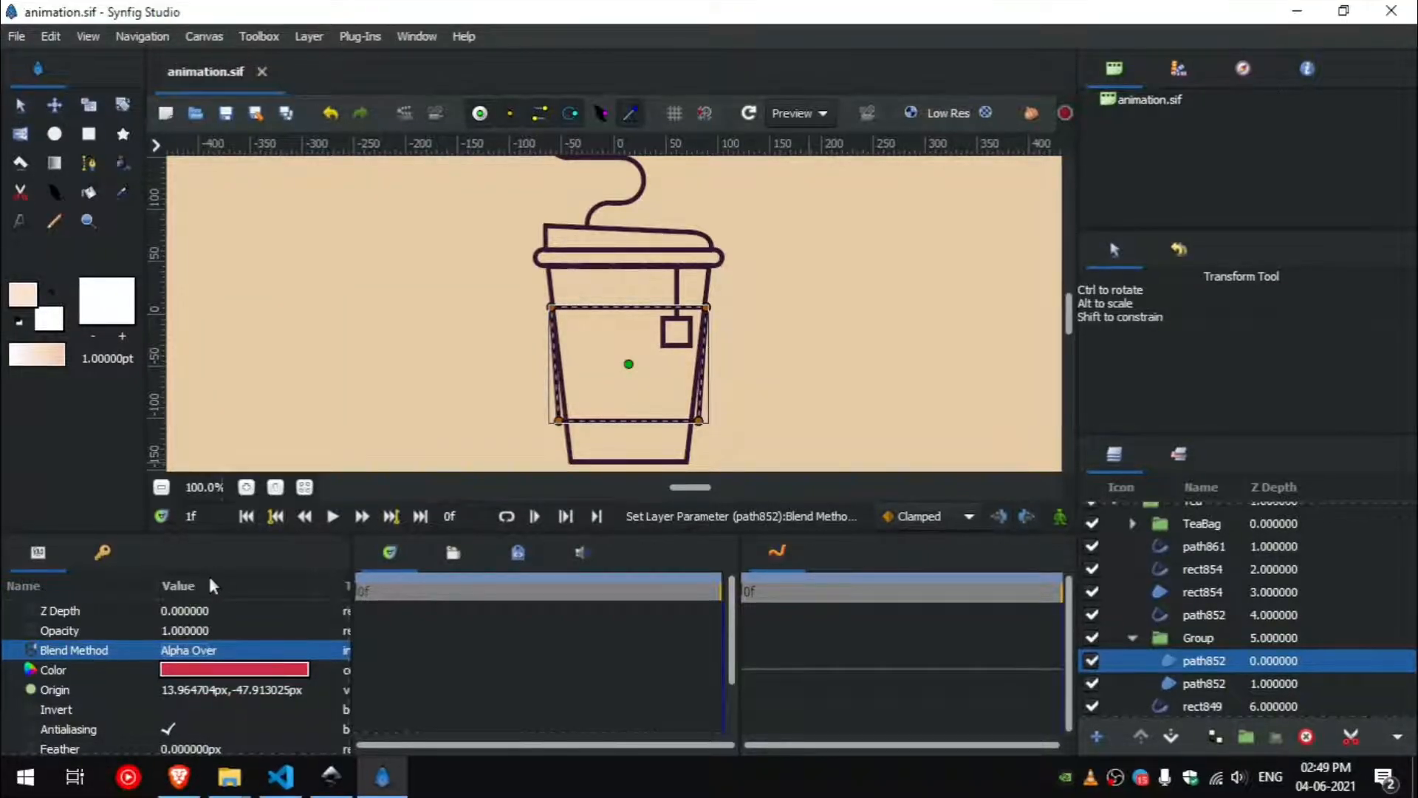
# Set the canvas to 60 frames per second with an End Time of 240 in Canvas Properties.
pyautogui.click(204, 35)
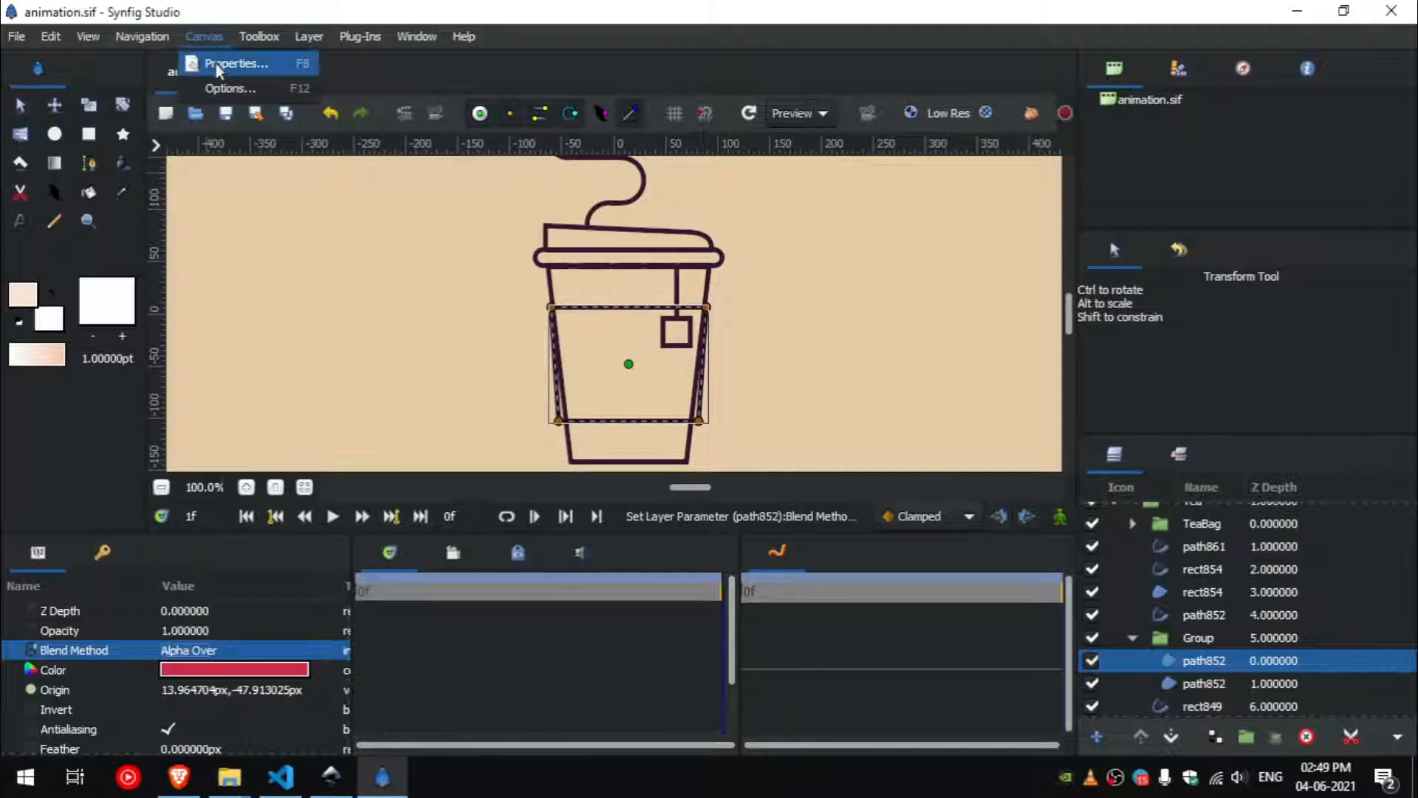
pyautogui.click(237, 62)
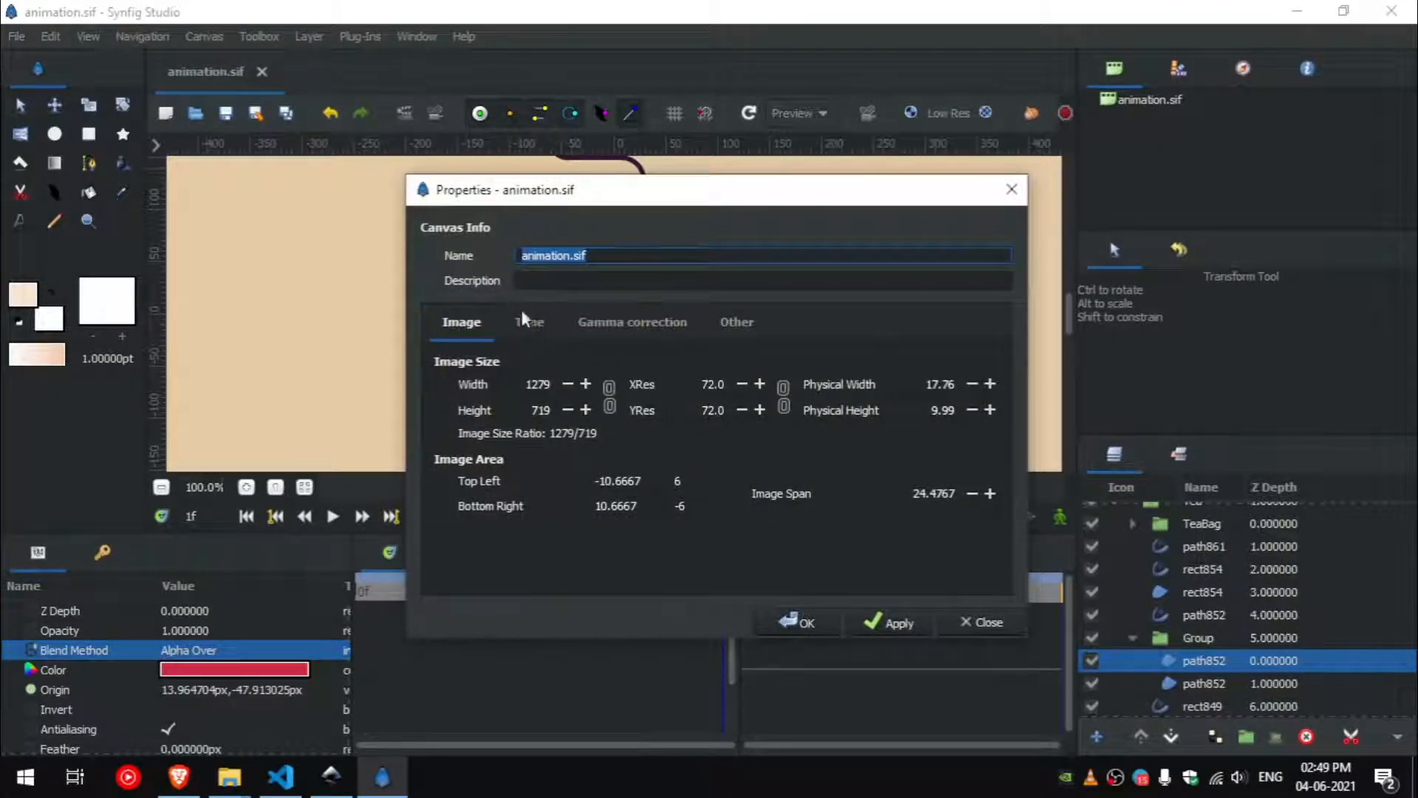
pyautogui.click(528, 322)
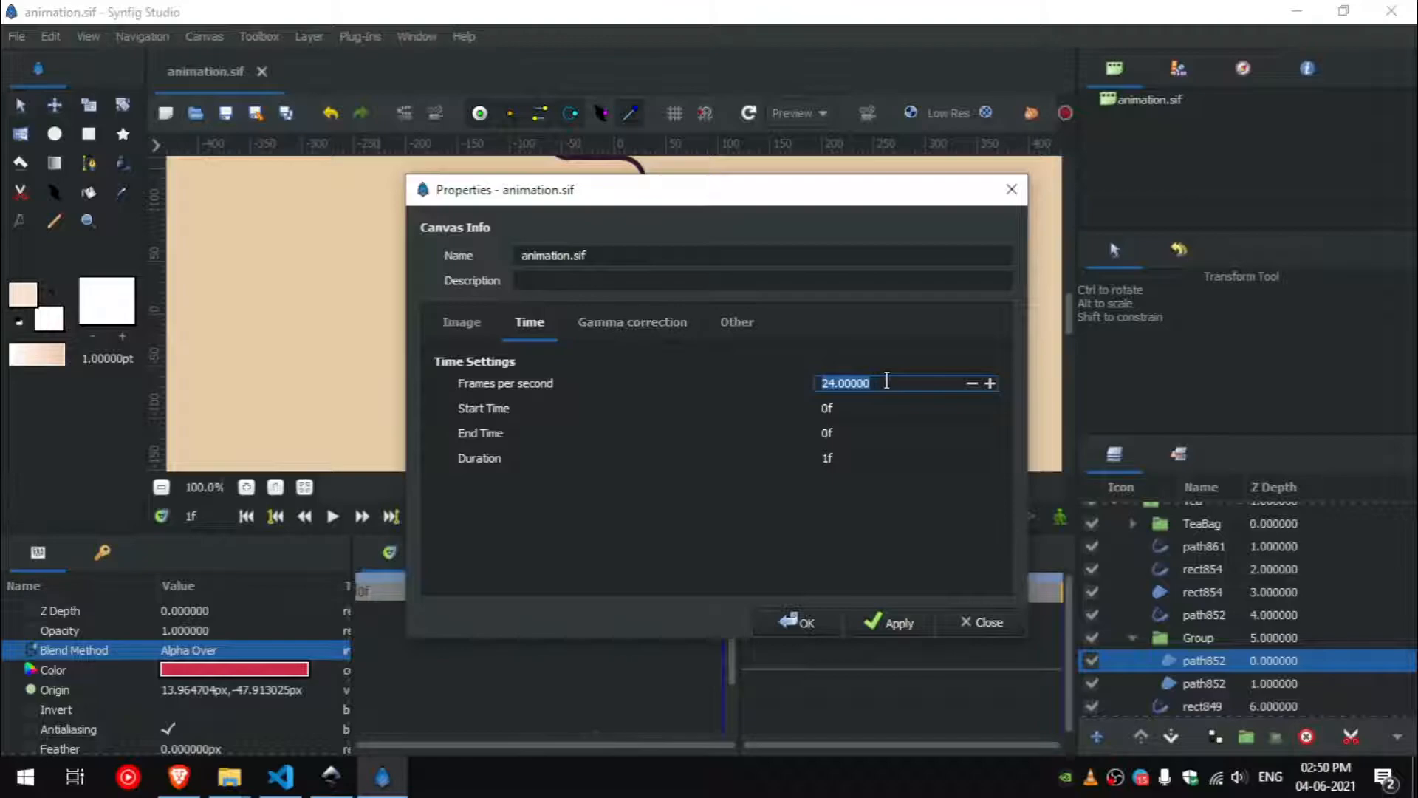
pyautogui.write('60')
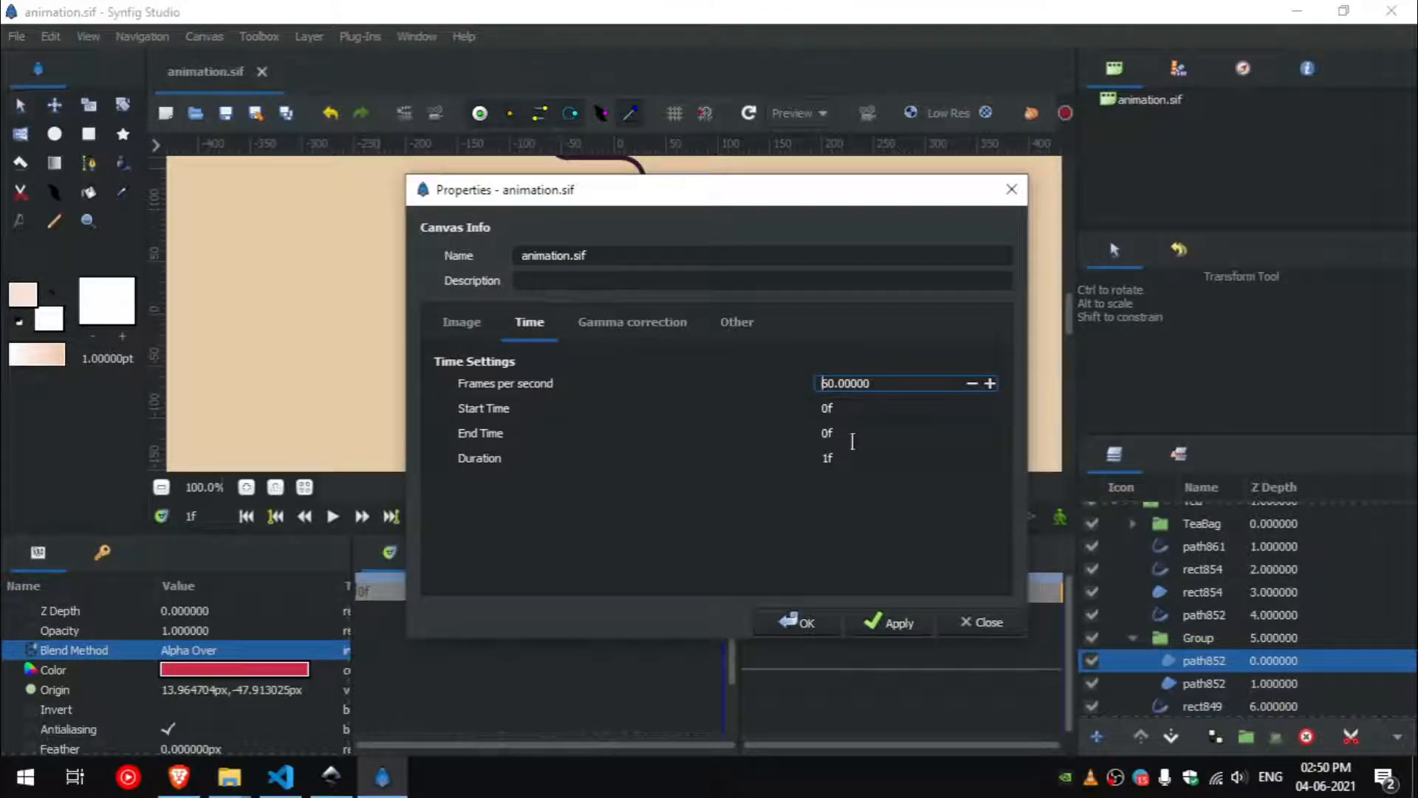
pyautogui.click(904, 433)
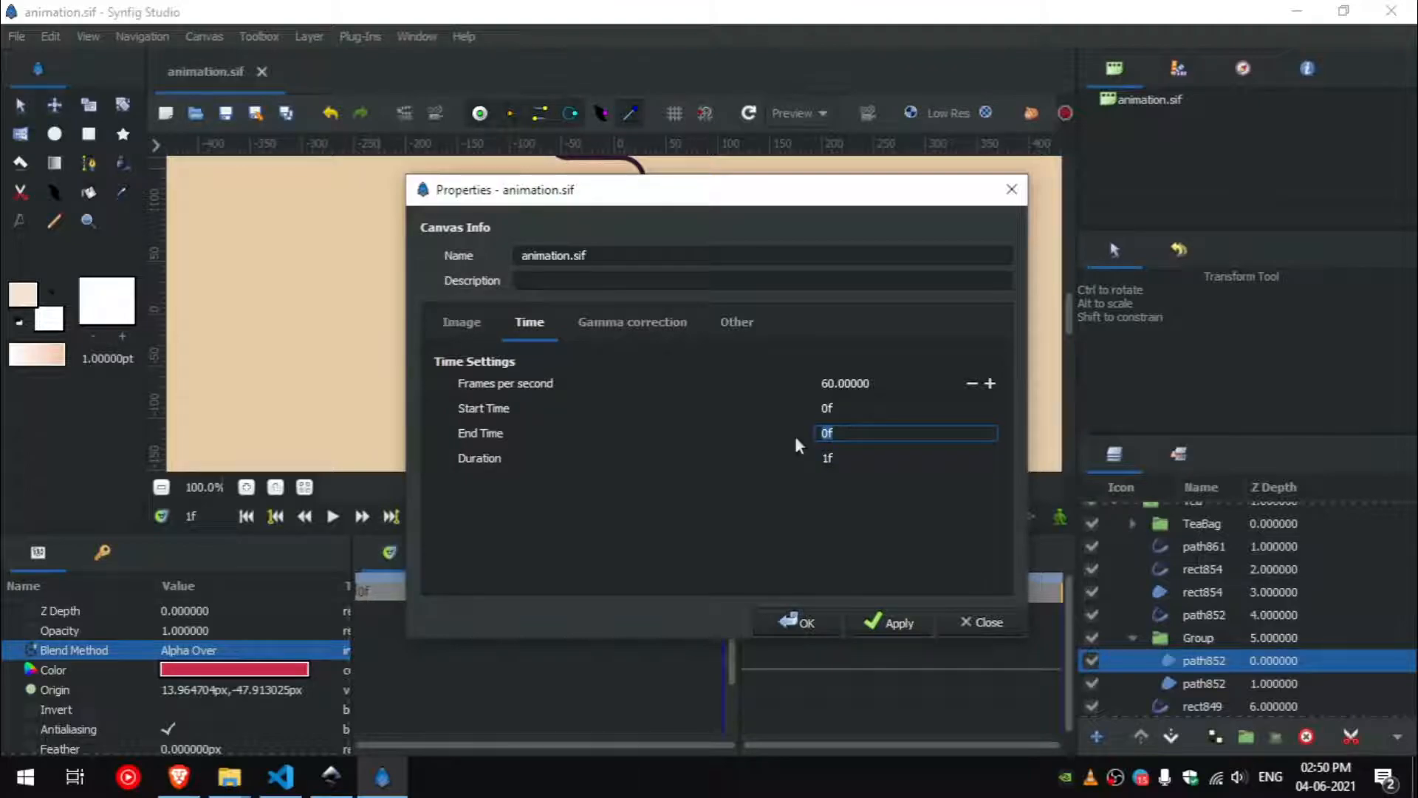
pyautogui.write('240')
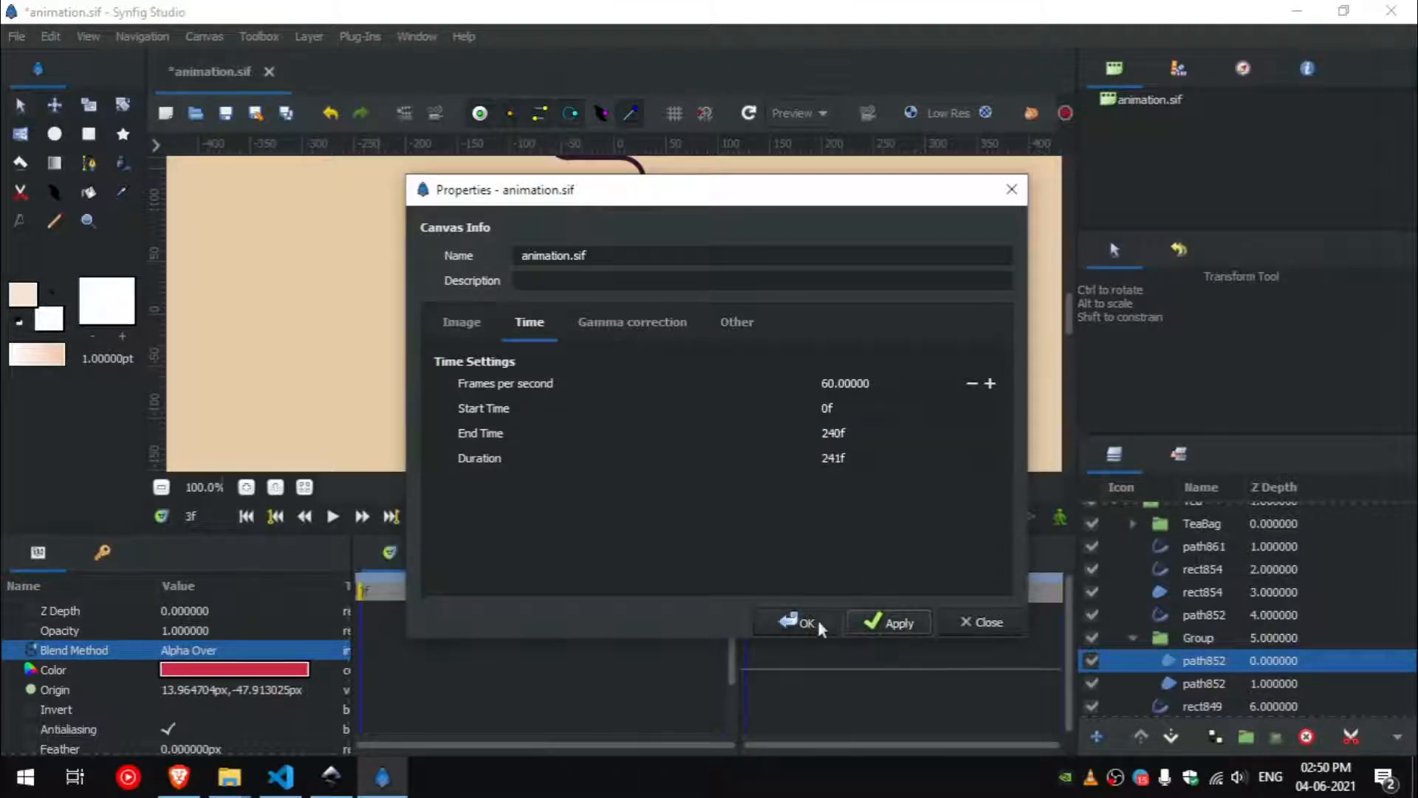
pyautogui.click(799, 622)
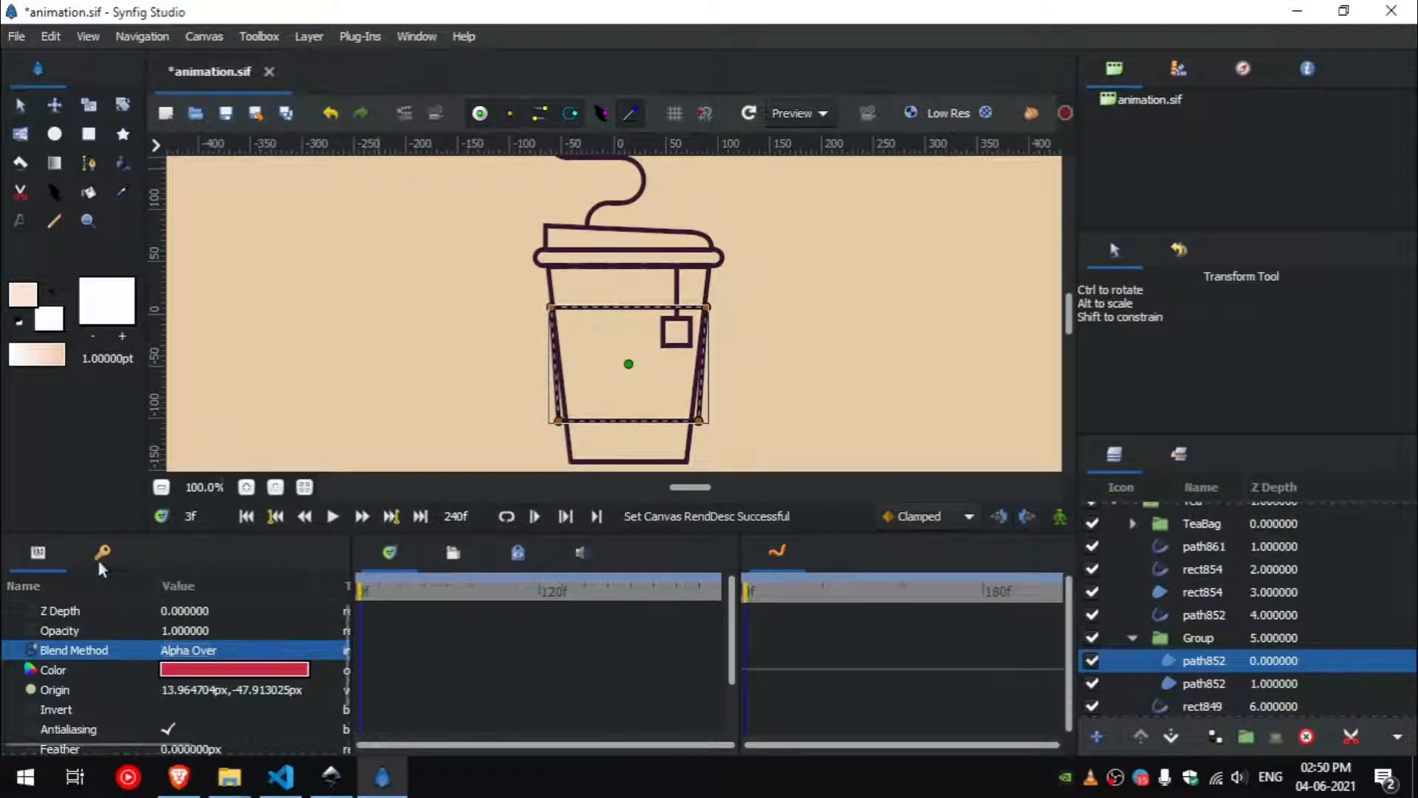
# Show the Keyframes panel and add keyframes at frame 0 and frame 30.
pyautogui.click(102, 553)
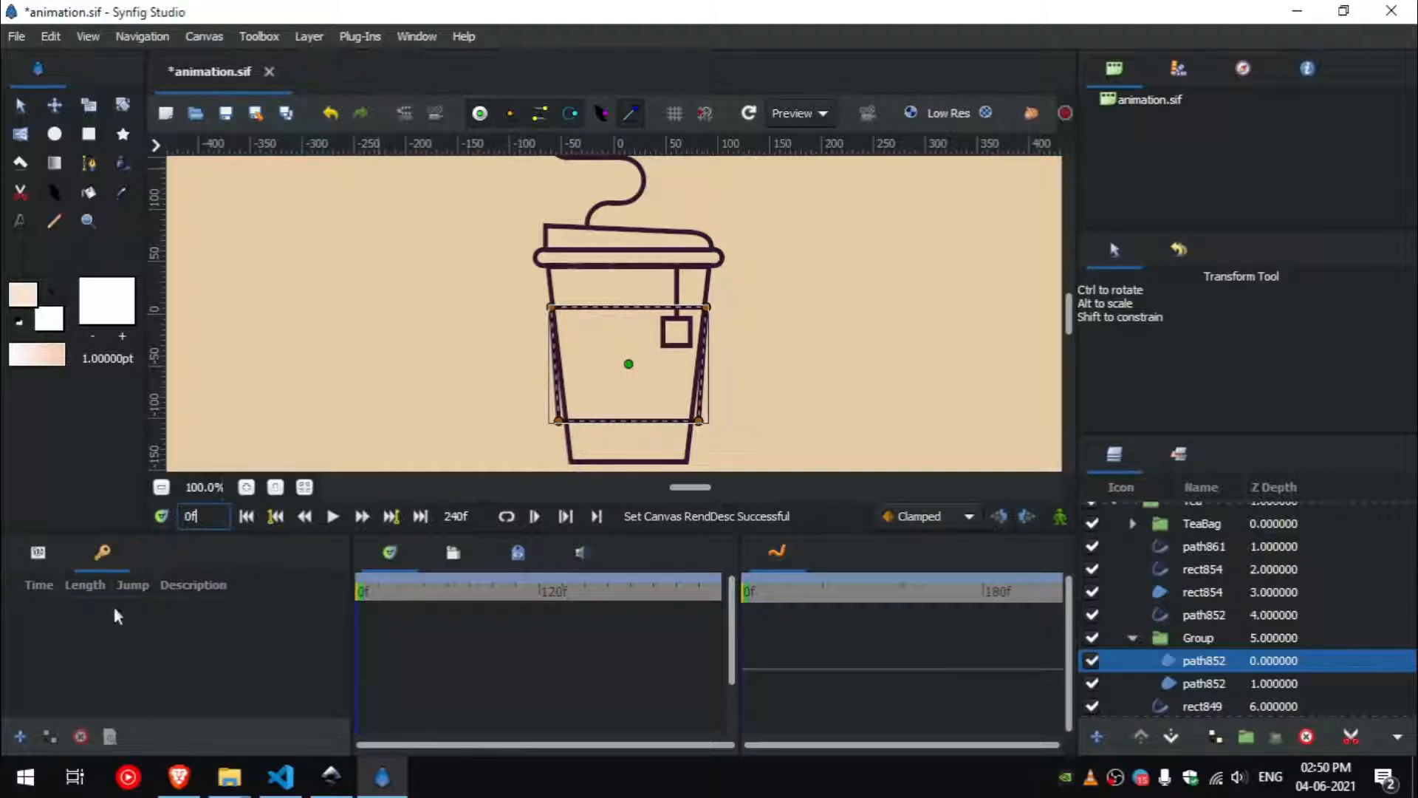
pyautogui.click(19, 735)
pyautogui.write('3')
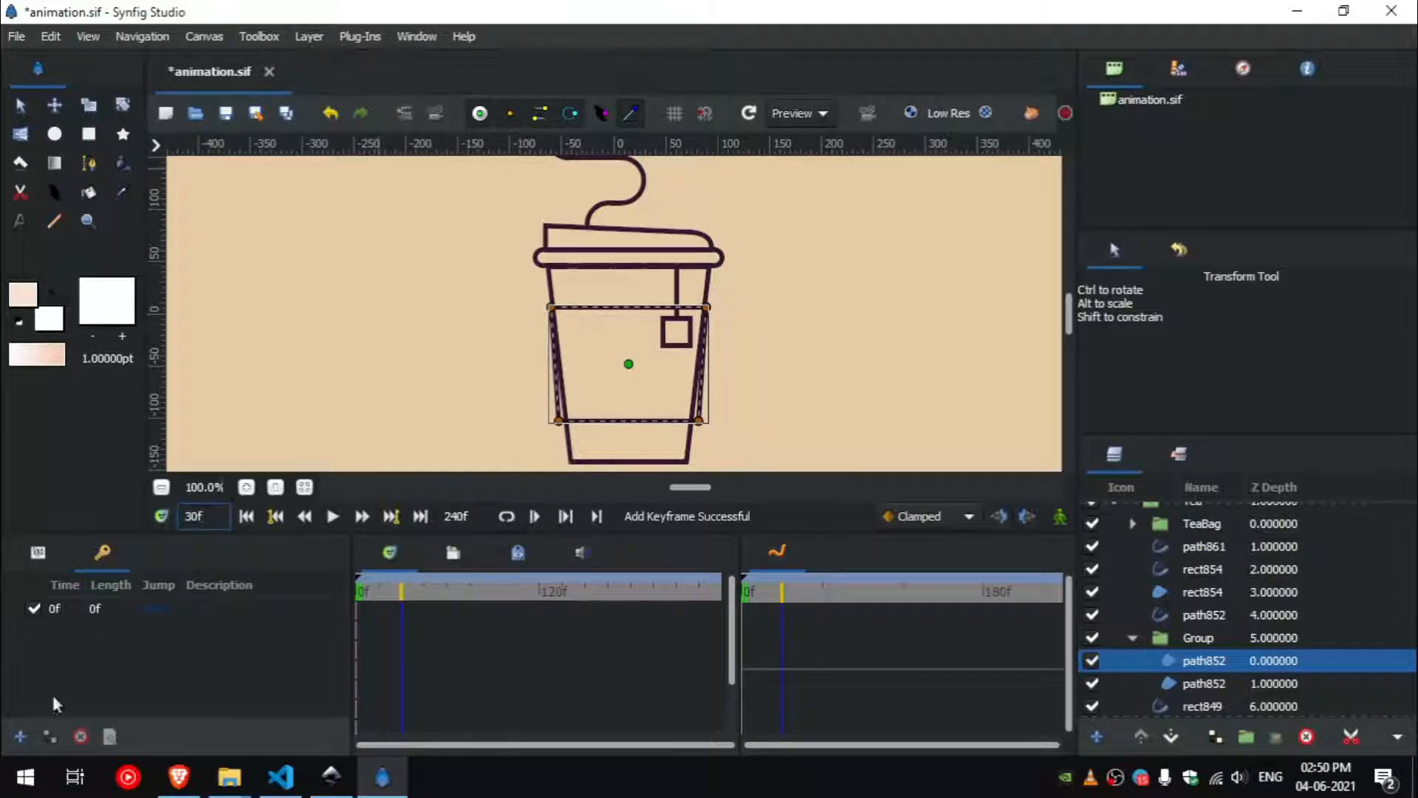
pyautogui.click(19, 735)
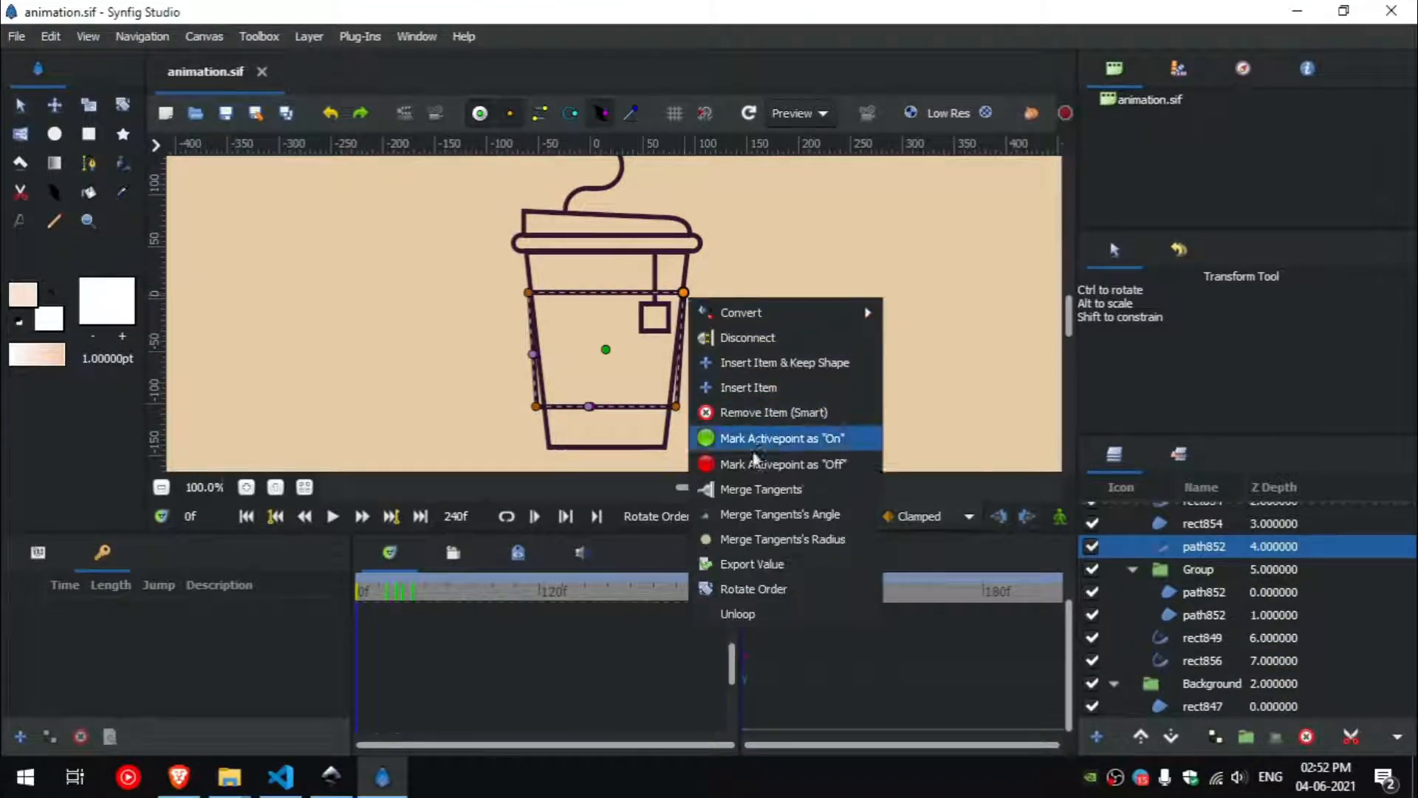
# Mark path852's width point activepoints on and adjust the top width point's handle options.
pyautogui.click(755, 590)
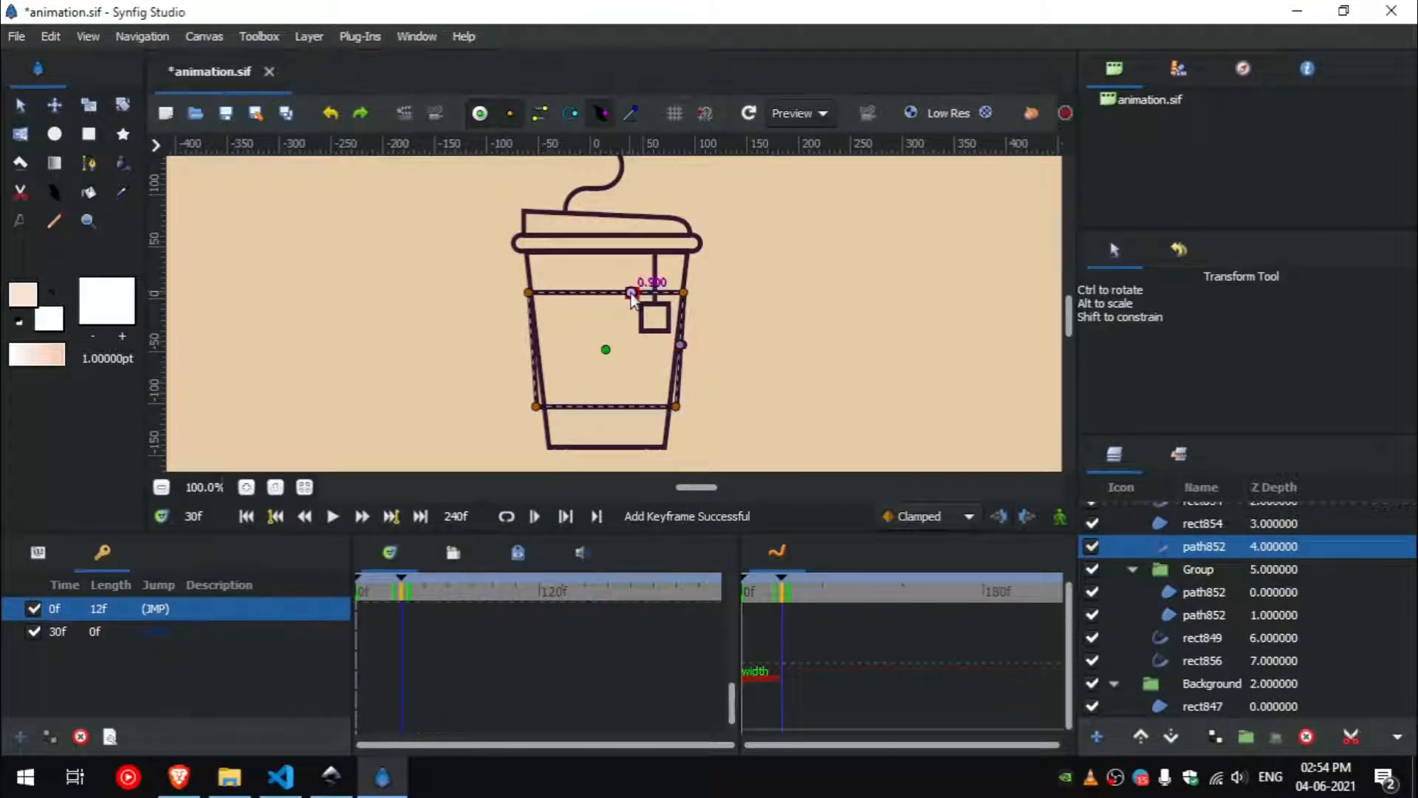
pyautogui.rightClick(631, 293)
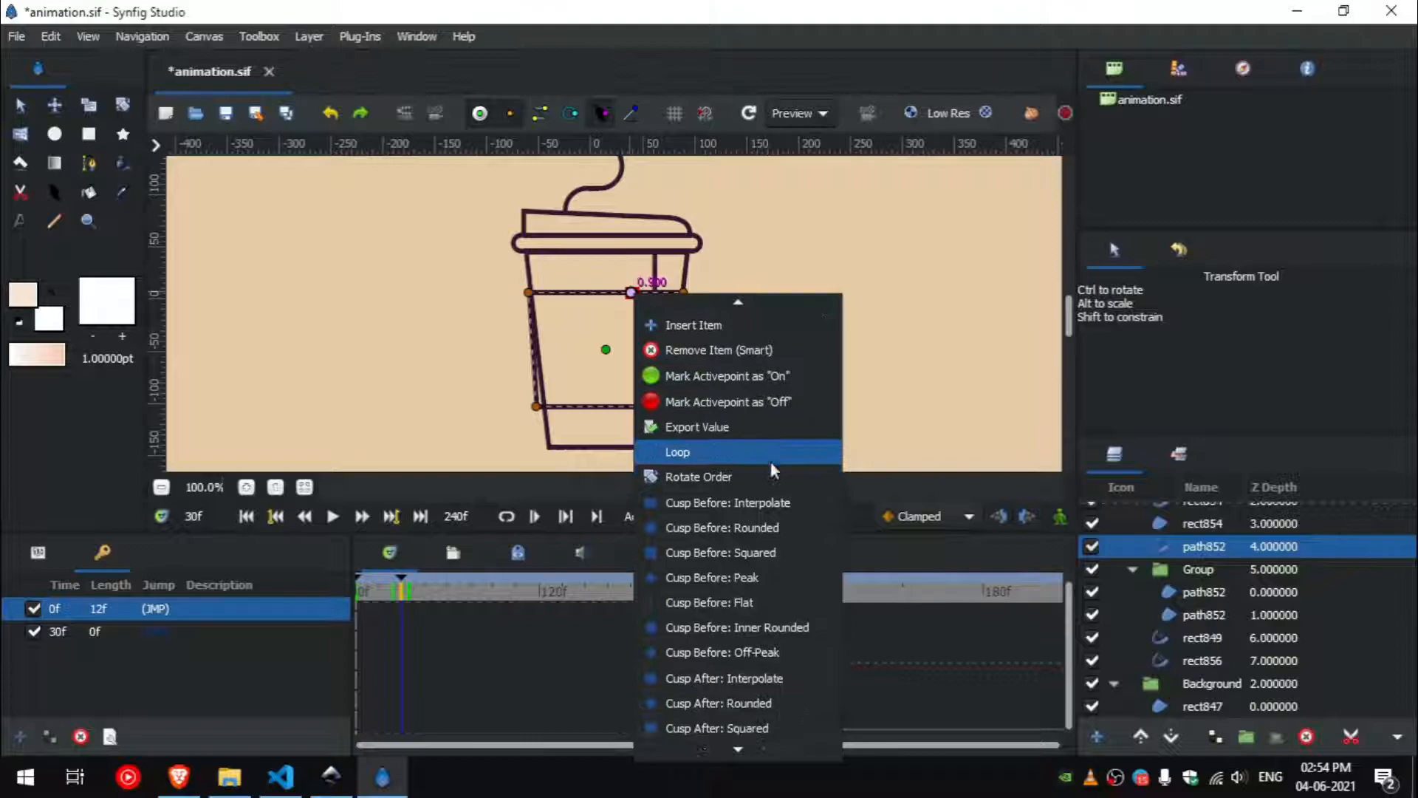
pyautogui.click(677, 451)
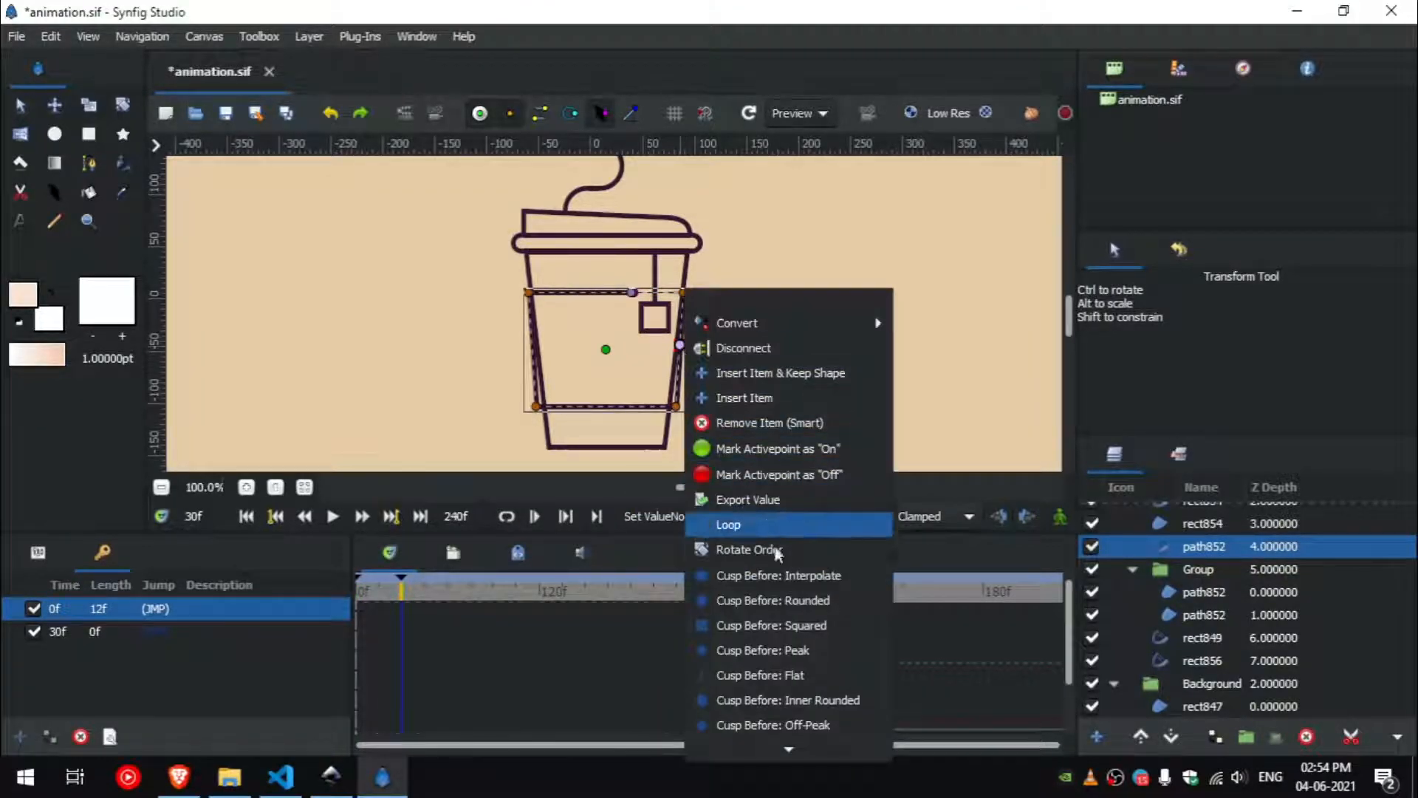
pyautogui.click(728, 525)
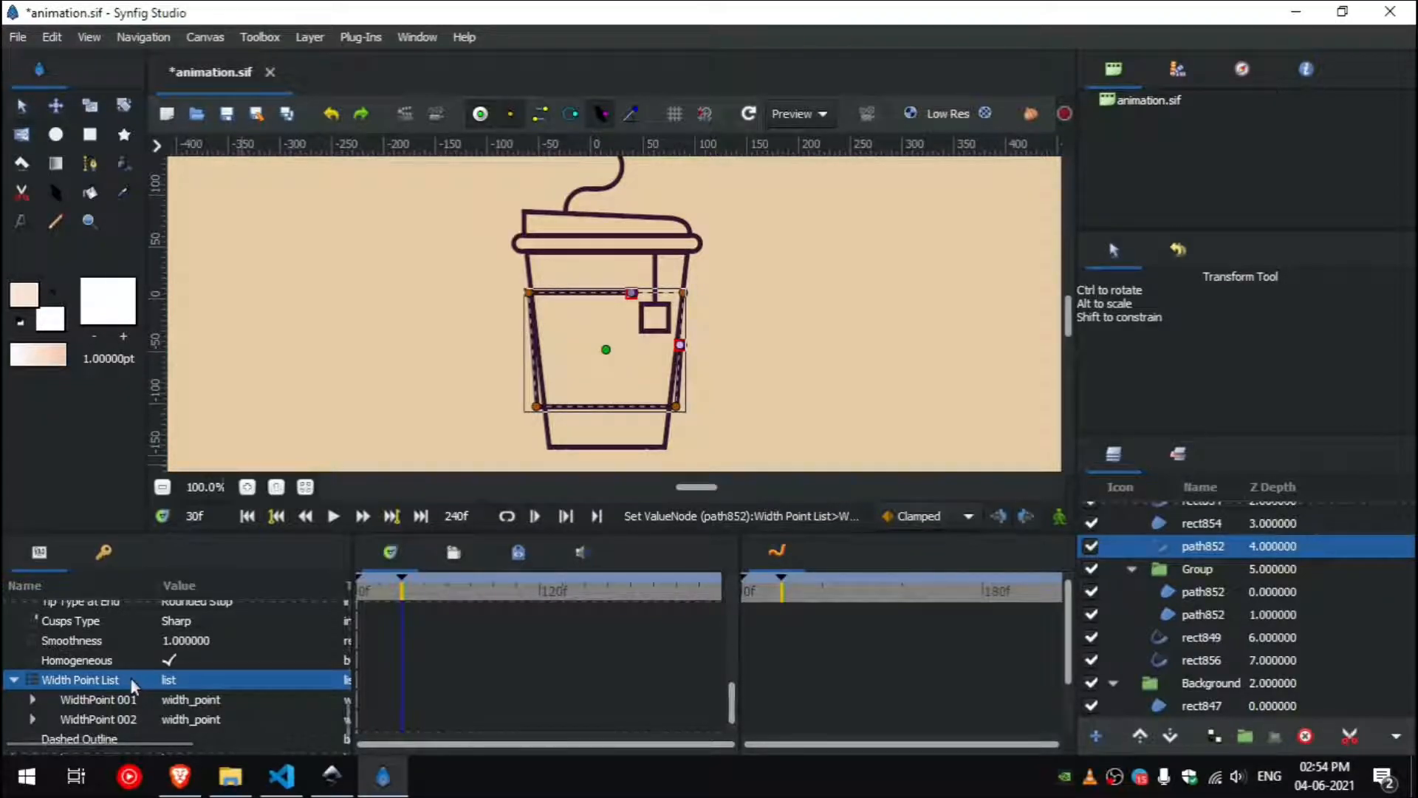
# Set WidthPoint 002 of the cup body outline to position 0 with width 1 at frame 30.
pyautogui.rightClick(80, 680)
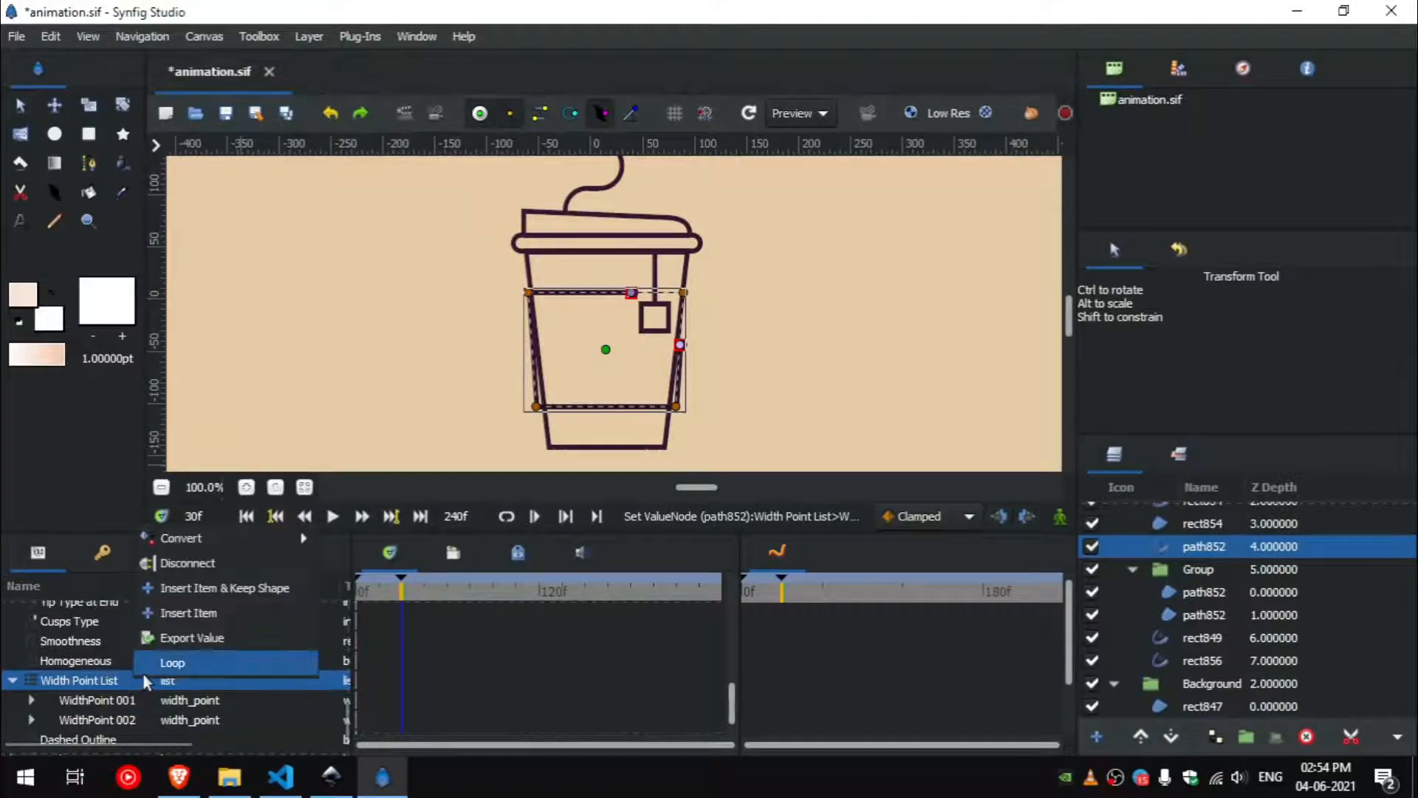
pyautogui.click(172, 662)
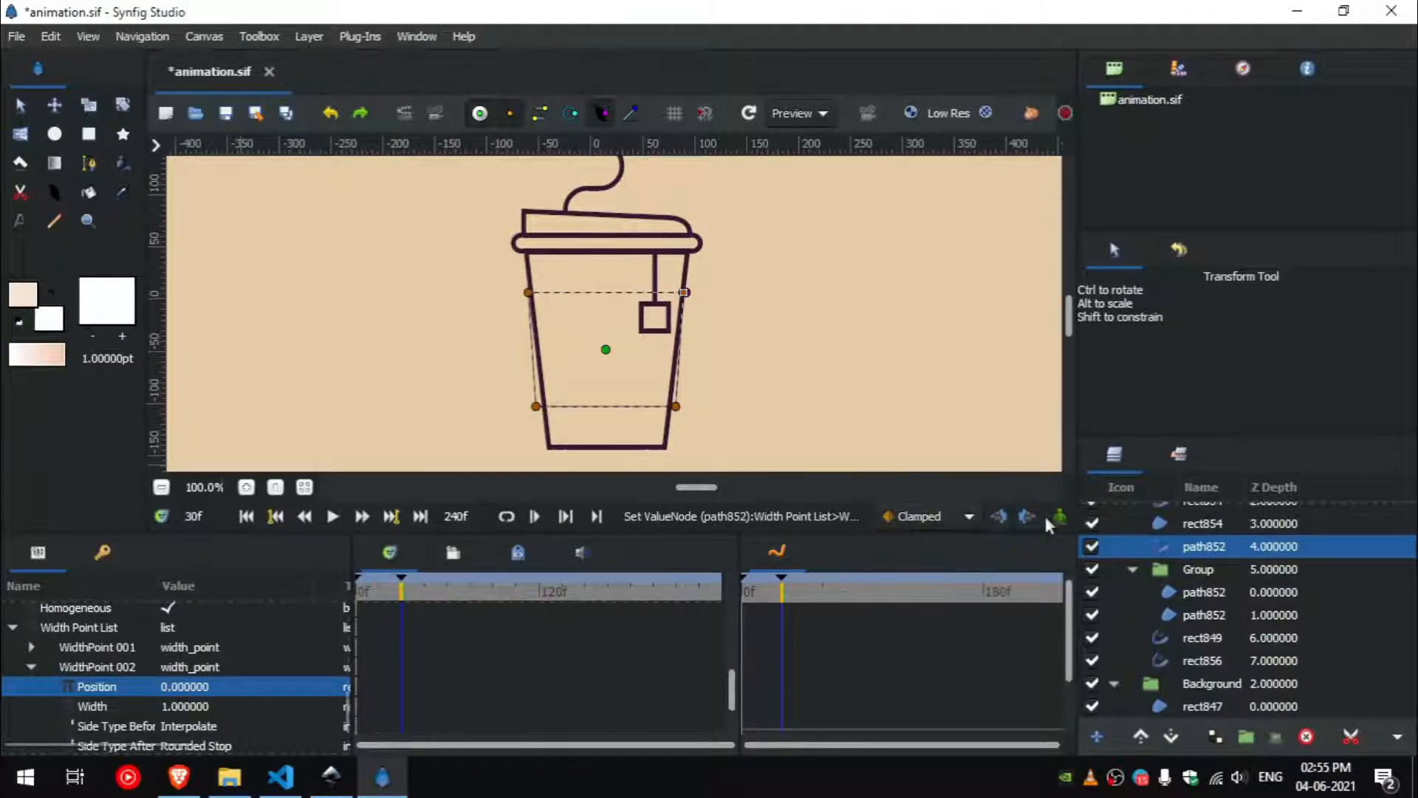
# Record width waypoints for path852 in Animation Mode using Ease In/Out interpolation.
pyautogui.click(928, 517)
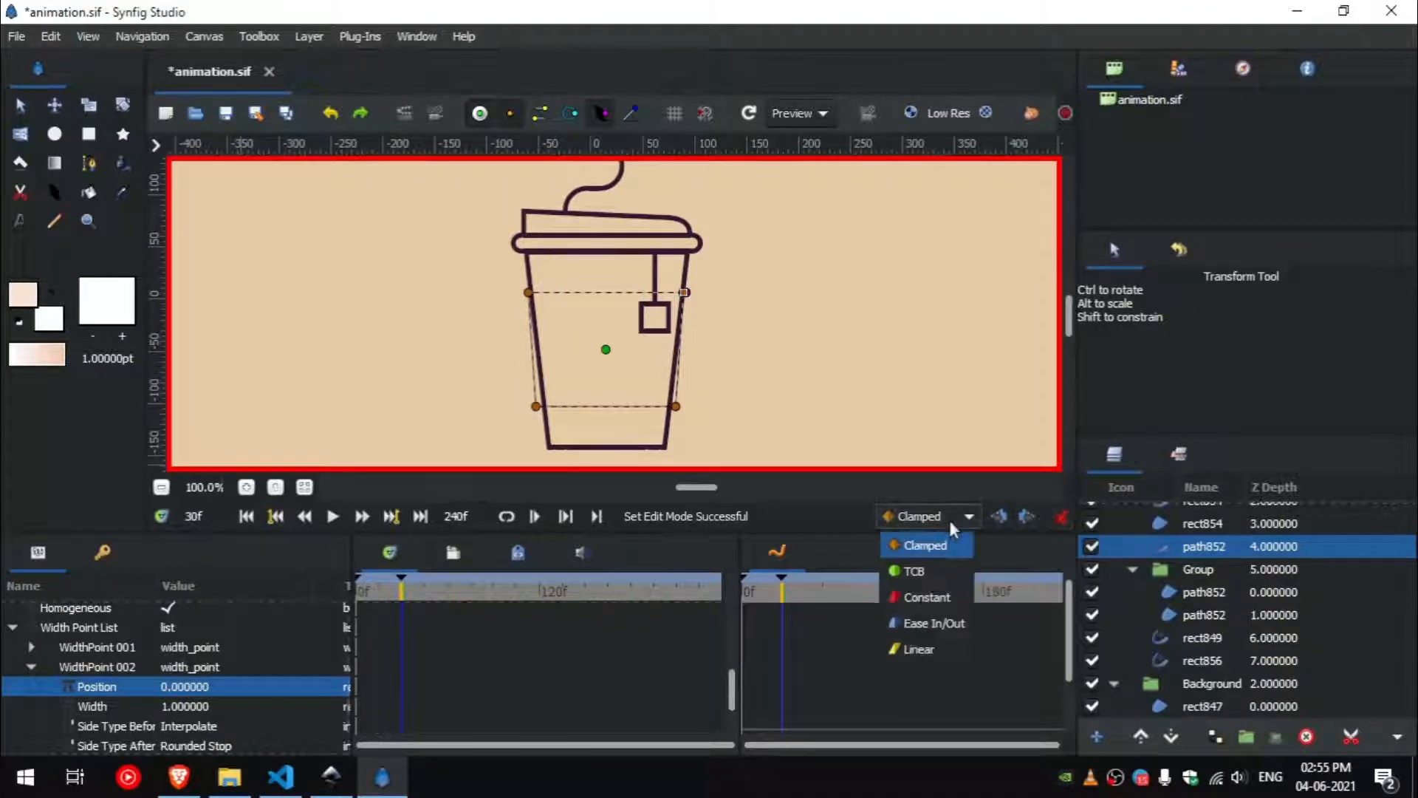
pyautogui.click(932, 622)
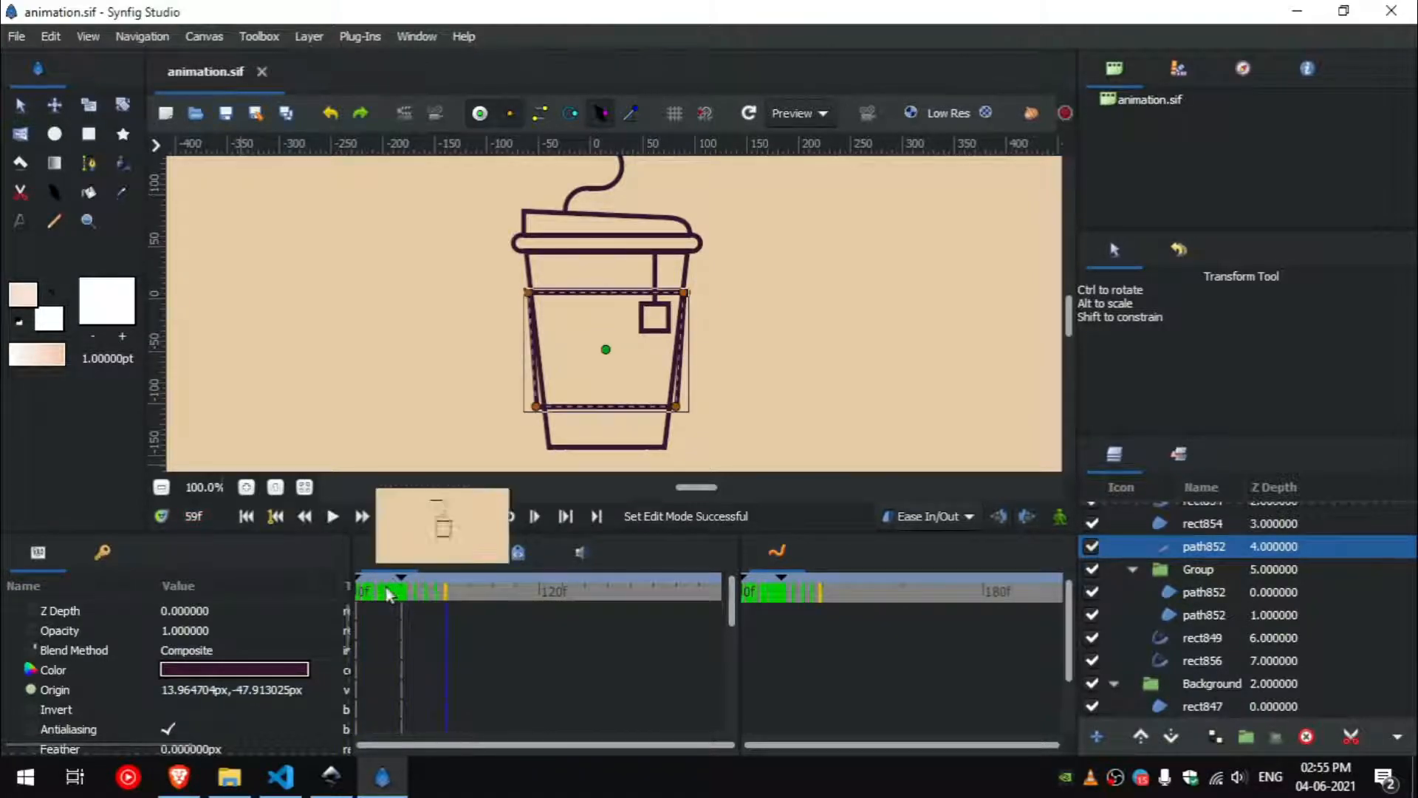
# Preview playback, then edit the rim outline's first width point position and set its cusp style.
pyautogui.click(332, 517)
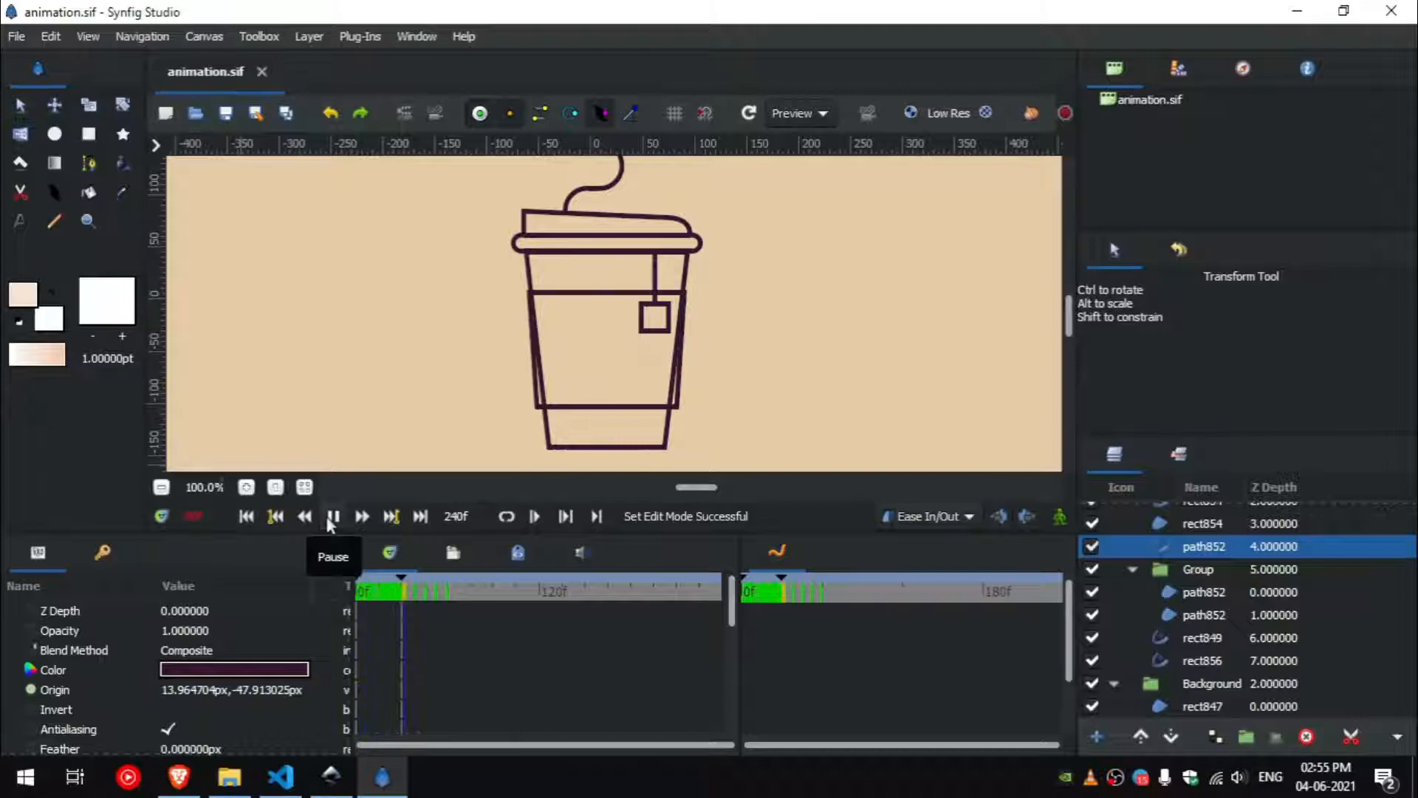
pyautogui.click(333, 515)
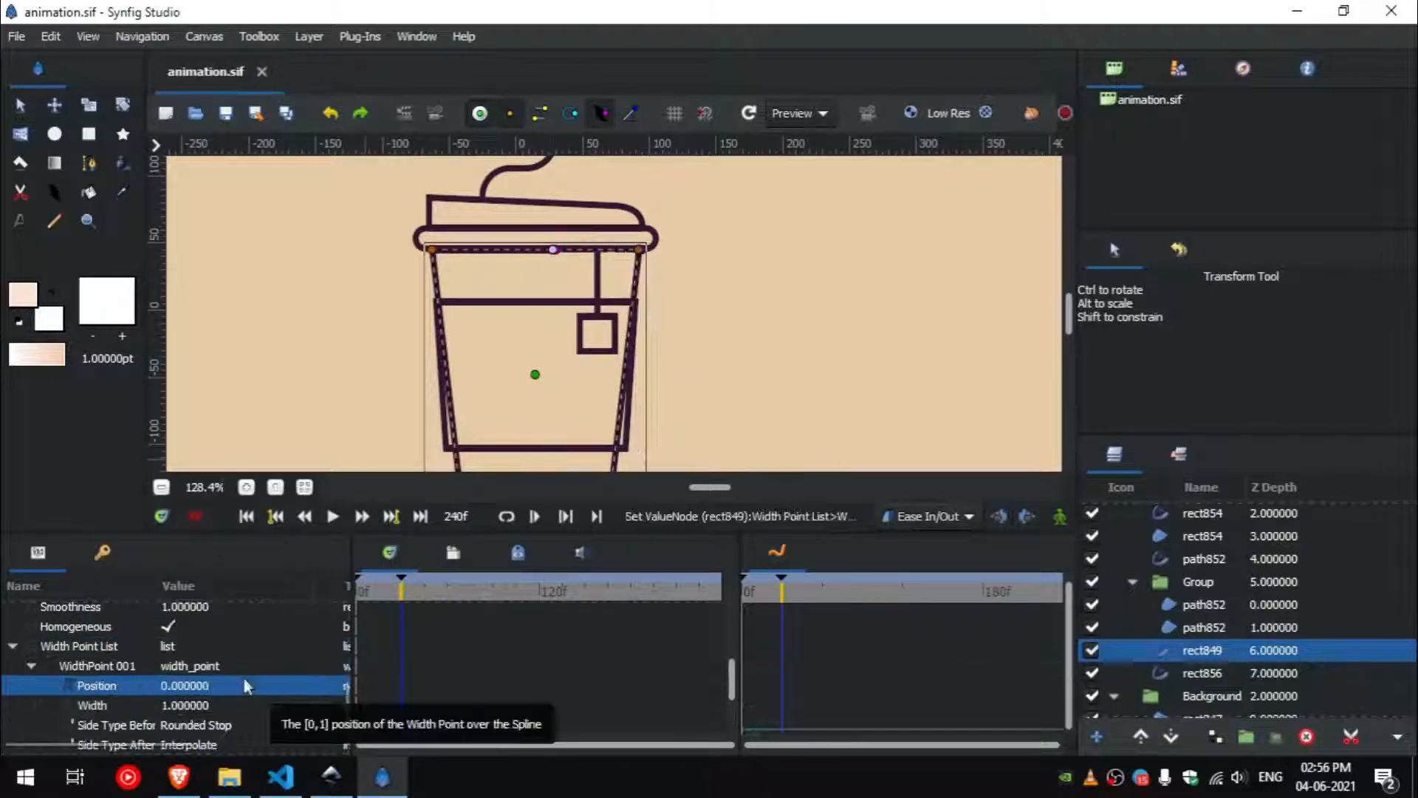
pyautogui.click(1202, 512)
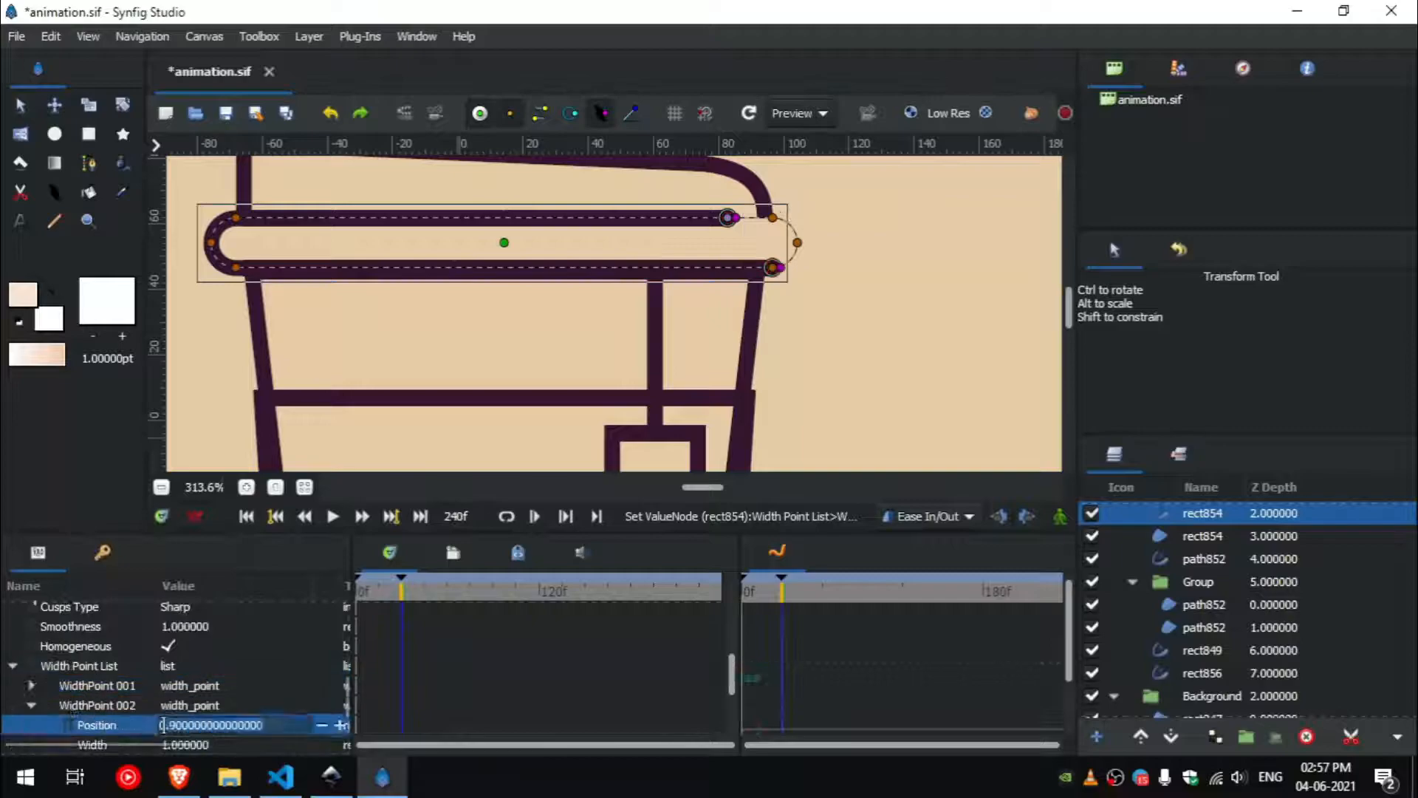
pyautogui.rightClick(80, 646)
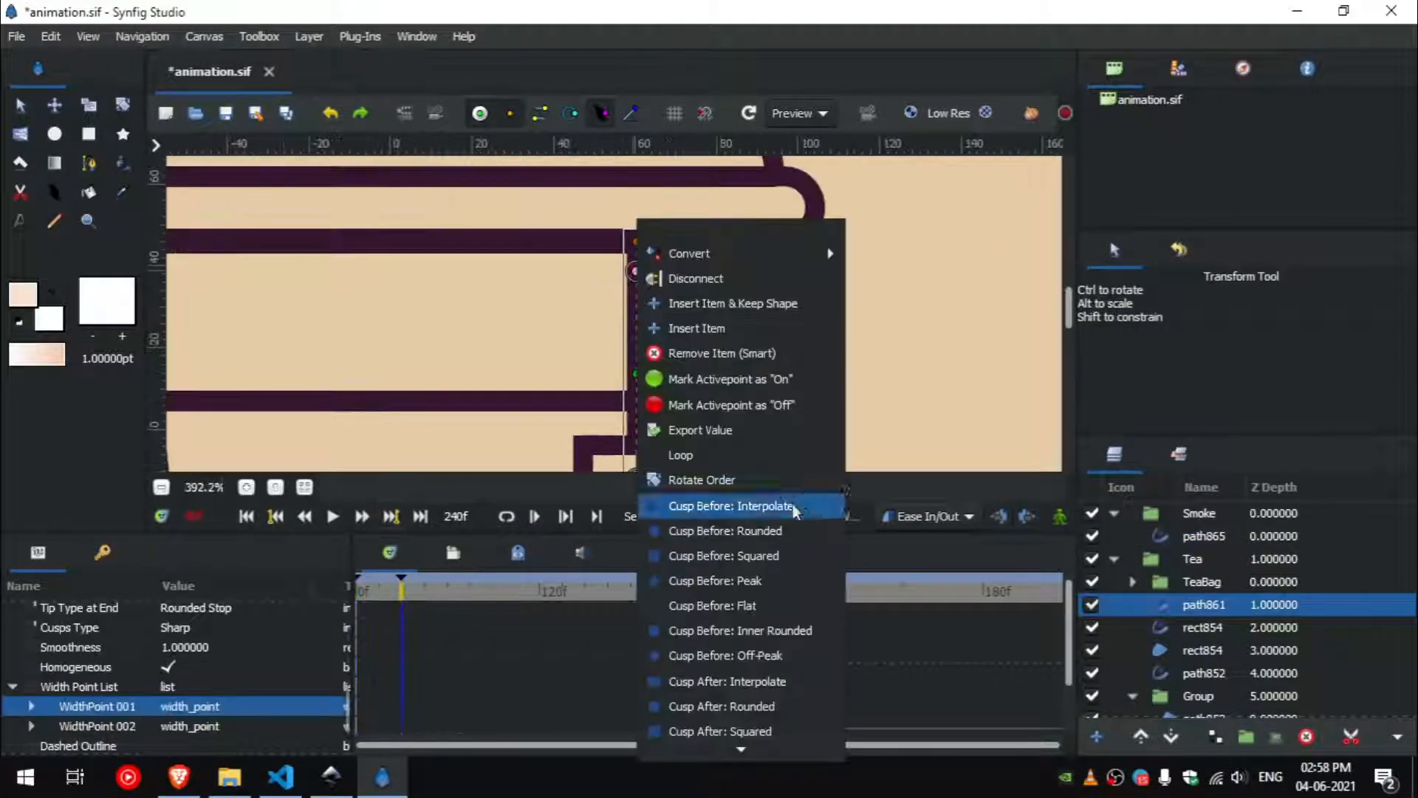
pyautogui.click(730, 505)
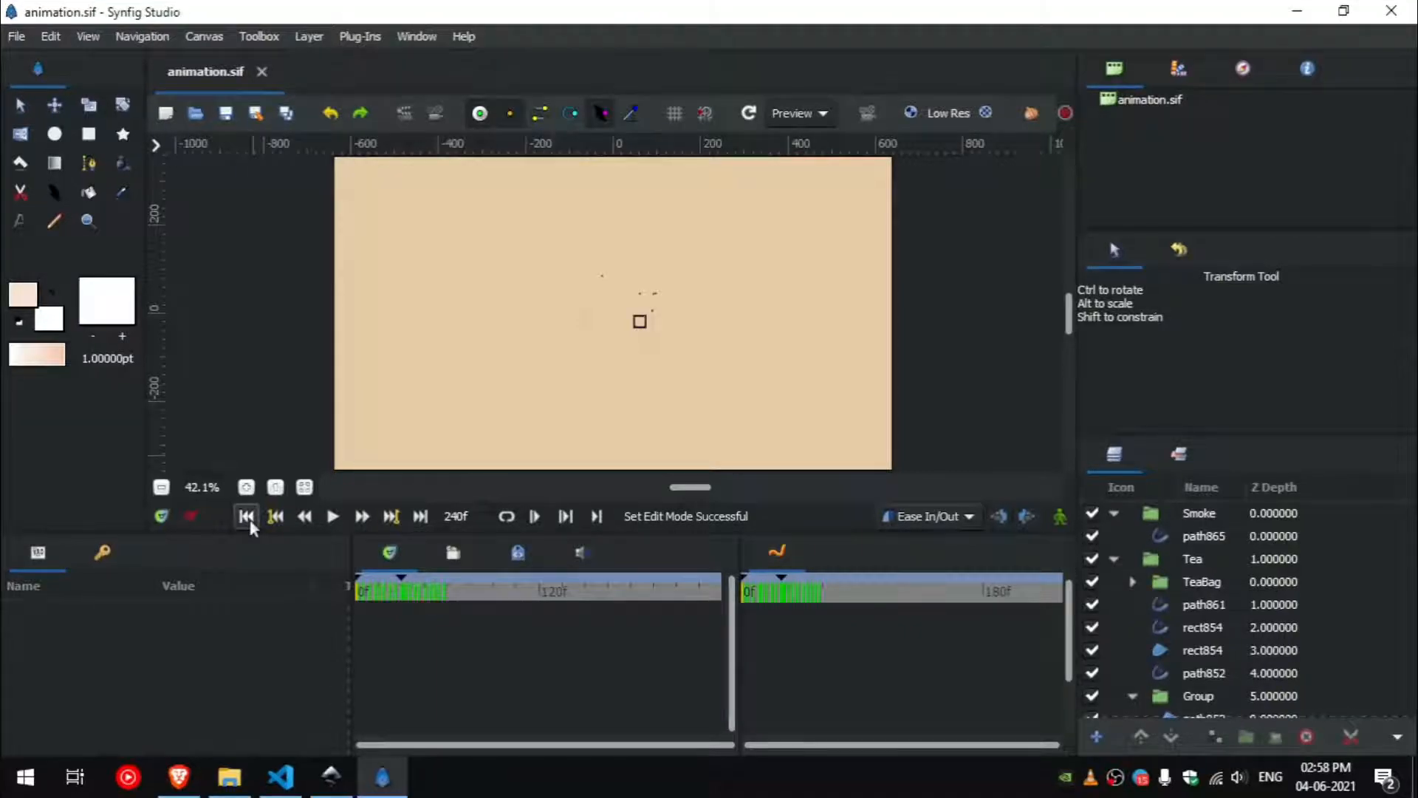
pyautogui.click(332, 517)
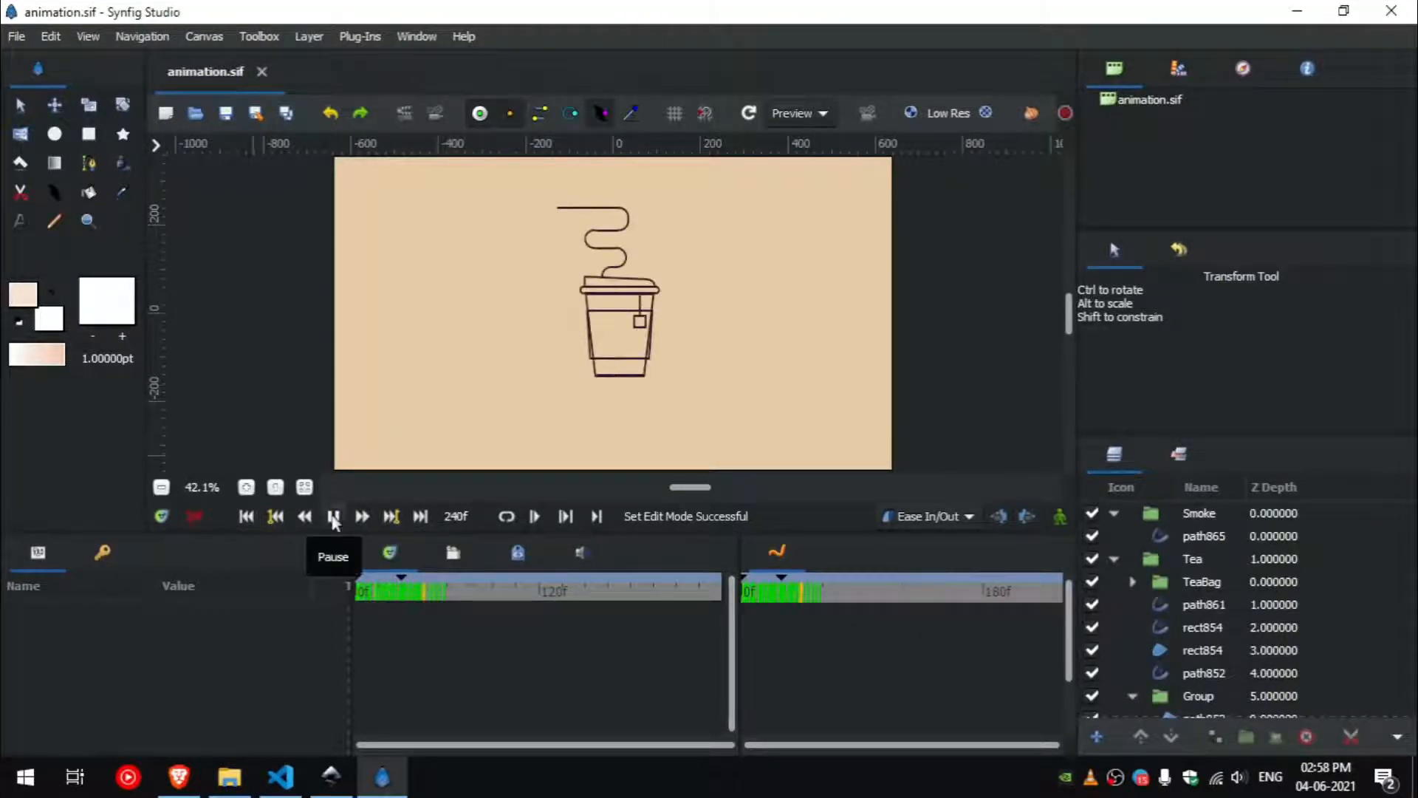
pyautogui.click(332, 517)
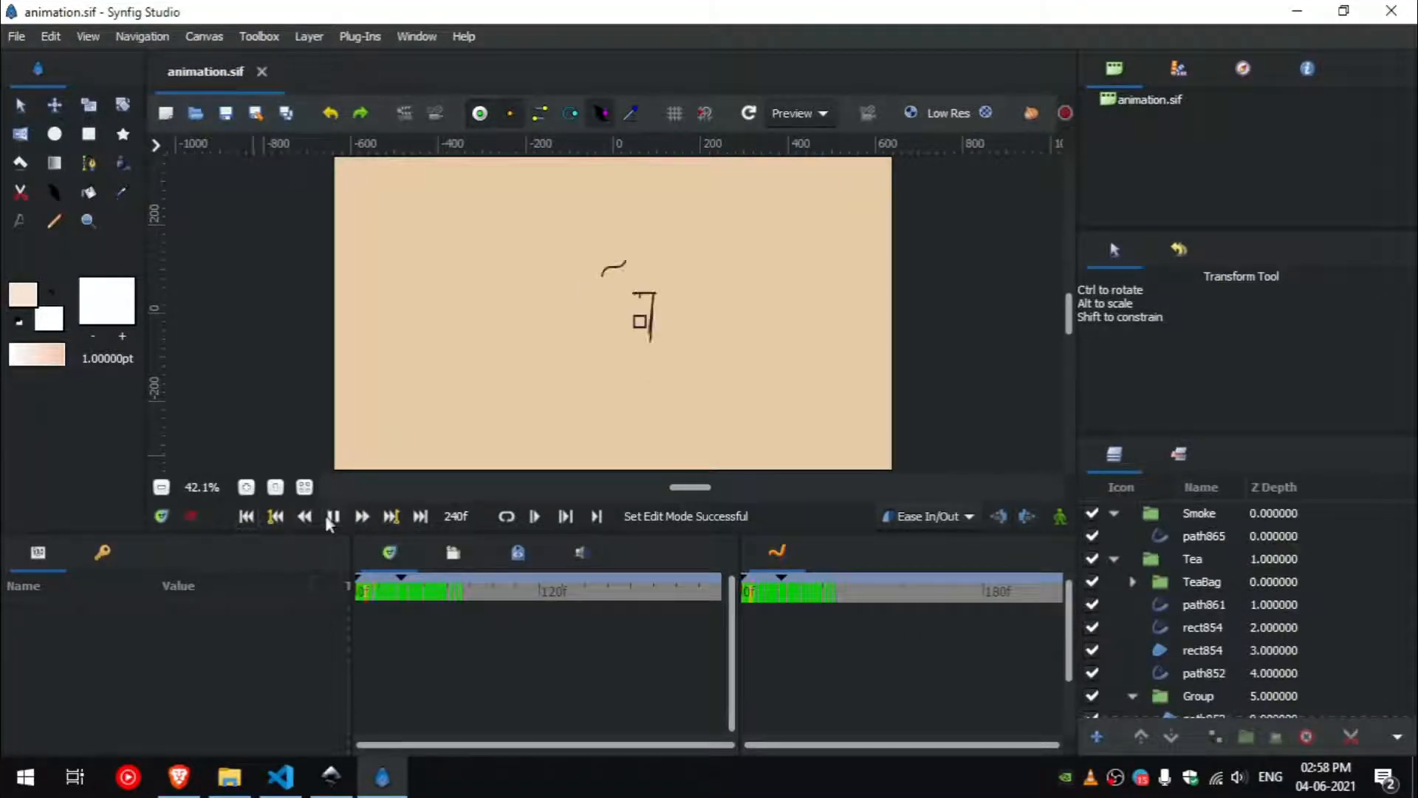
pyautogui.click(333, 517)
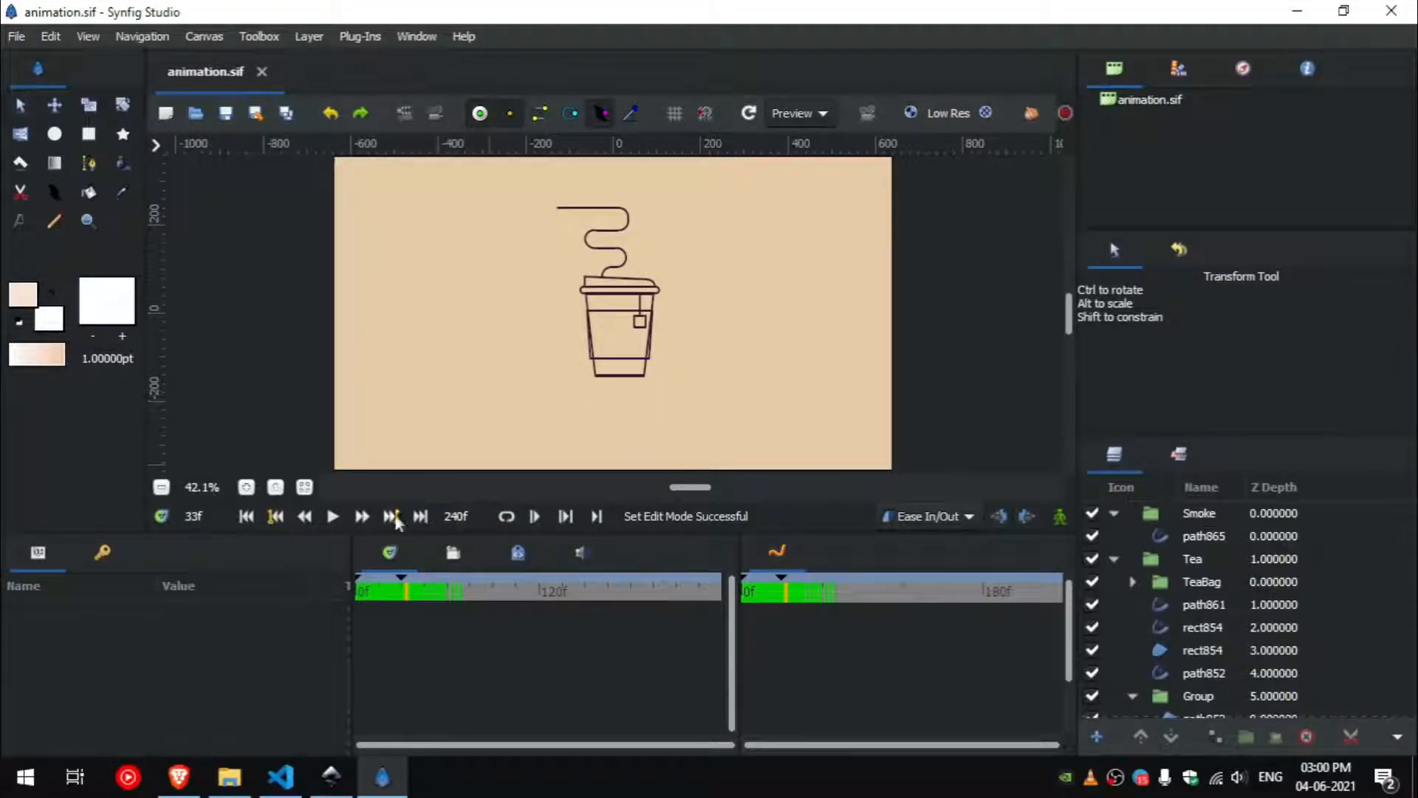
# Retime the cup body, next outline and lid rim waypoints so their strokes draw in sequence.
pyautogui.click(1203, 706)
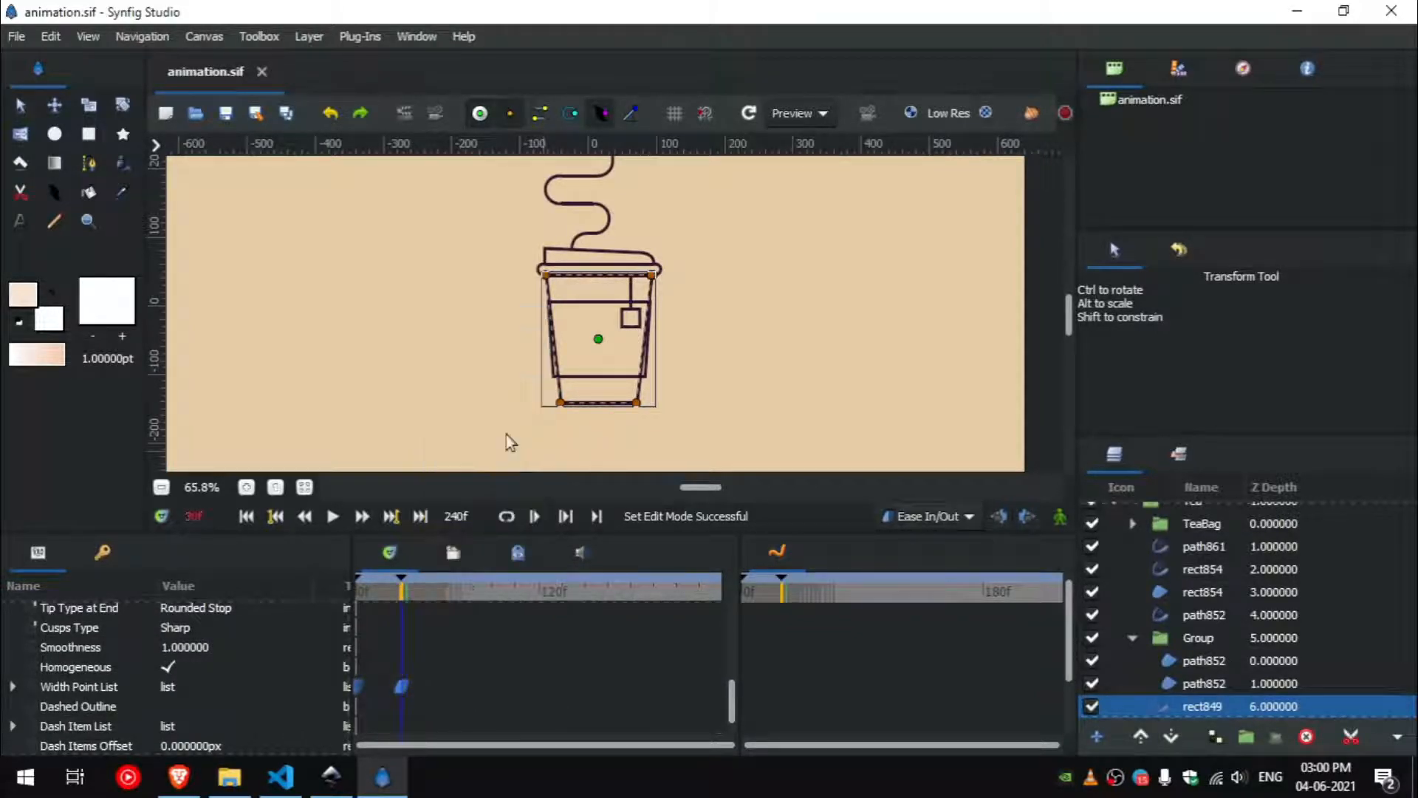
pyautogui.click(1203, 614)
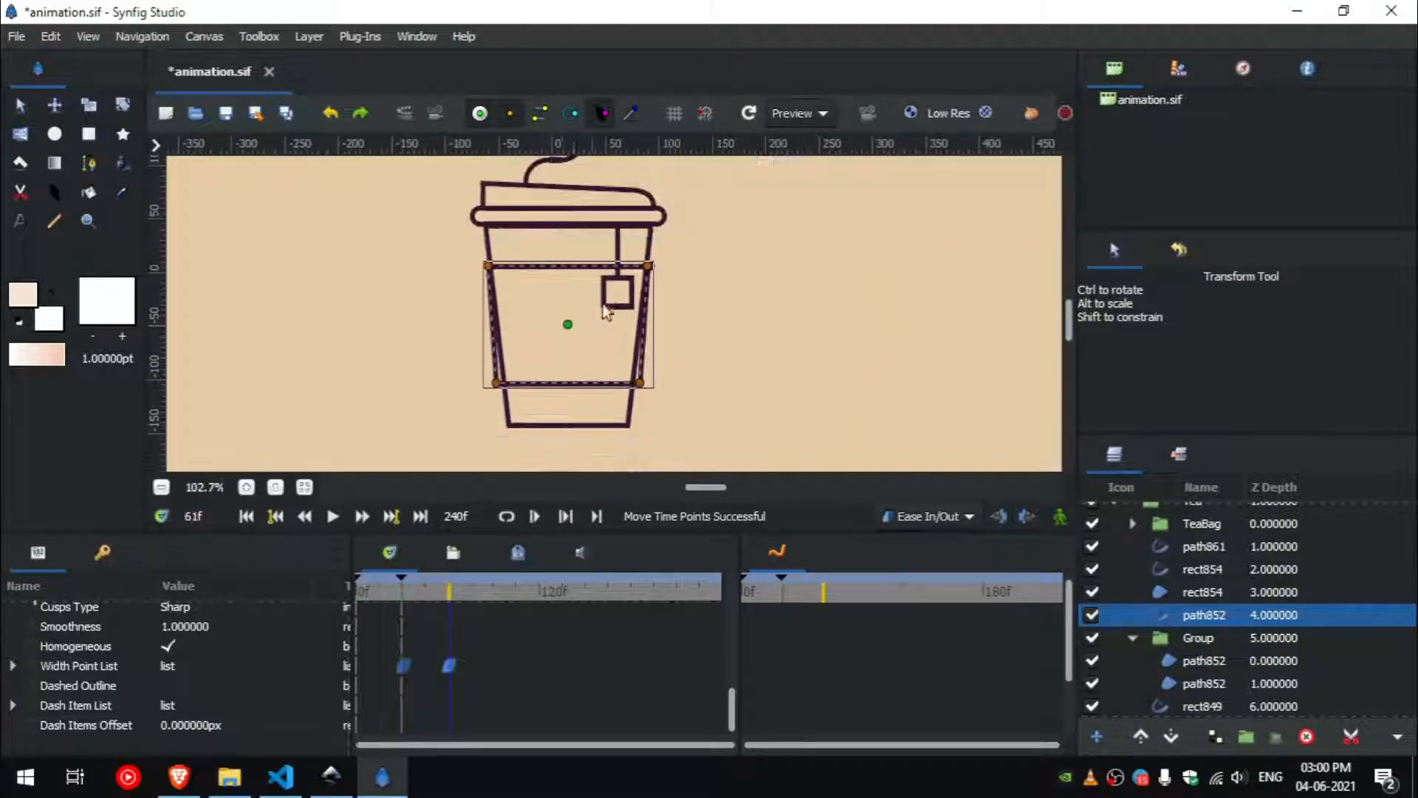
pyautogui.scroll(3)
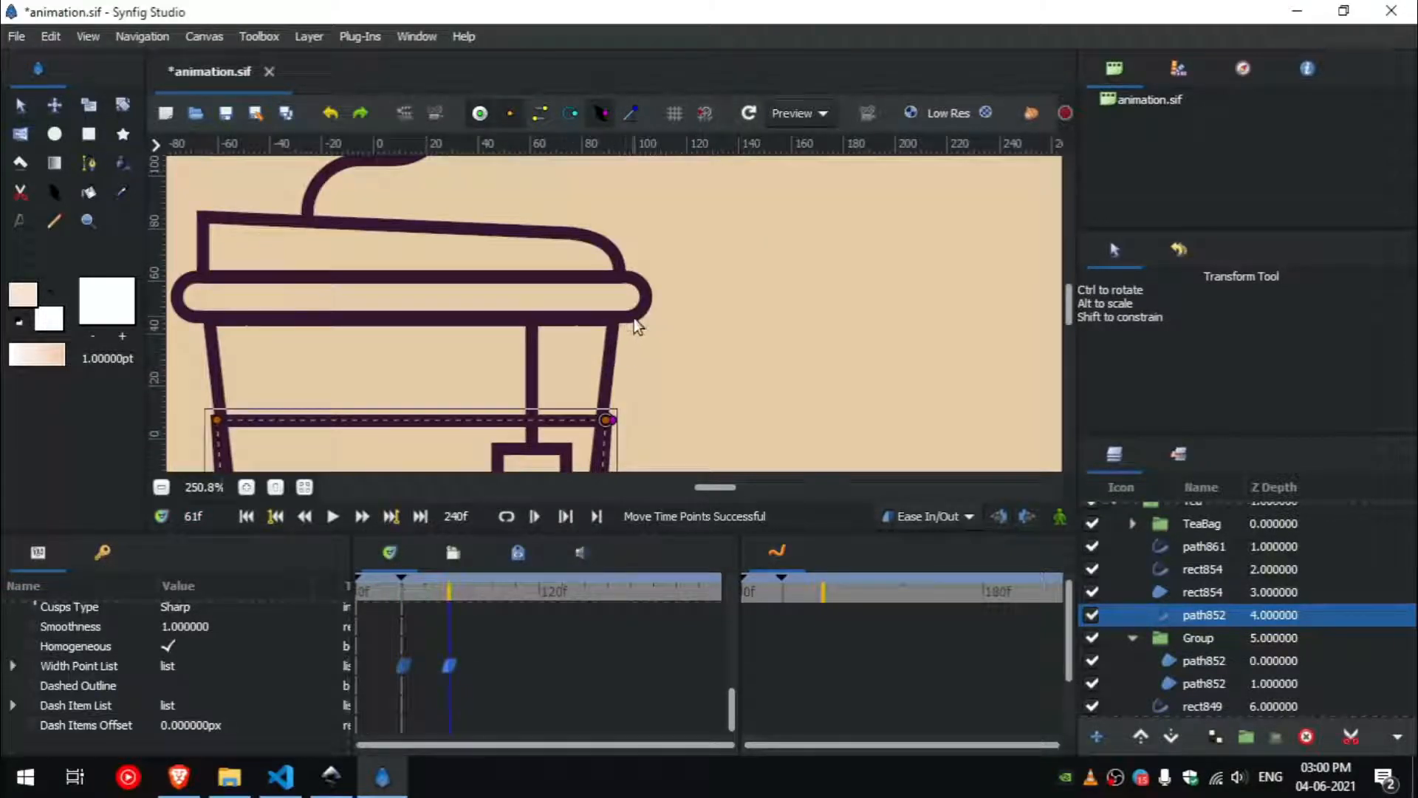
pyautogui.click(1202, 569)
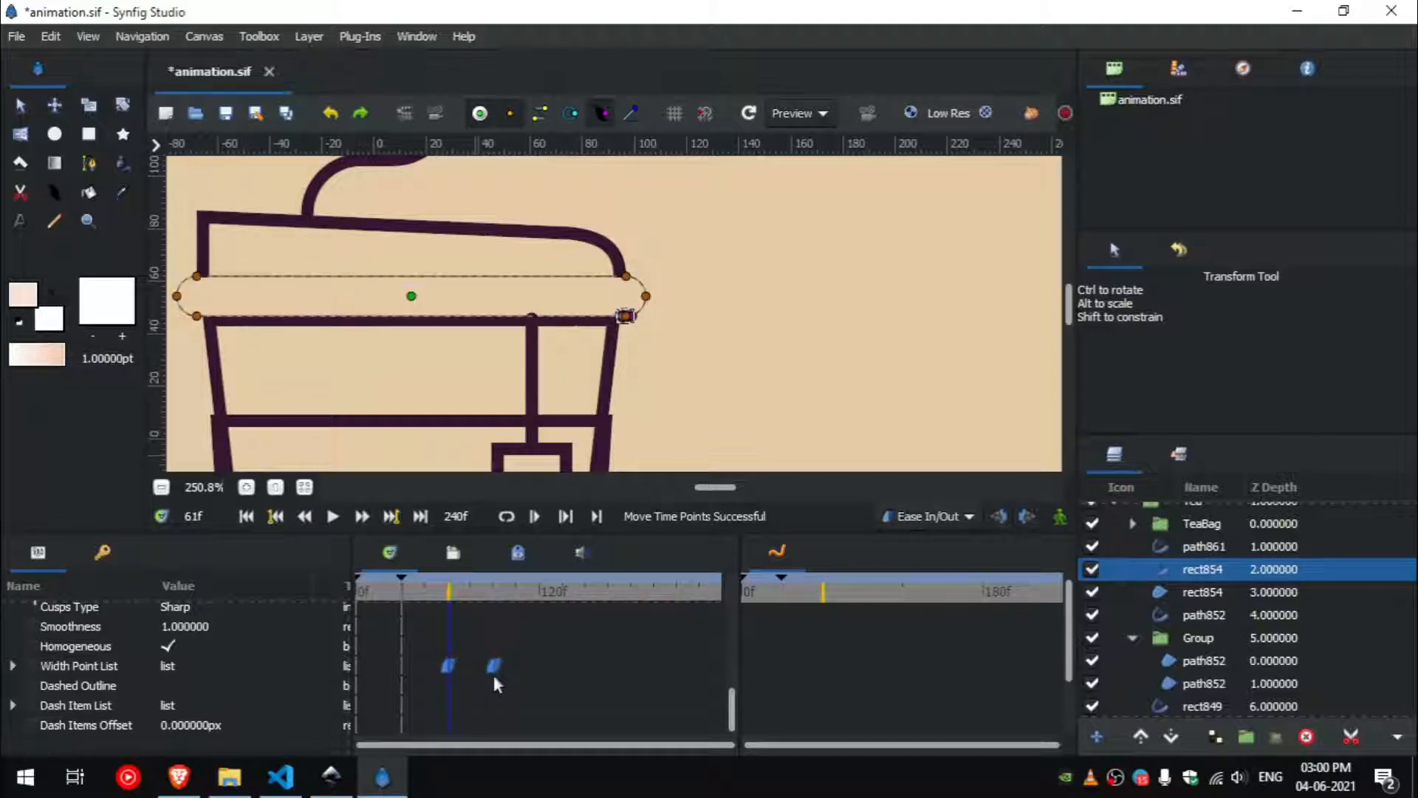
pyautogui.rightClick(493, 667)
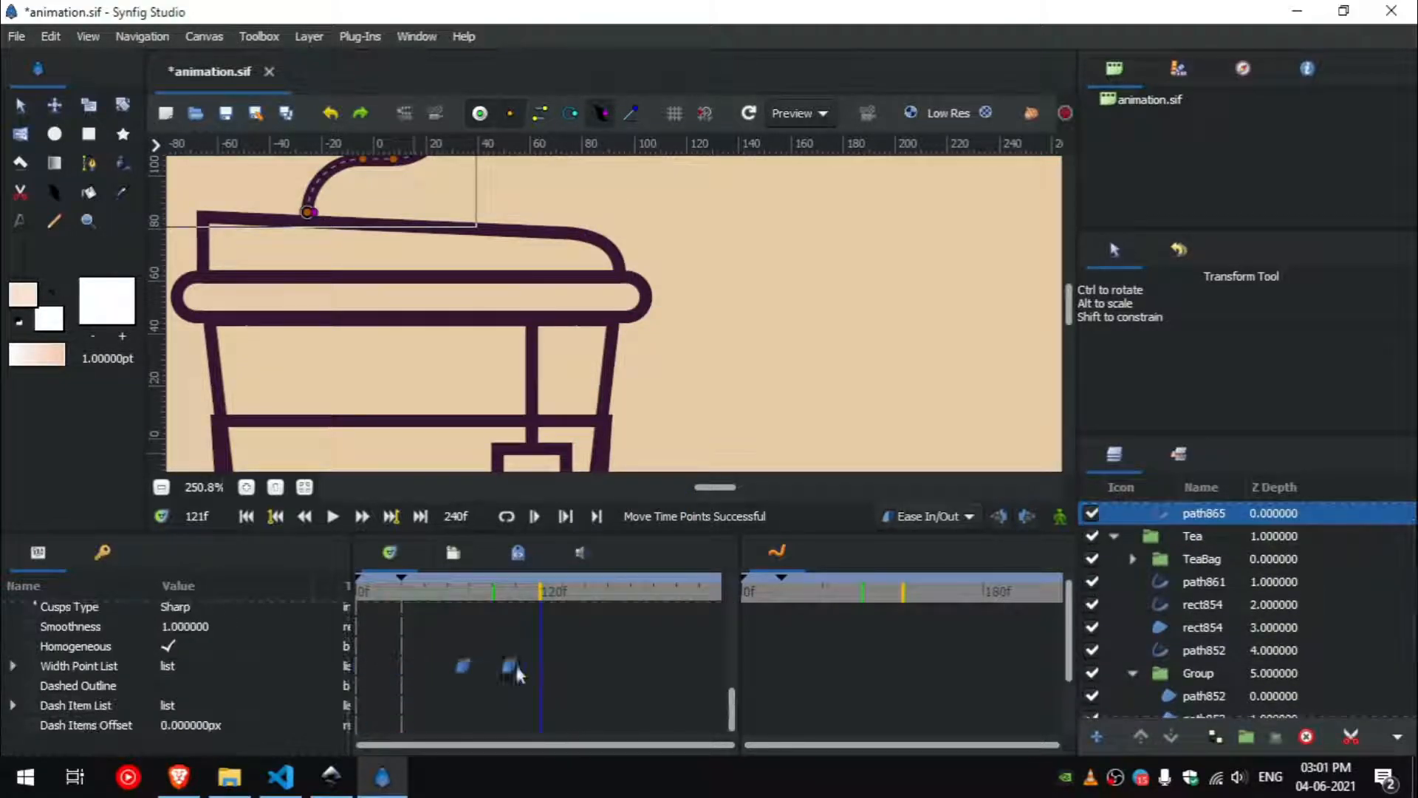
# Preview playback twice to check the staggered stroke timing, ending on the TeaBag group.
pyautogui.click(331, 517)
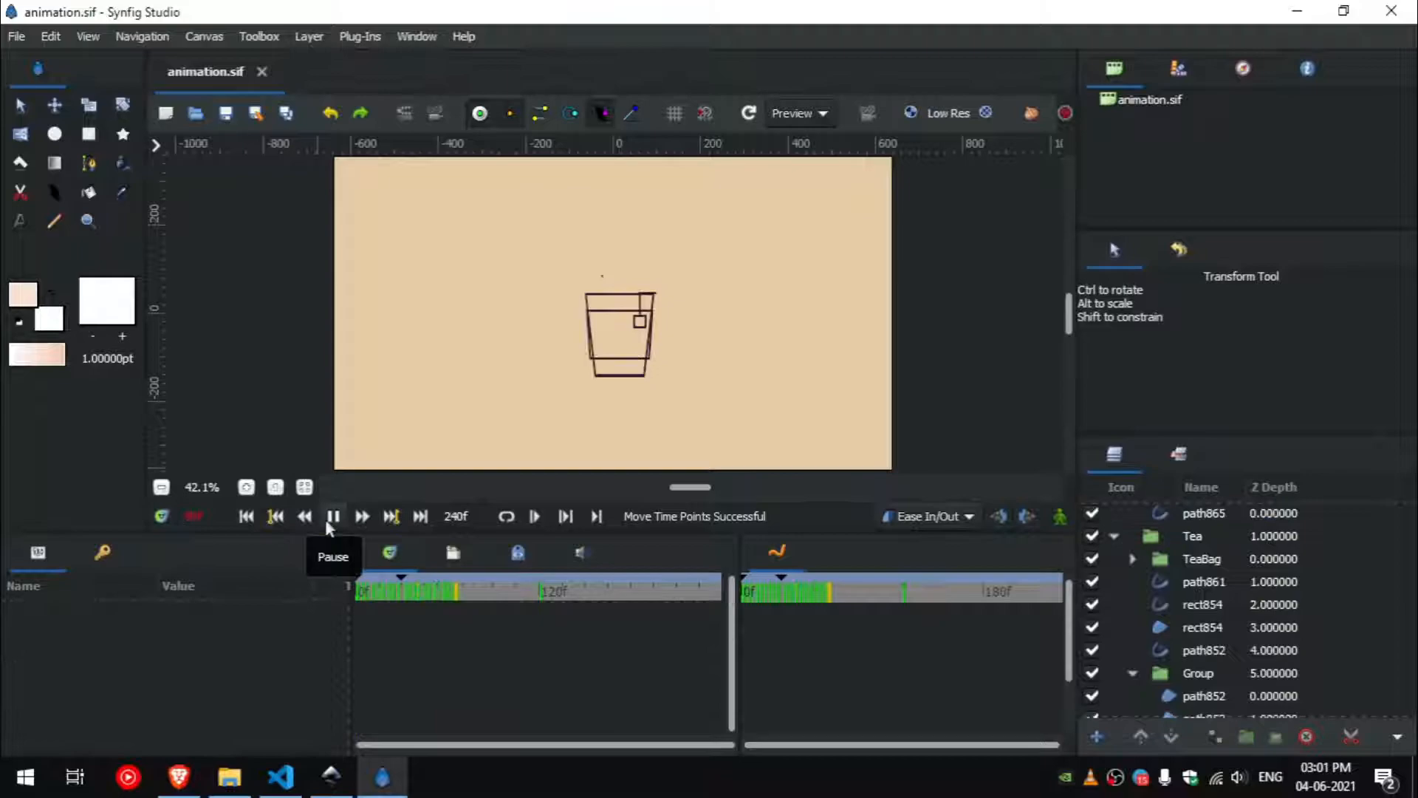
pyautogui.click(332, 516)
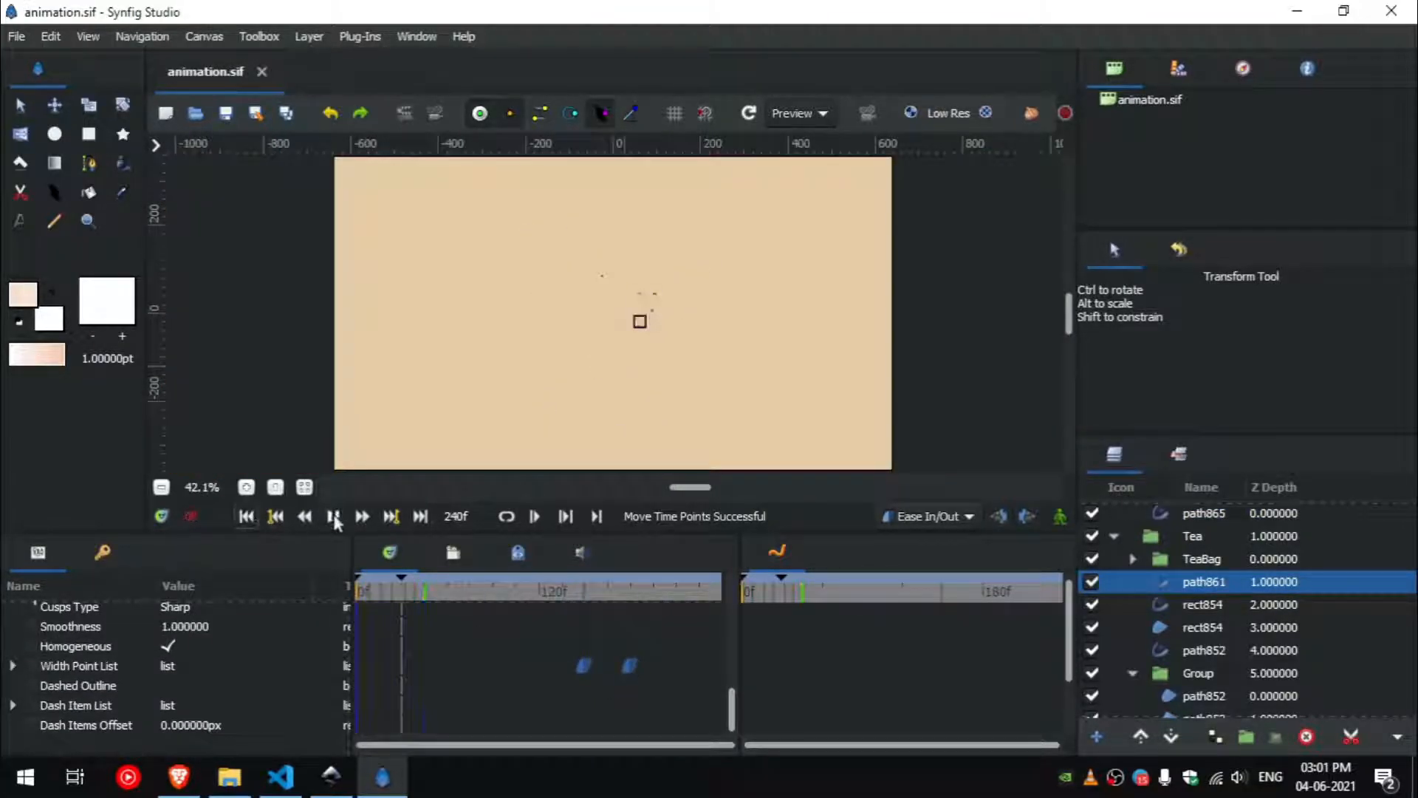
pyautogui.click(334, 517)
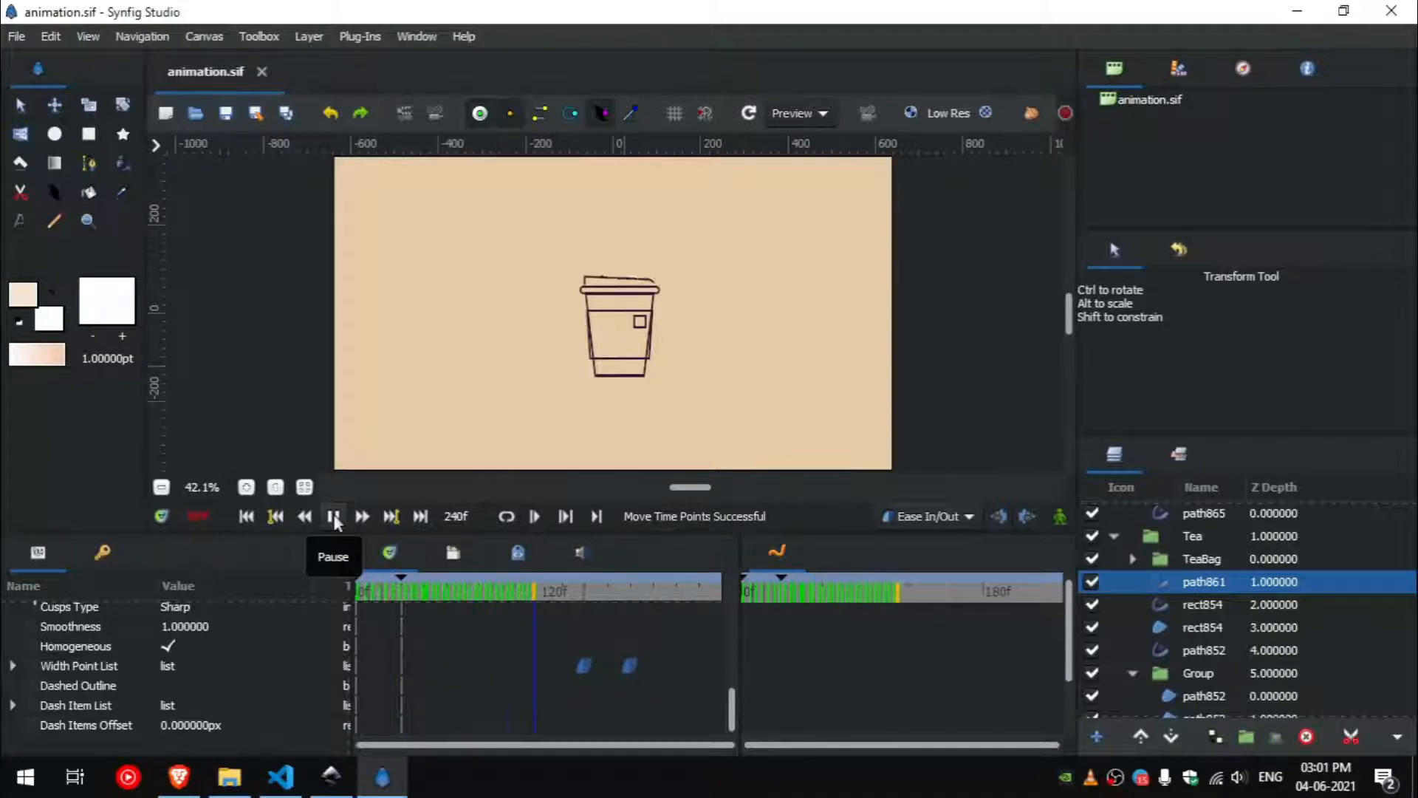
pyautogui.click(334, 517)
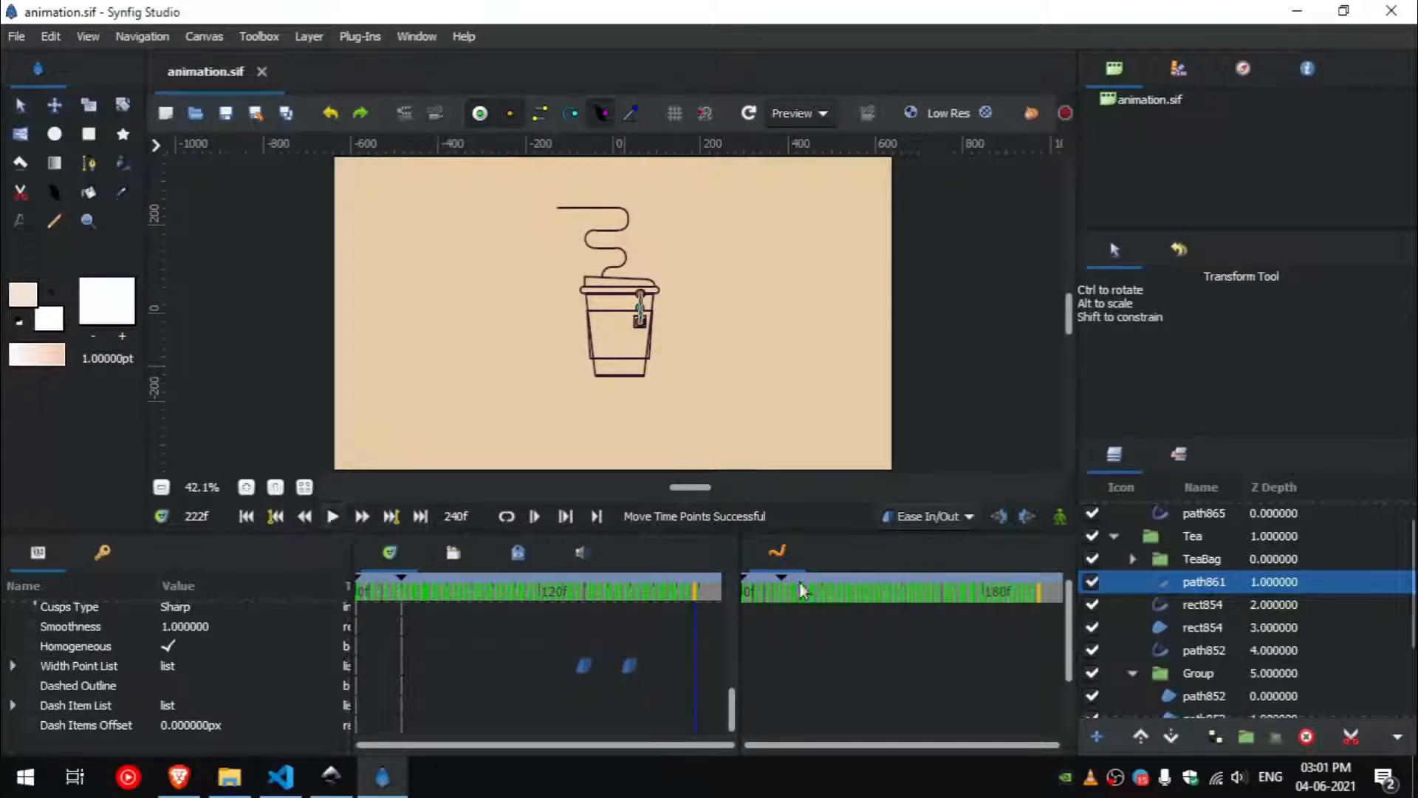
pyautogui.click(1202, 559)
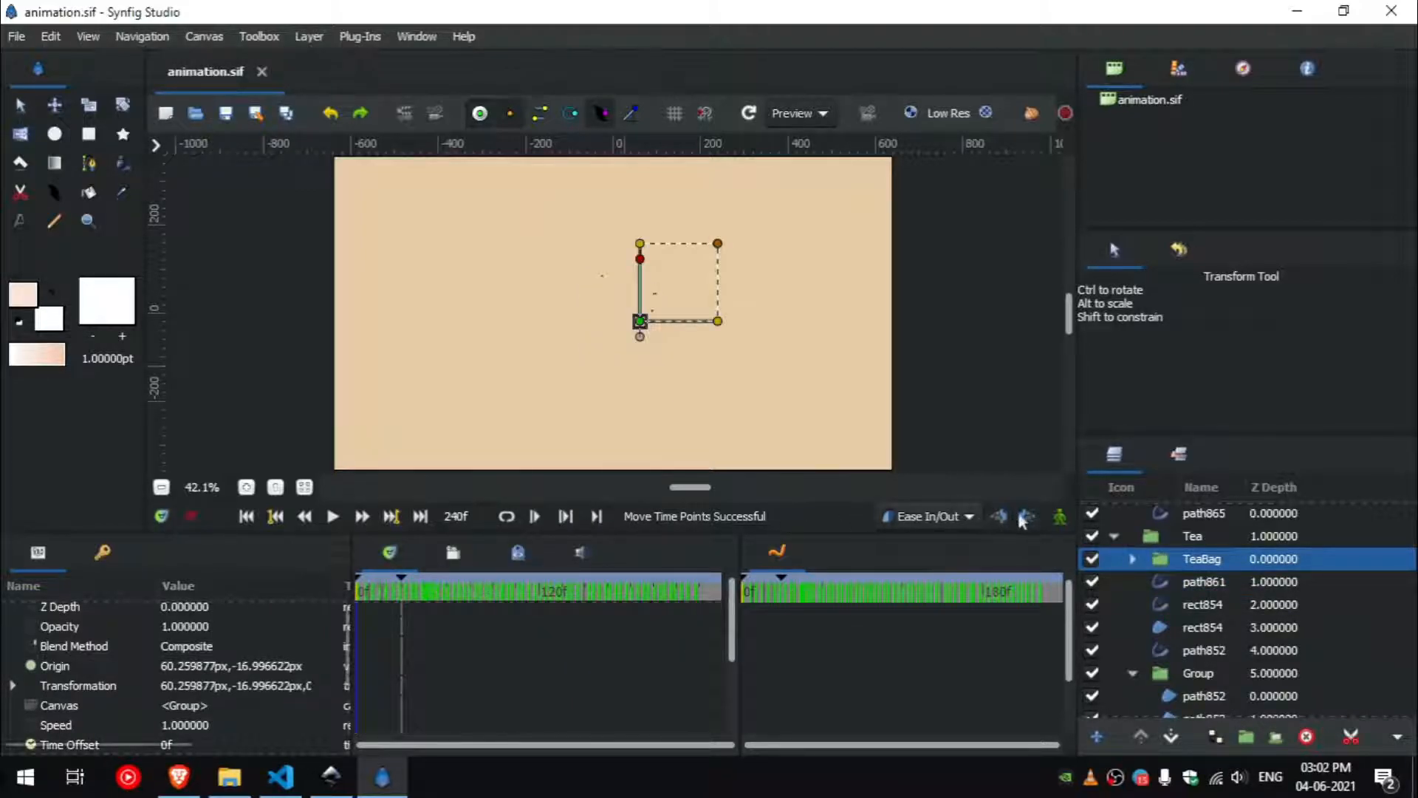
# Animate the TeaBag group's Scale value in Animation mode so the teabag scales in.
pyautogui.click(1061, 515)
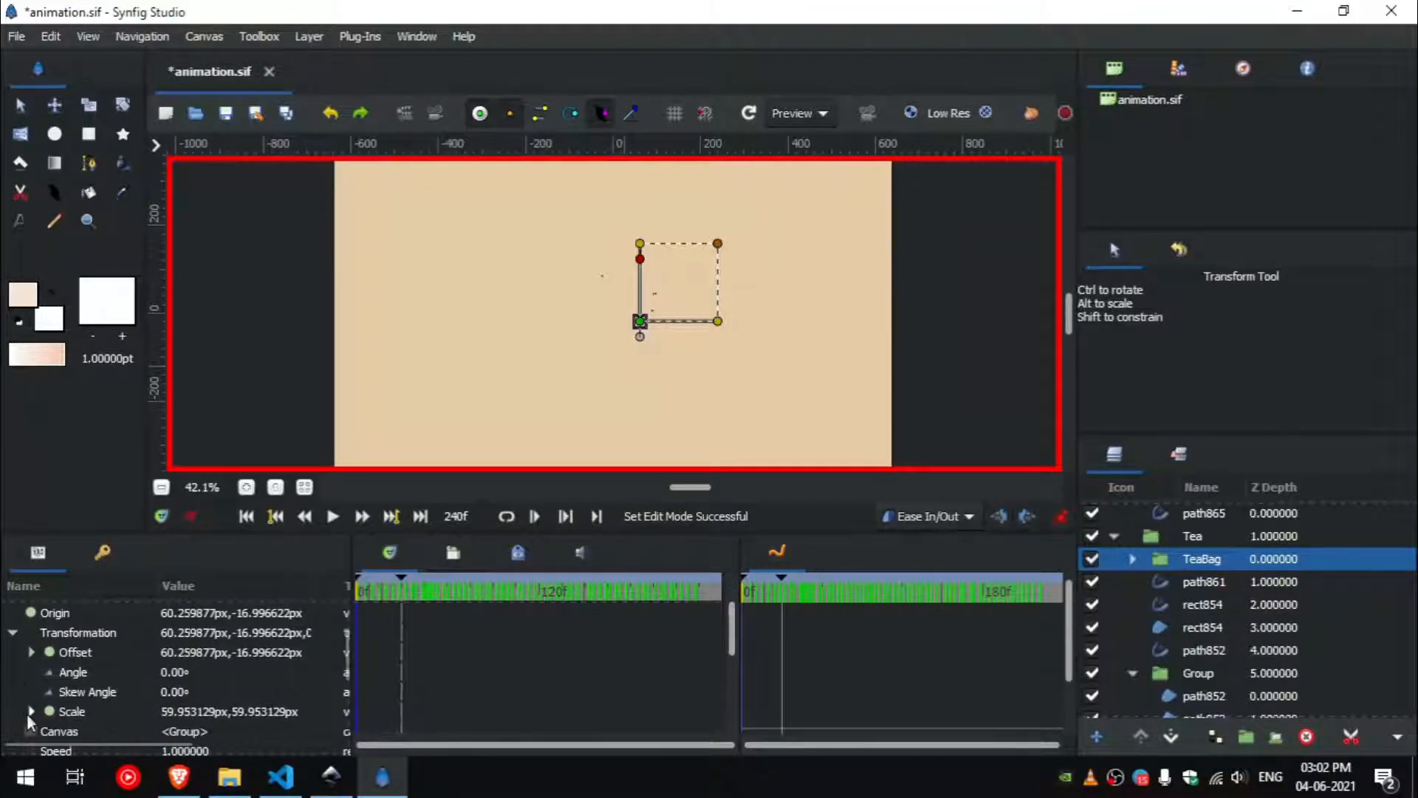
pyautogui.click(31, 710)
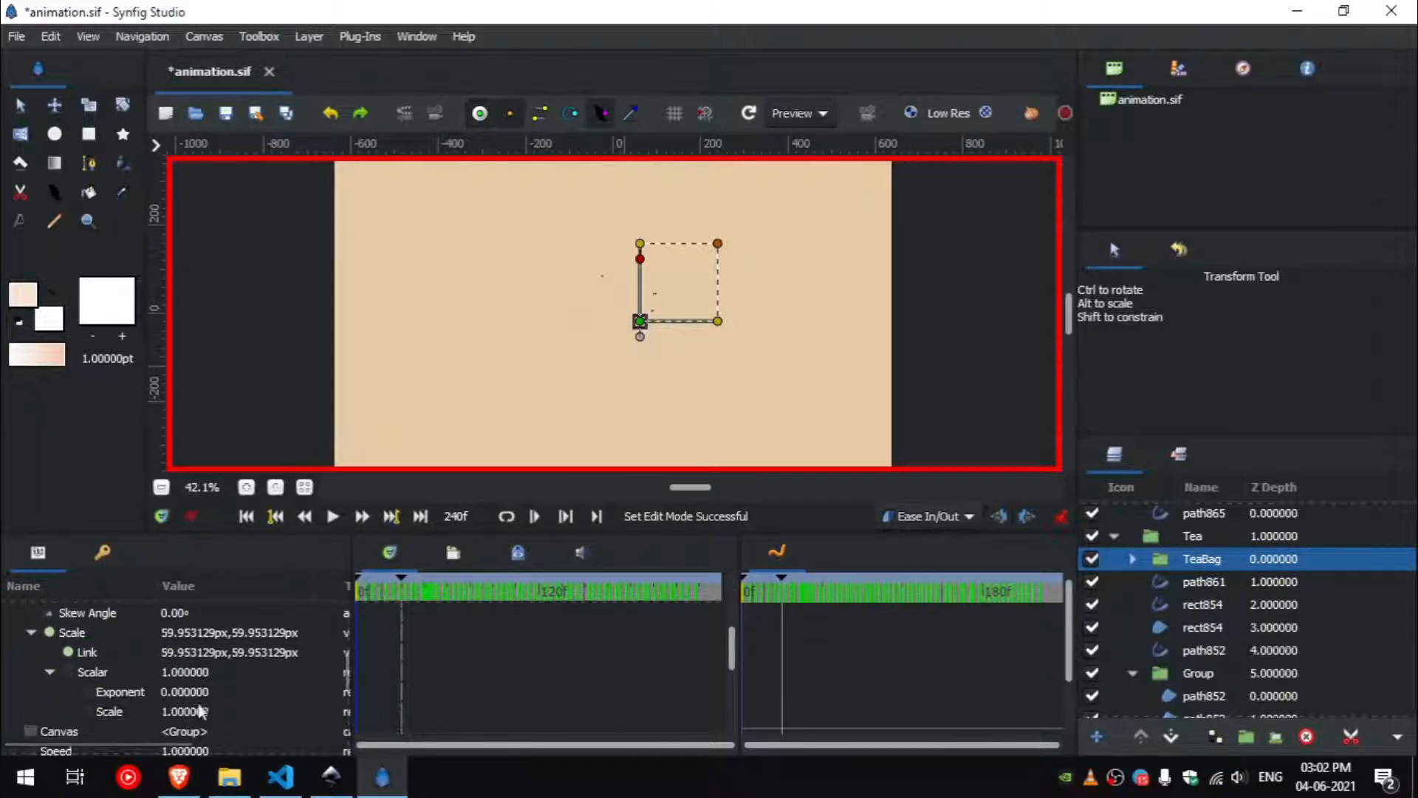
pyautogui.tripleClick(208, 711)
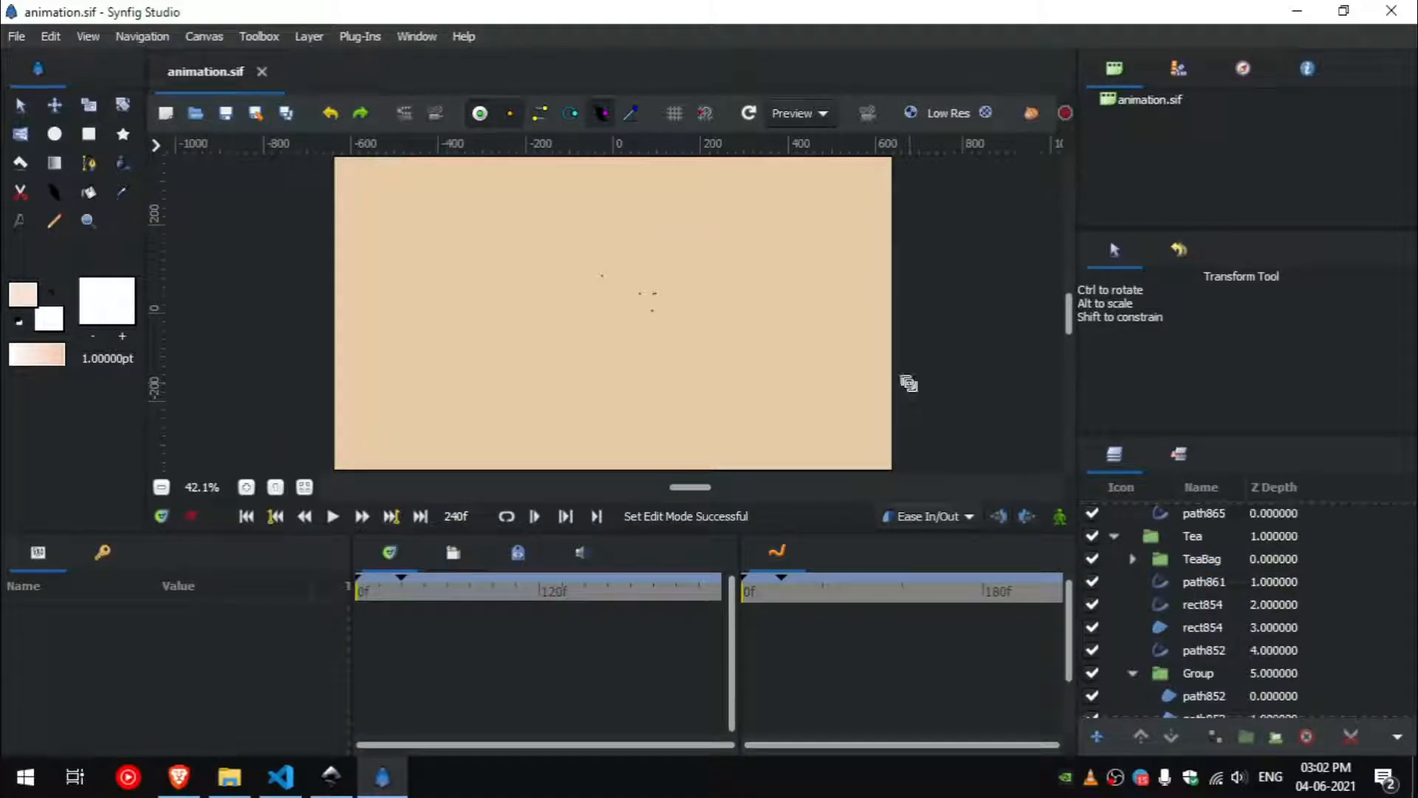
pyautogui.moveTo(312, 538)
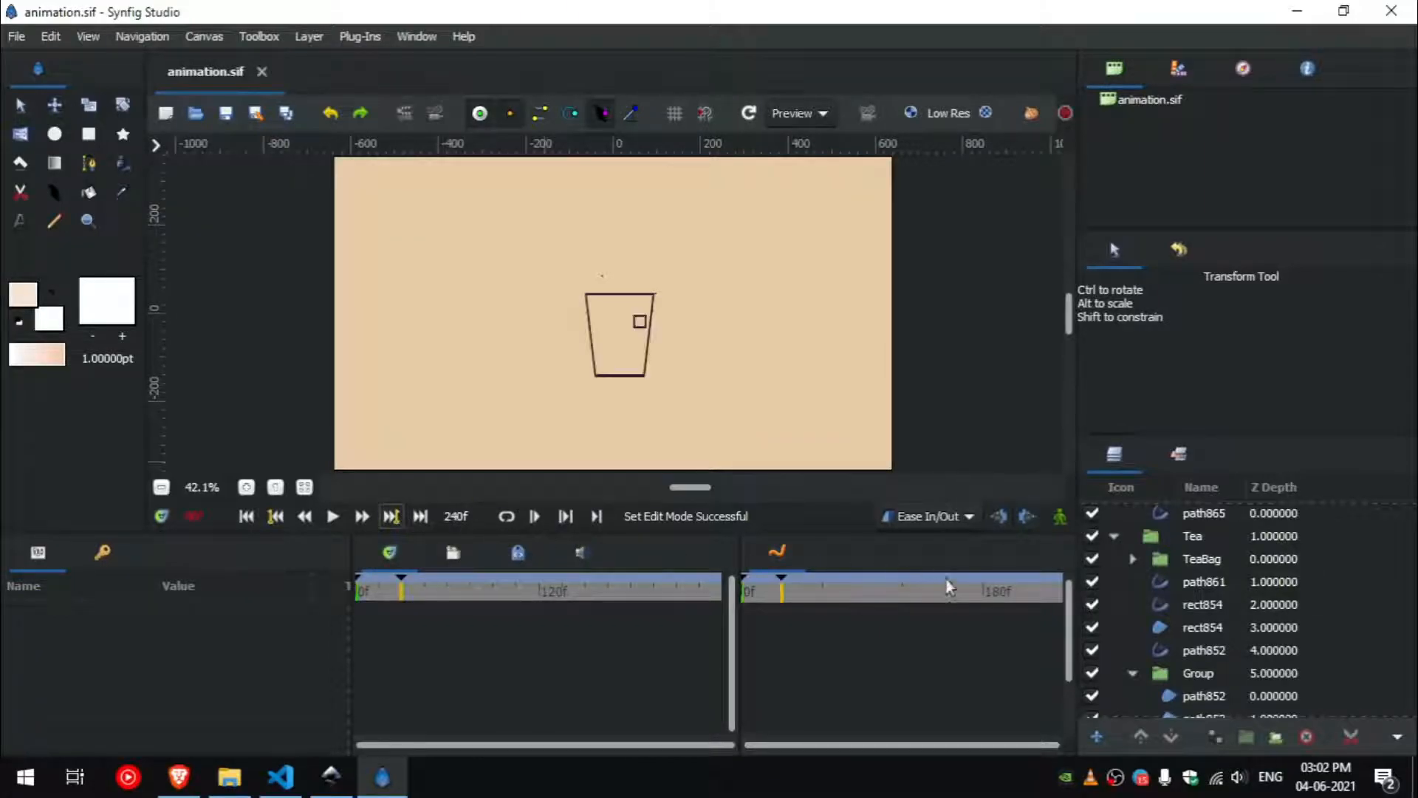
pyautogui.click(1198, 672)
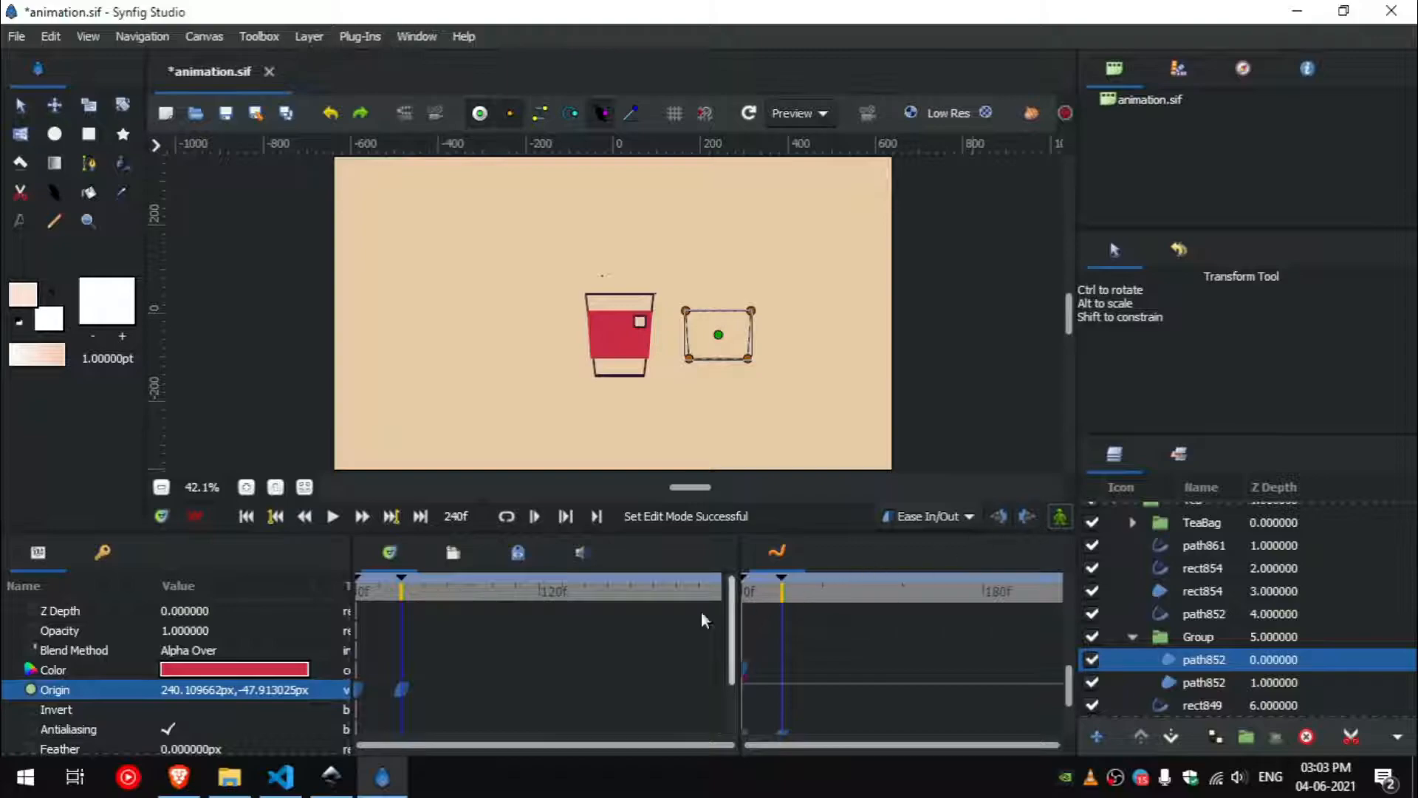
pyautogui.moveTo(718, 639)
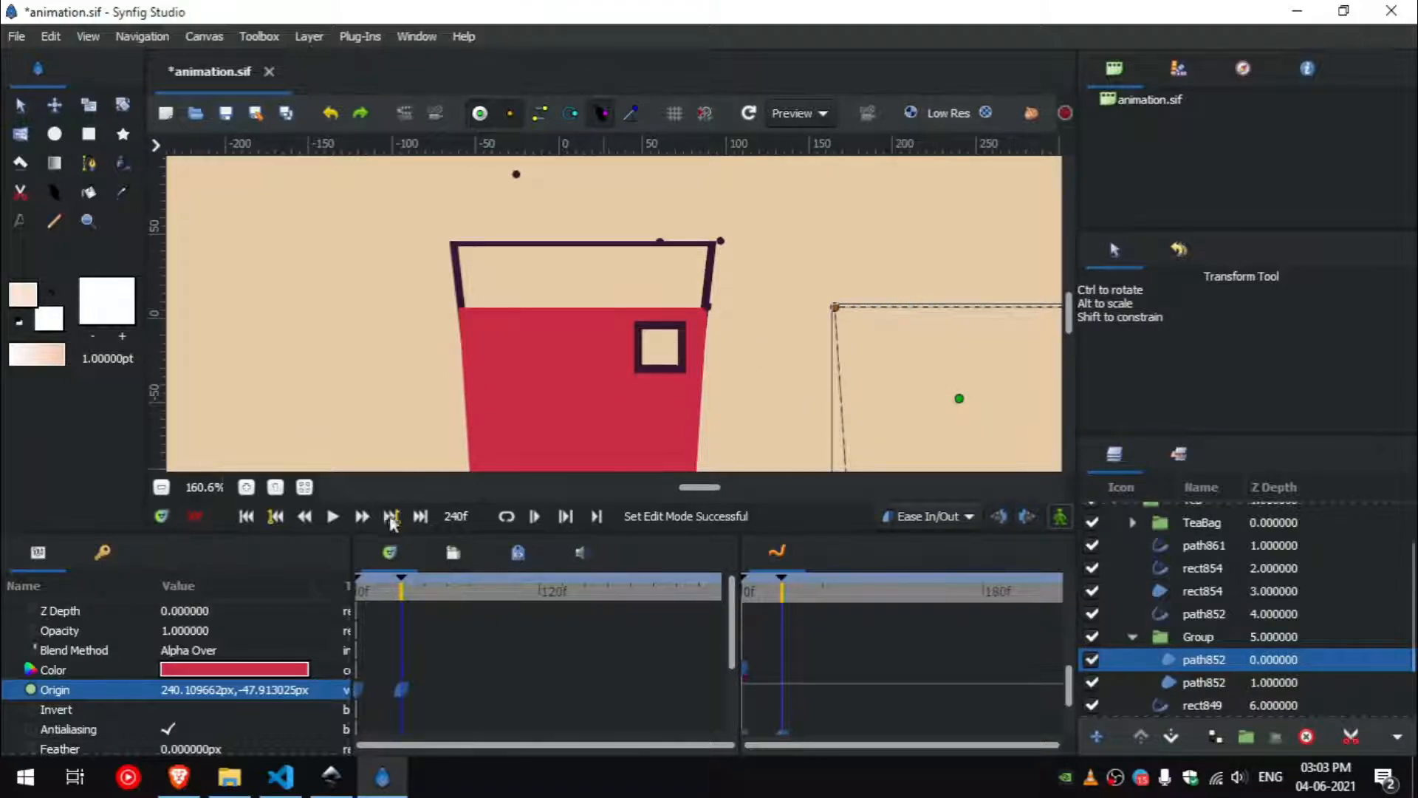
# Play back the masked red tea fill, then reselect the teabag string layer and TeaBag group.
pyautogui.click(389, 517)
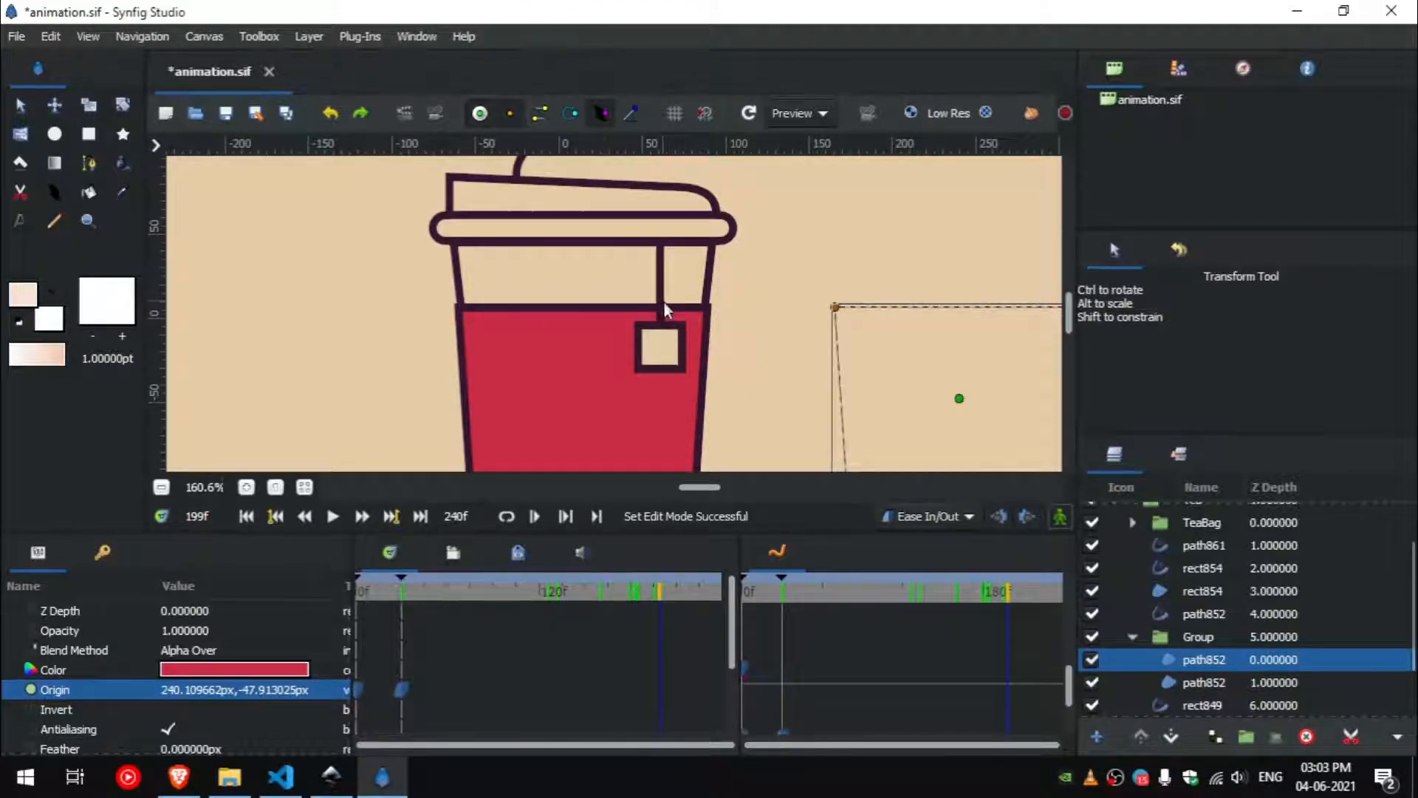
pyautogui.click(1204, 545)
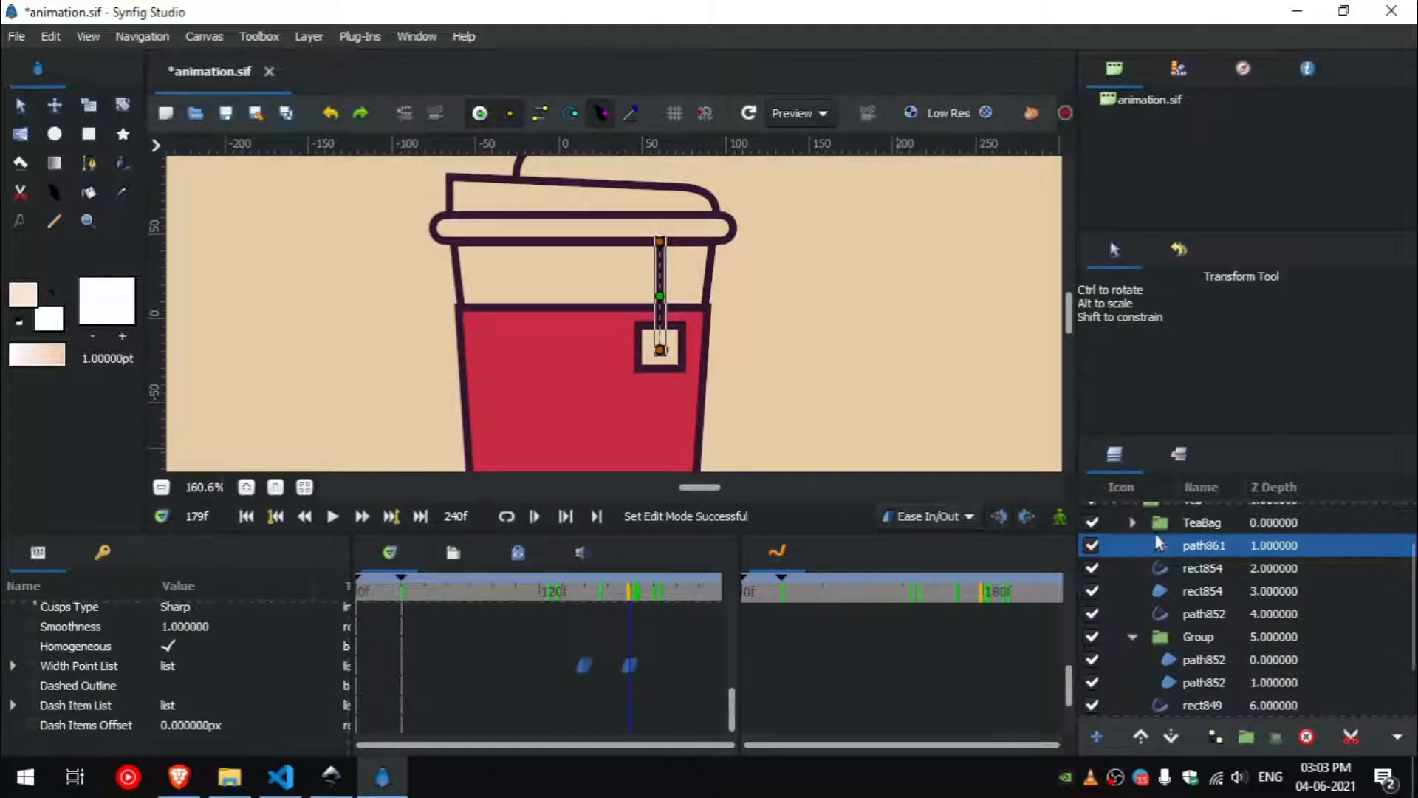
pyautogui.click(1200, 521)
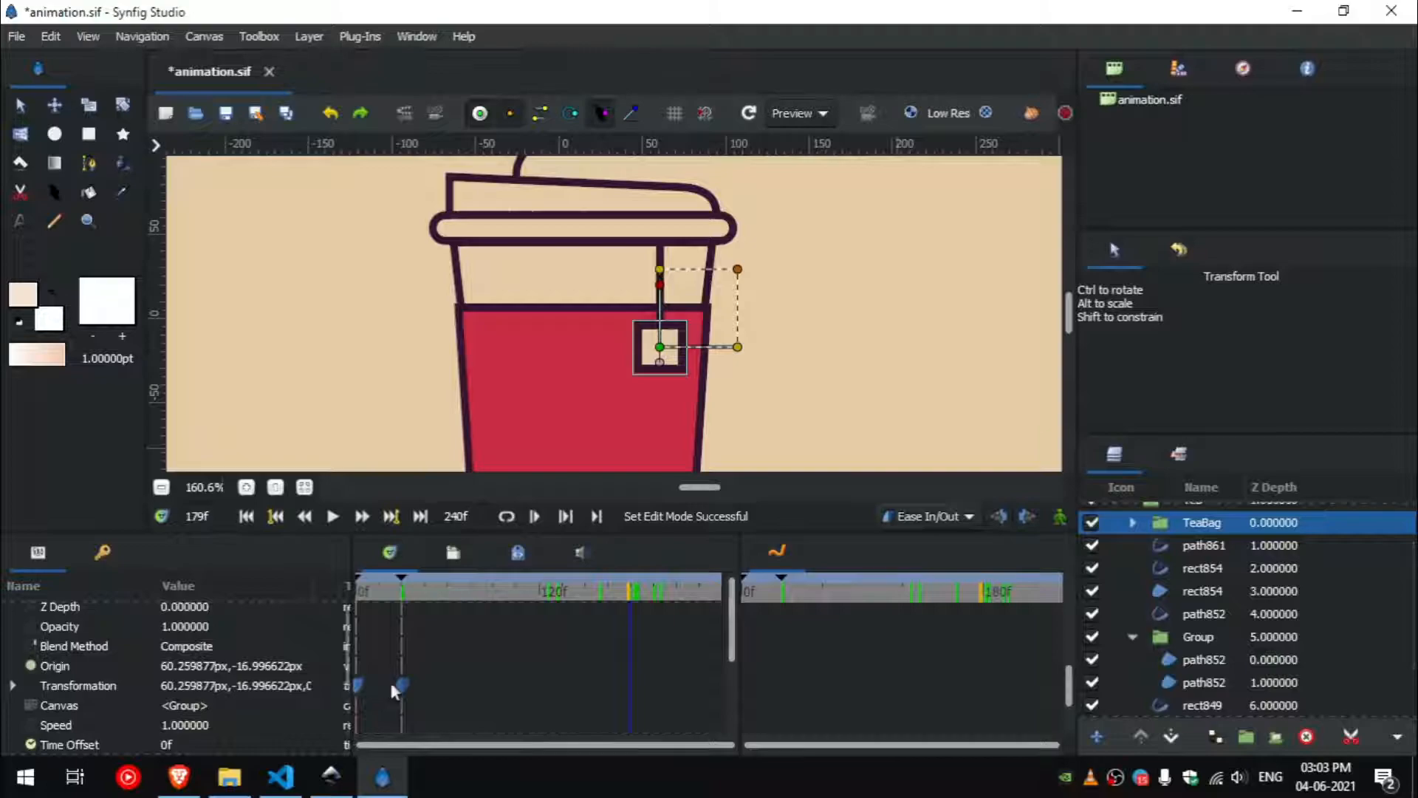